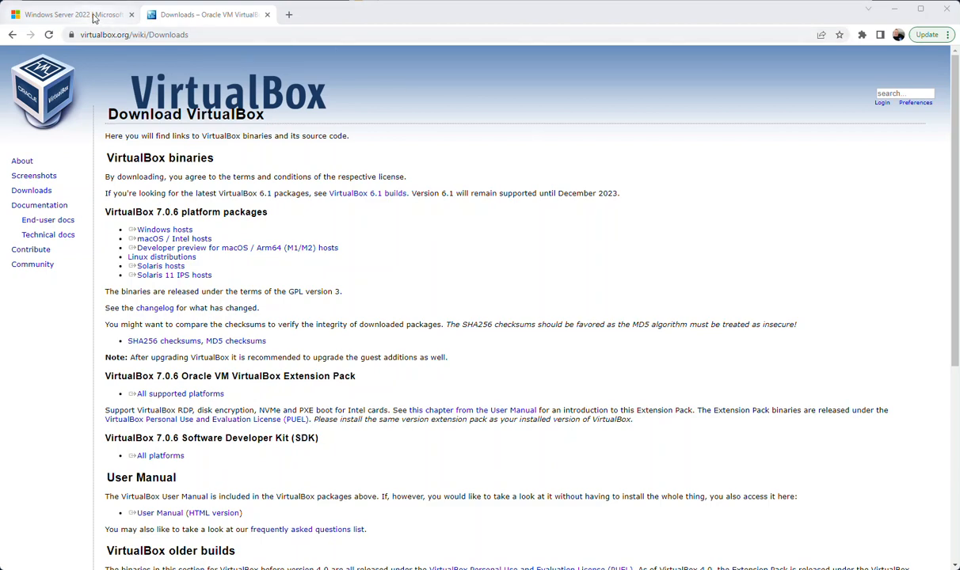
# Switch to the Windows Server 2022 Evaluation Center browser tab.
pyautogui.click(66, 14)
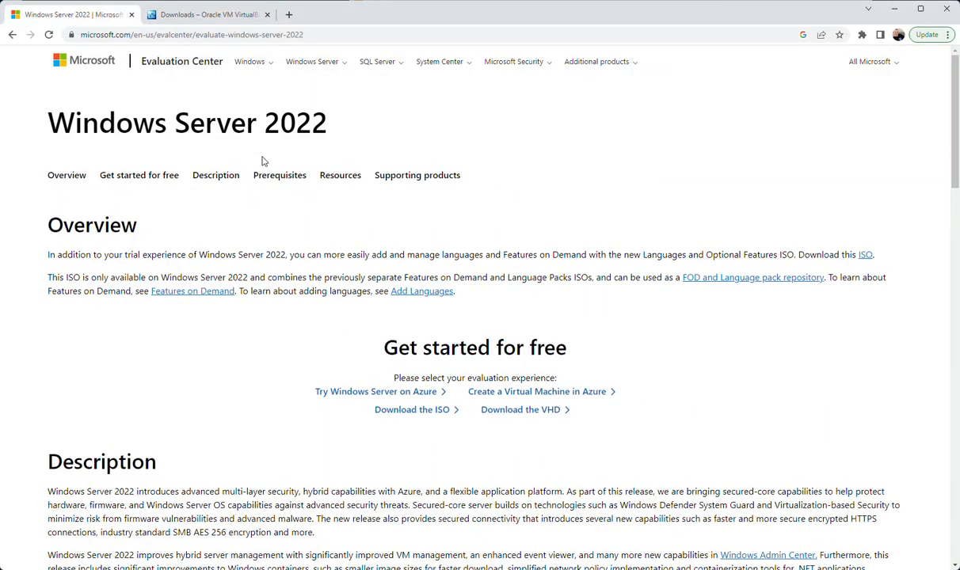
pyautogui.moveTo(452, 395)
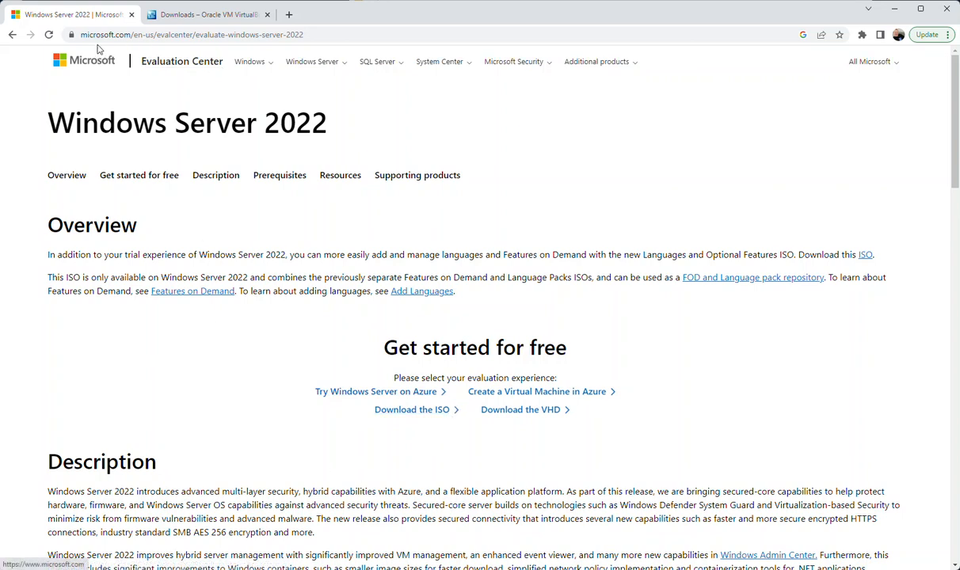
pyautogui.moveTo(180, 60)
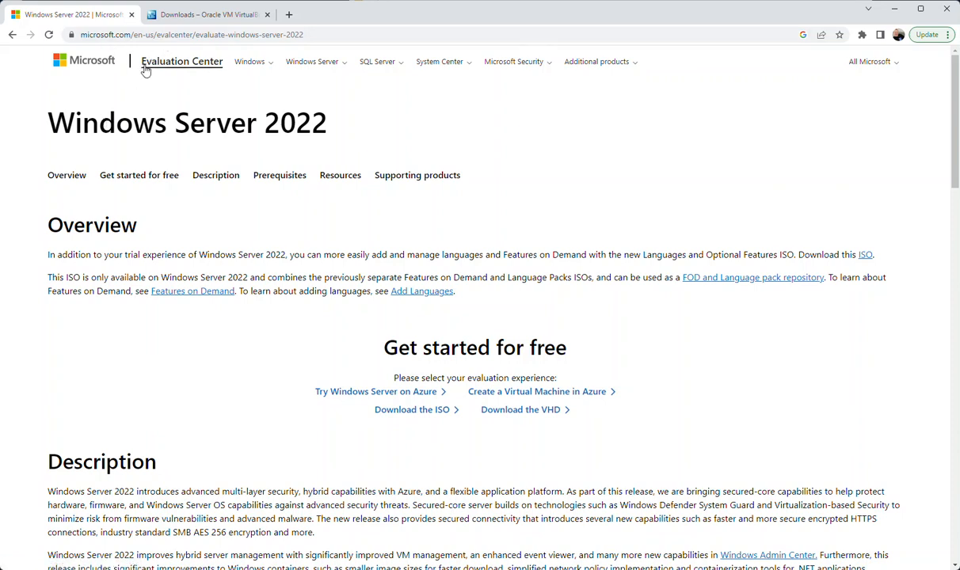
pyautogui.moveTo(232, 41)
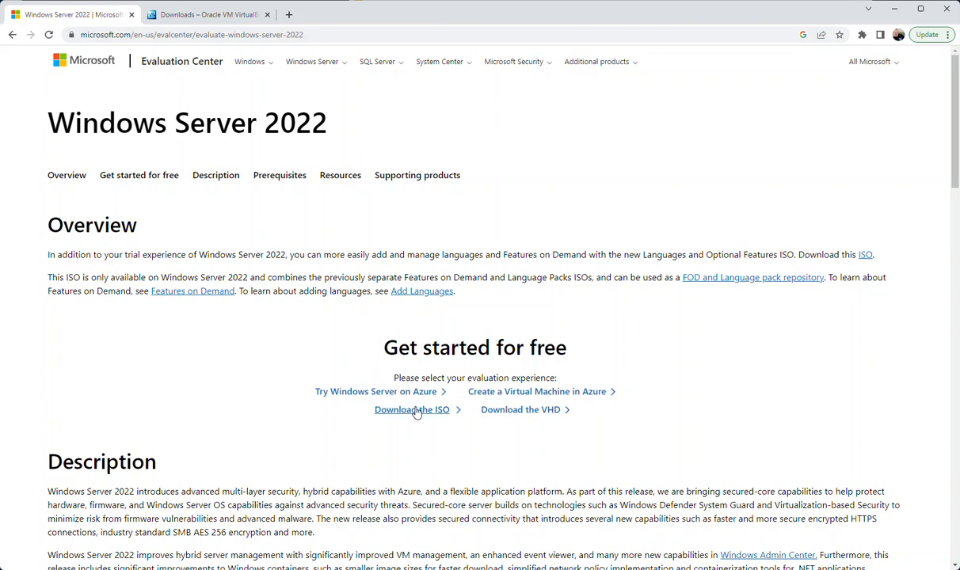
# Start the ISO registration with name, gmail address, PowerShell Engineer company, size 1 and job title.
pyautogui.click(412, 408)
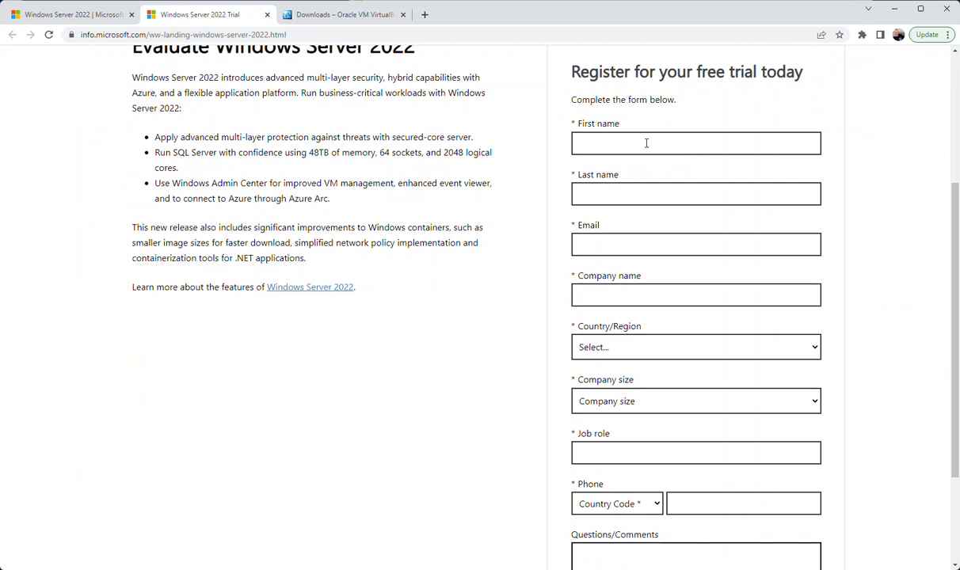
pyautogui.click(695, 142)
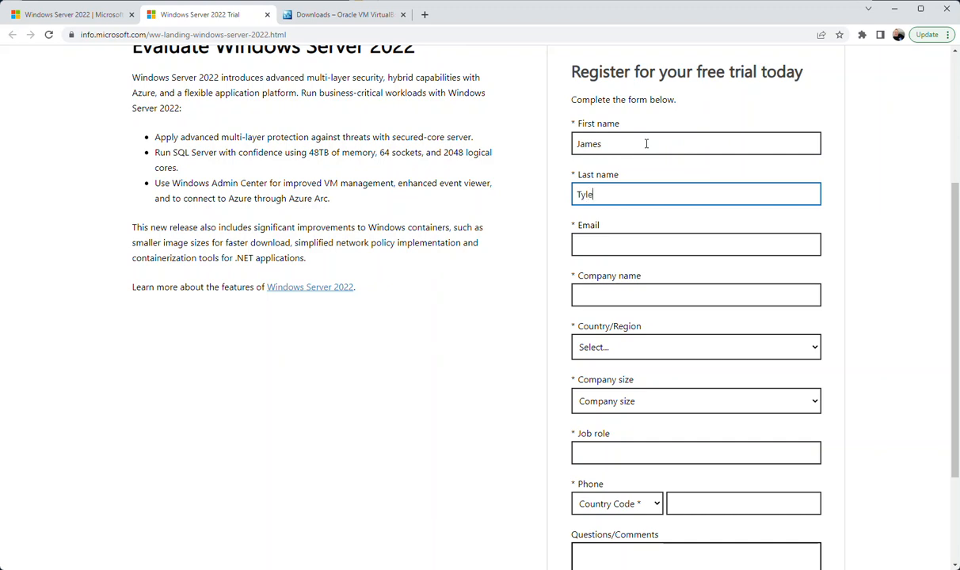
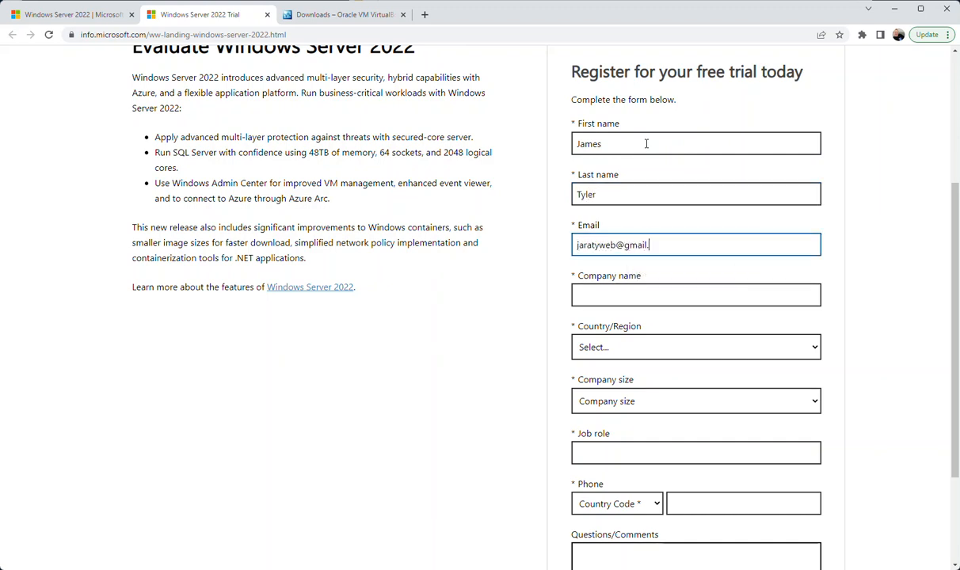
pyautogui.write('PowerShel')
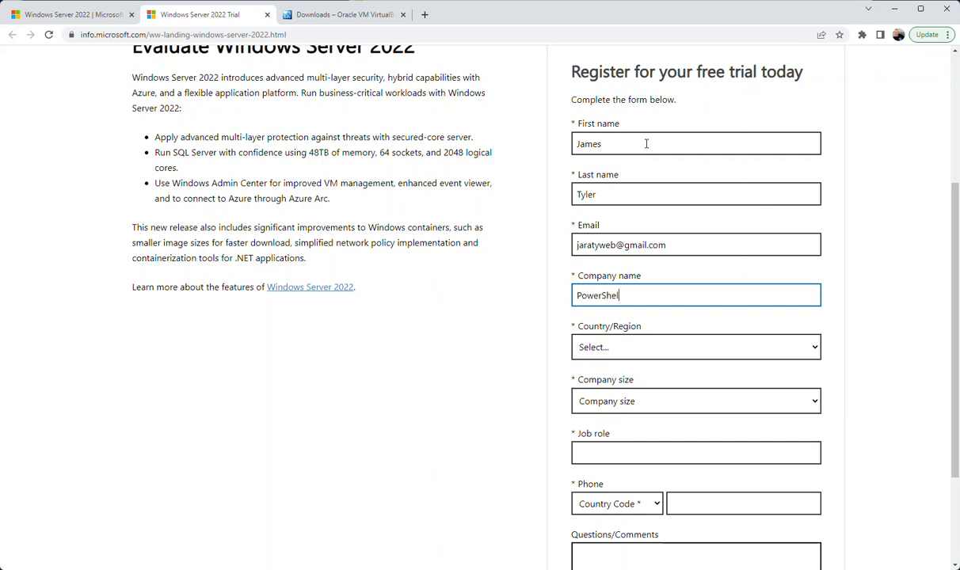
pyautogui.write('Engineer.com')
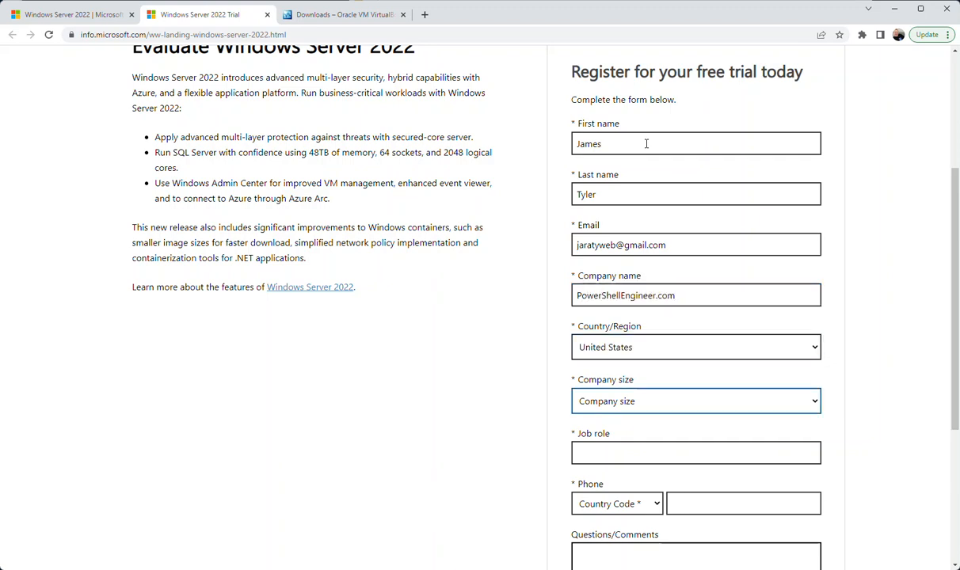
pyautogui.click(696, 401)
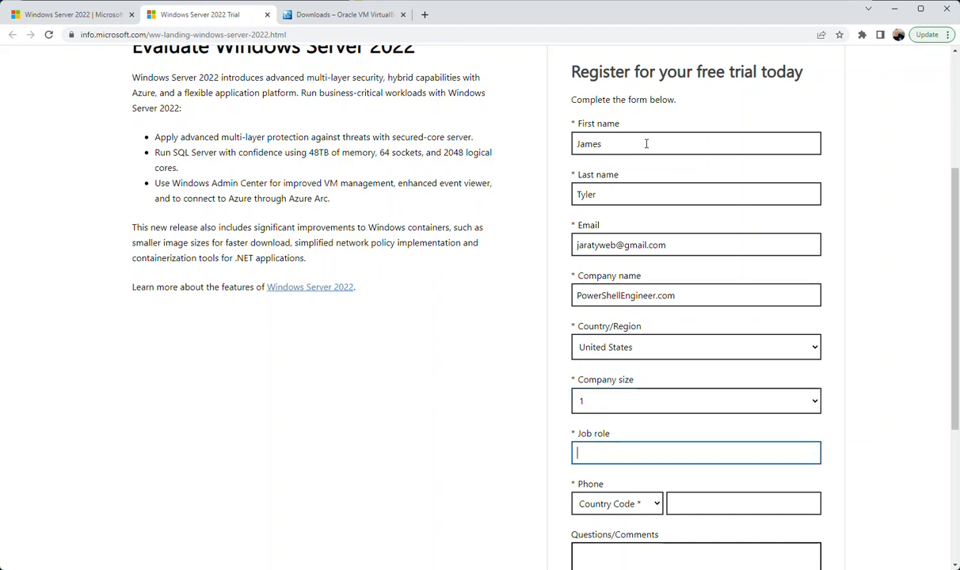
pyautogui.write('Content Creator')
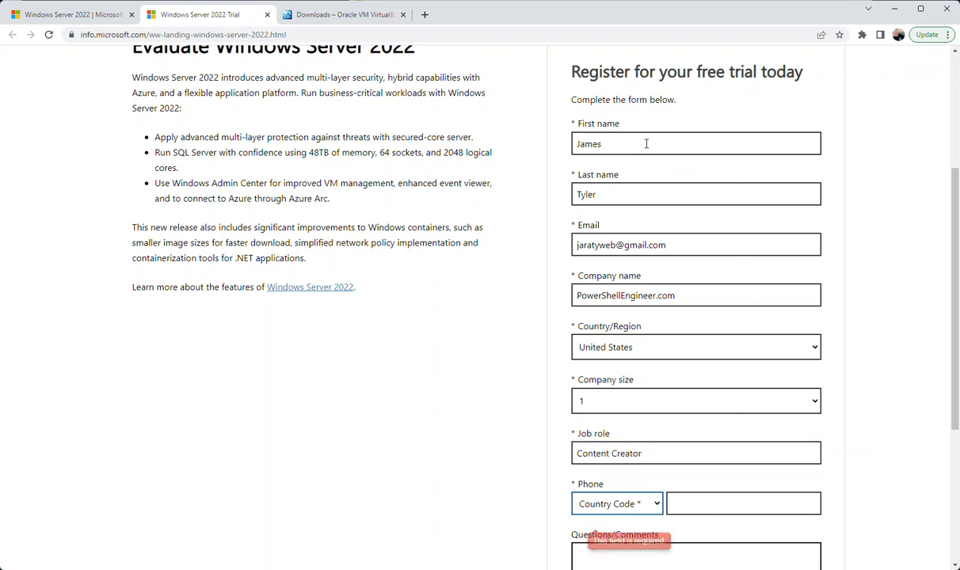
pyautogui.write('26')
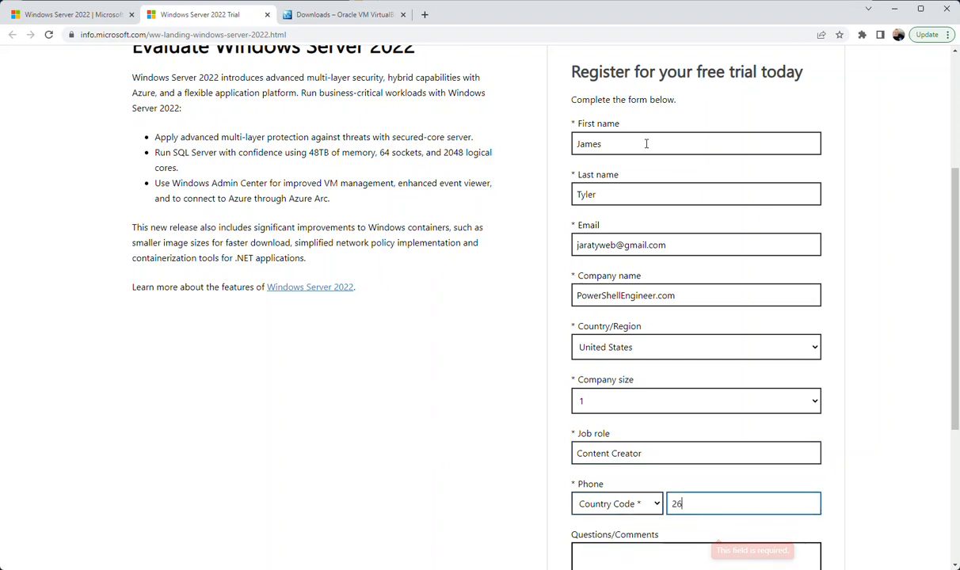
pyautogui.write('9')
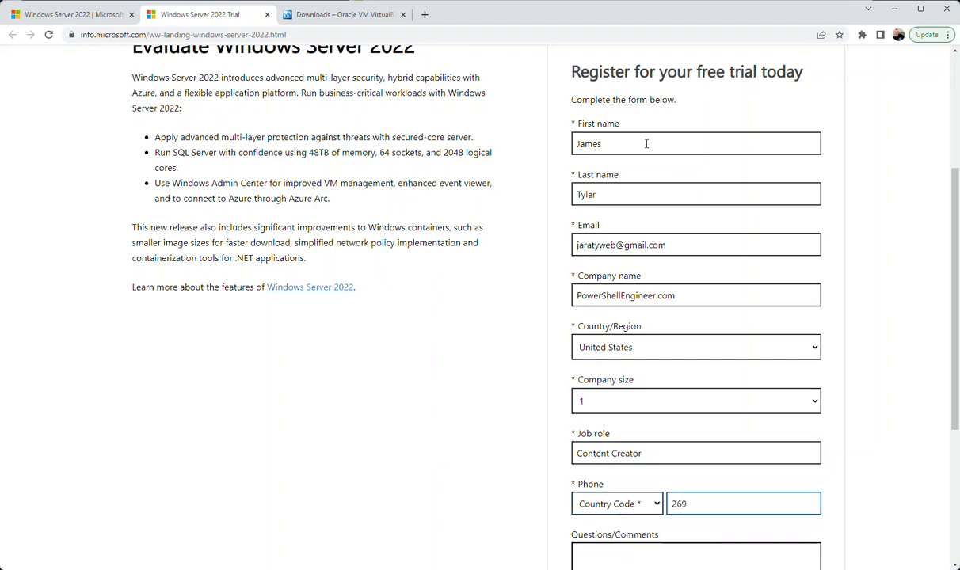
pyautogui.write('-555-')
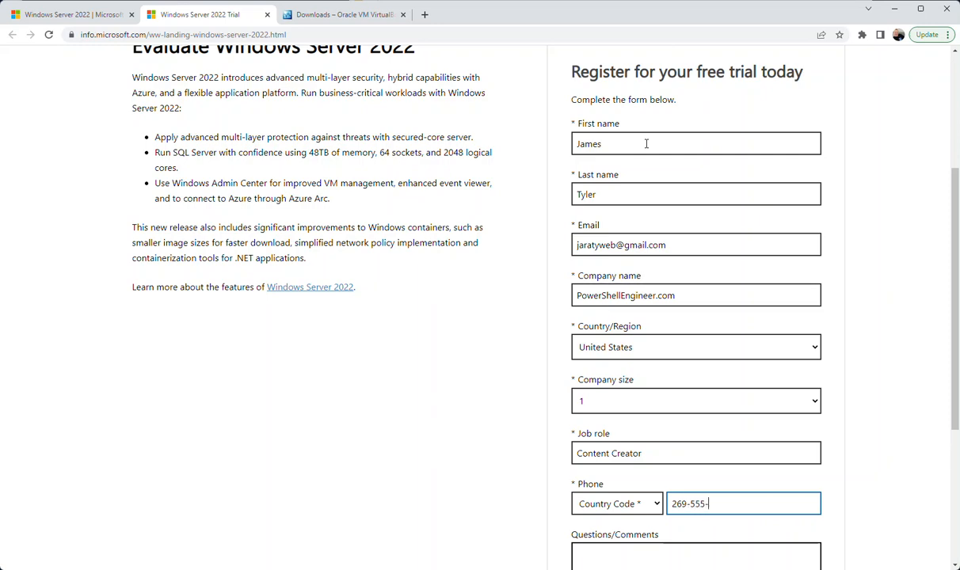
pyautogui.write('5555')
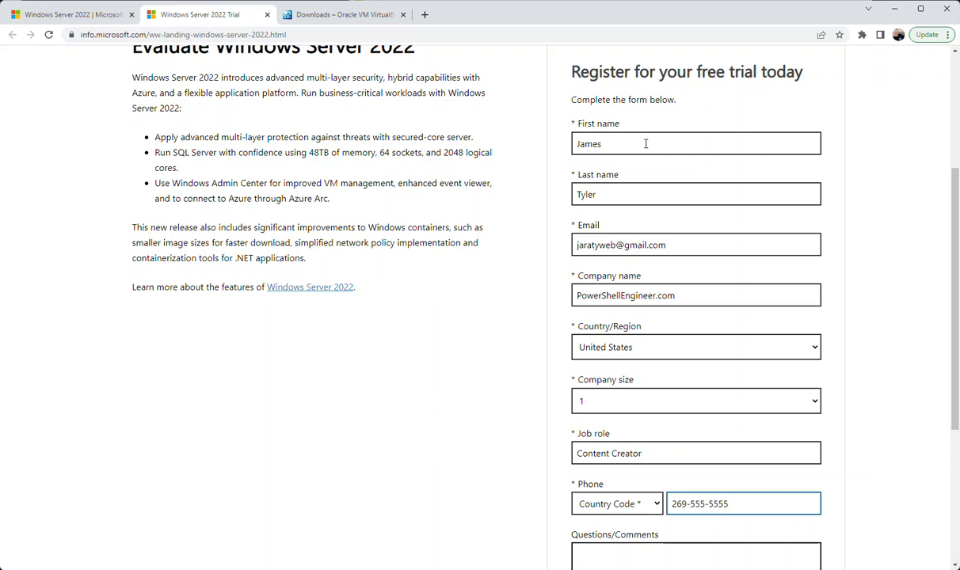
pyautogui.scroll(-3)
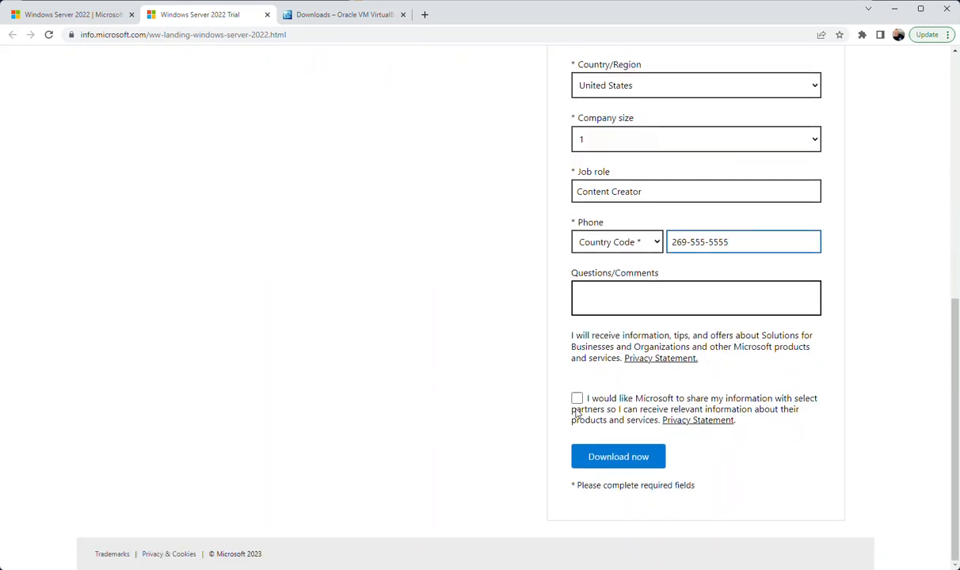
pyautogui.click(576, 399)
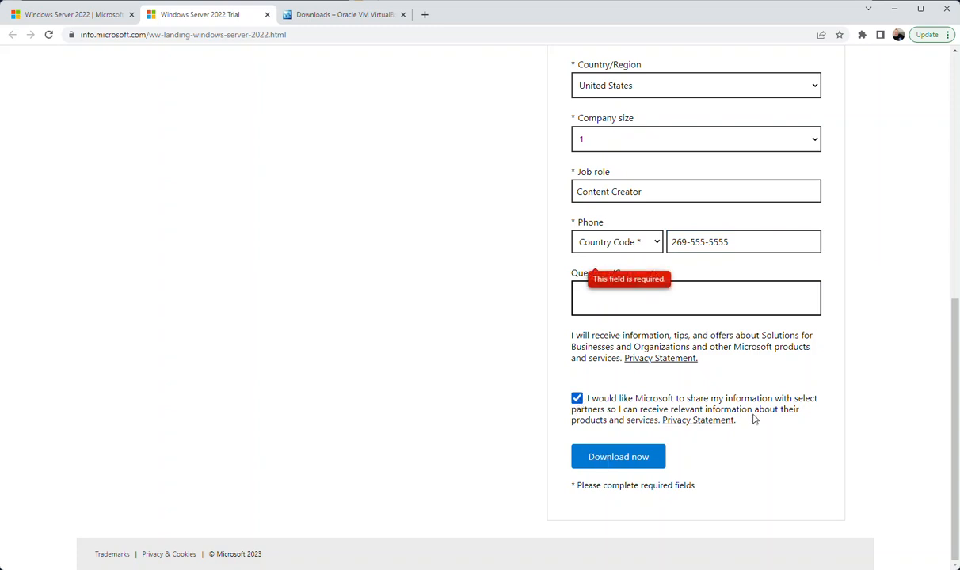
pyautogui.click(617, 240)
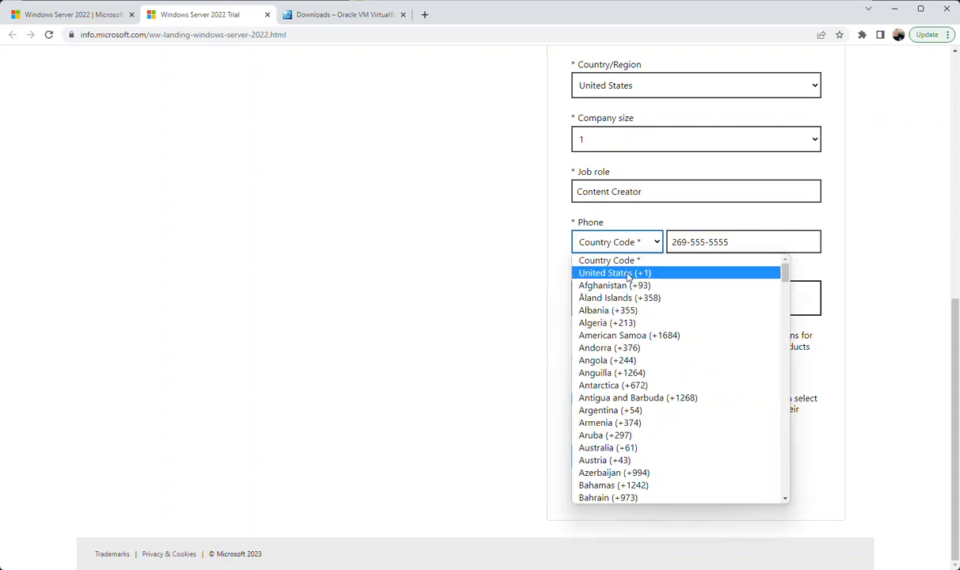
pyautogui.click(614, 273)
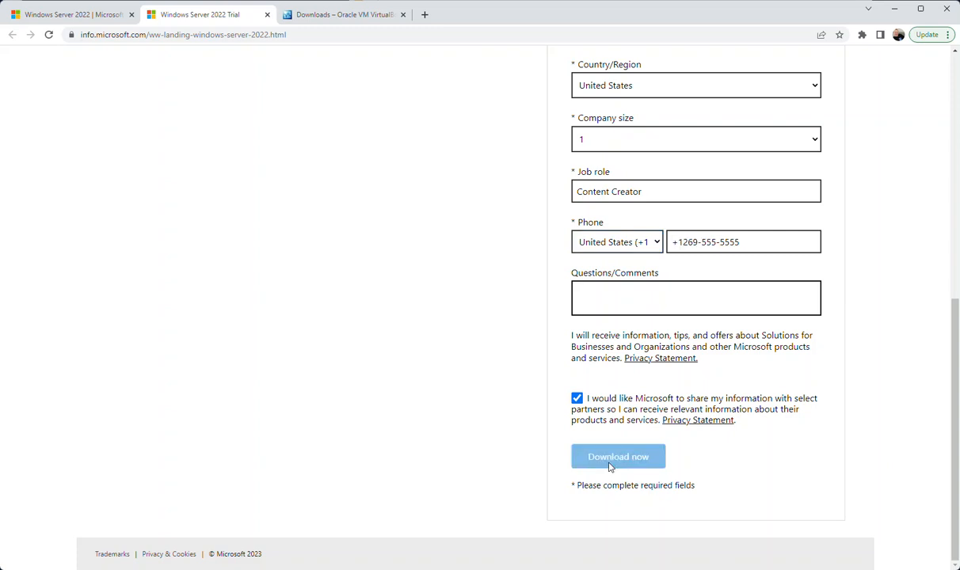
# Submit the registration and start the English 64-bit Windows Server 2022 ISO download.
pyautogui.click(617, 456)
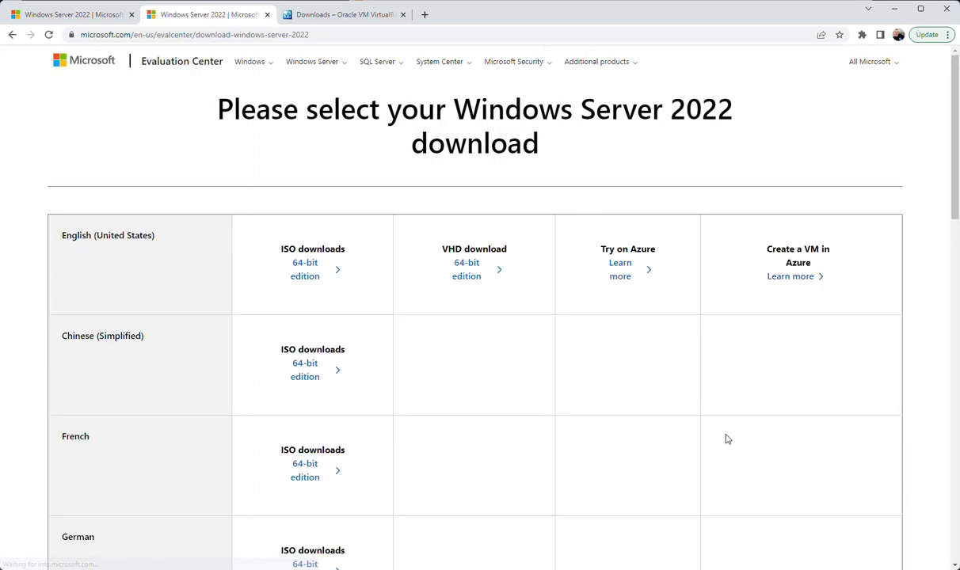
pyautogui.moveTo(387, 331)
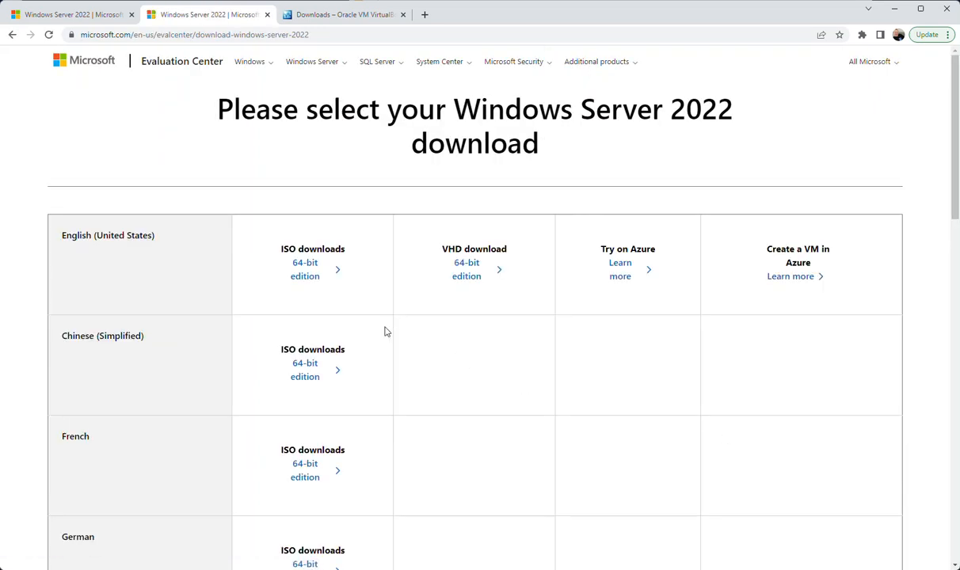
pyautogui.moveTo(304, 269)
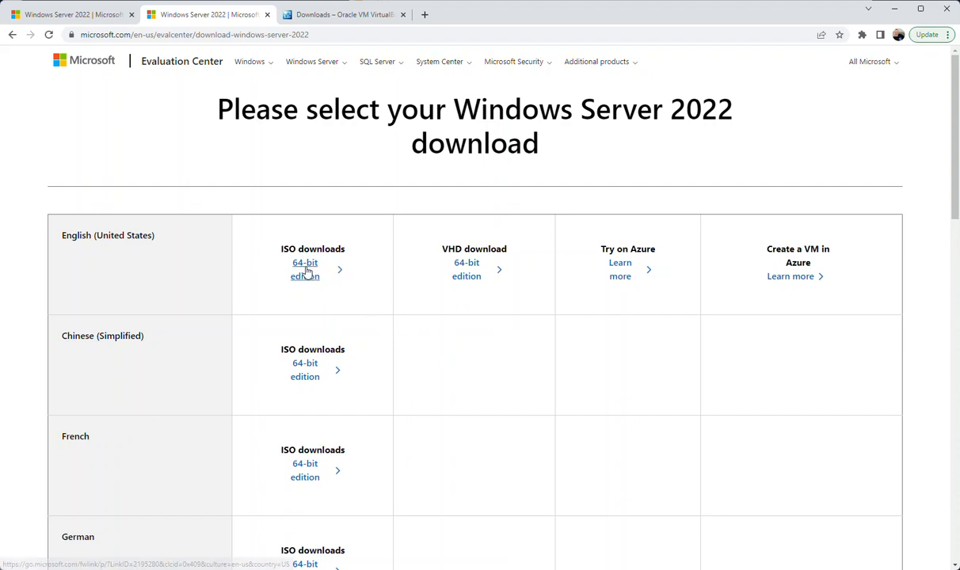
pyautogui.click(304, 269)
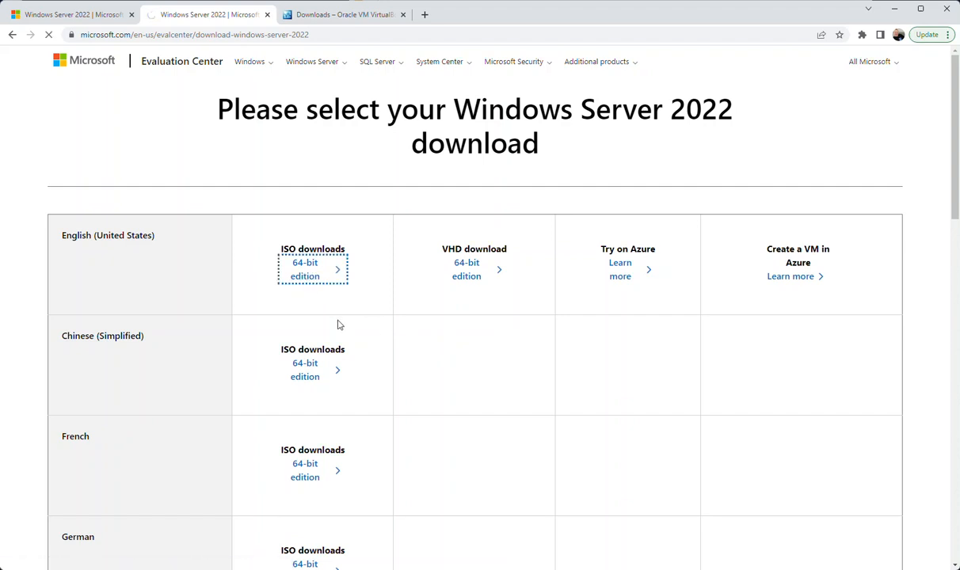
pyautogui.click(304, 269)
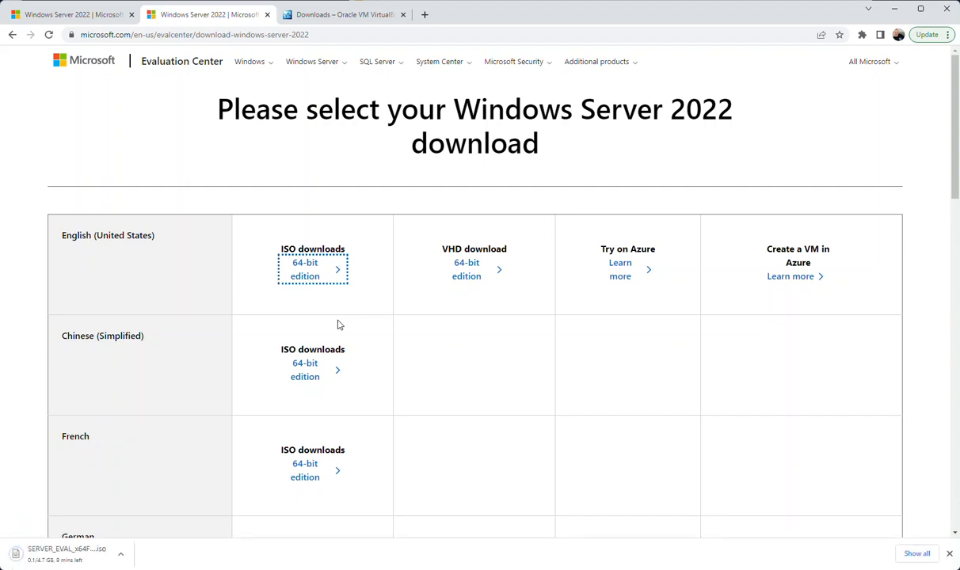
pyautogui.scroll(-3)
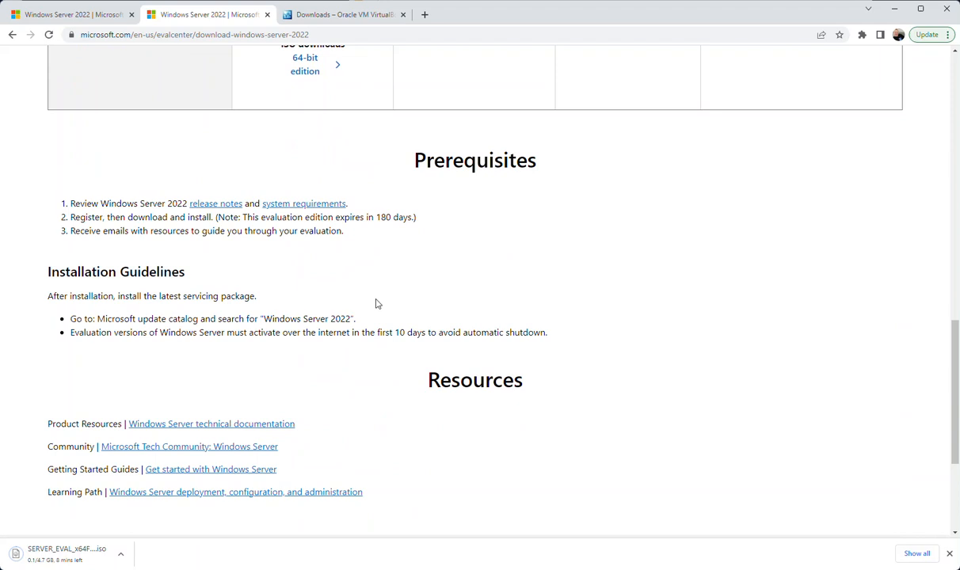
pyautogui.scroll(3)
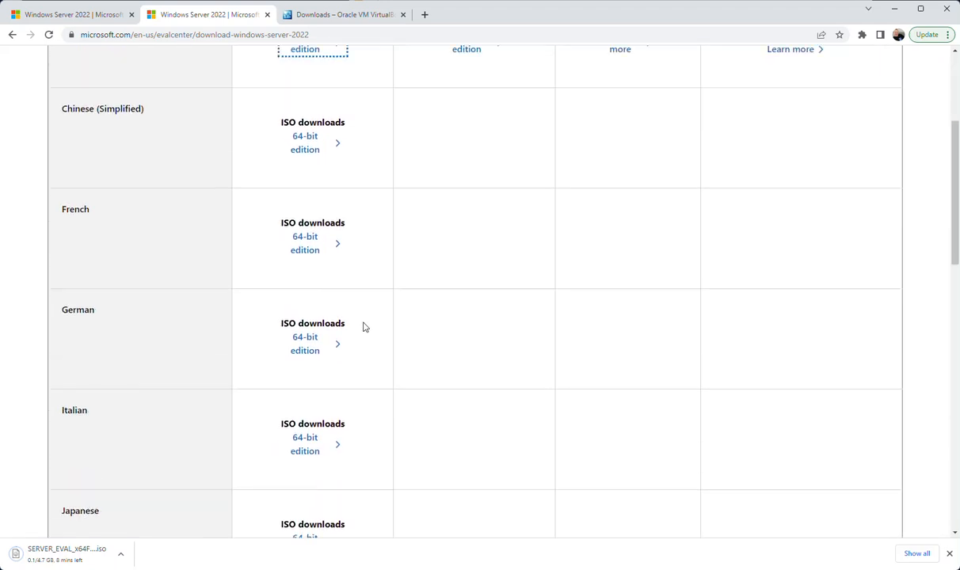
pyautogui.scroll(3)
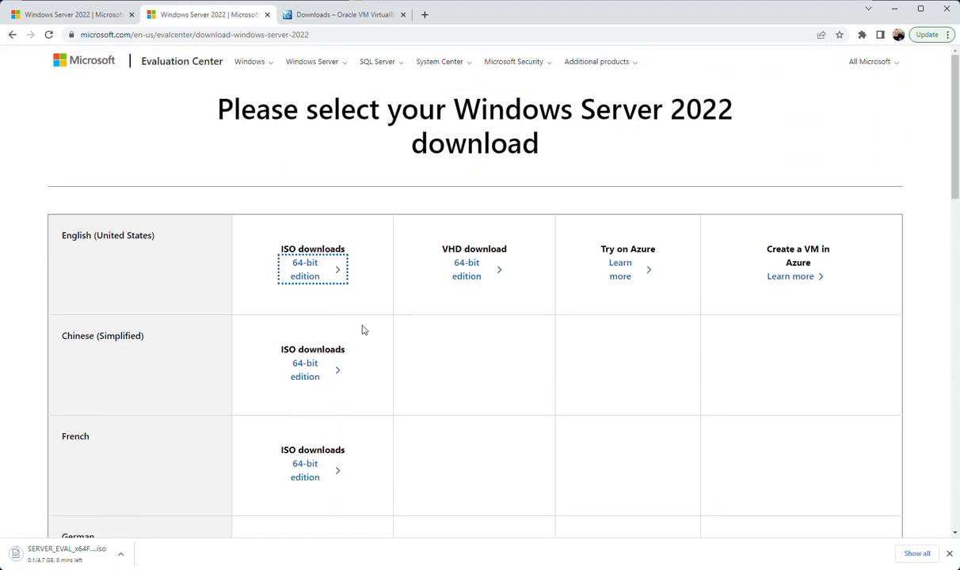
pyautogui.moveTo(309, 348)
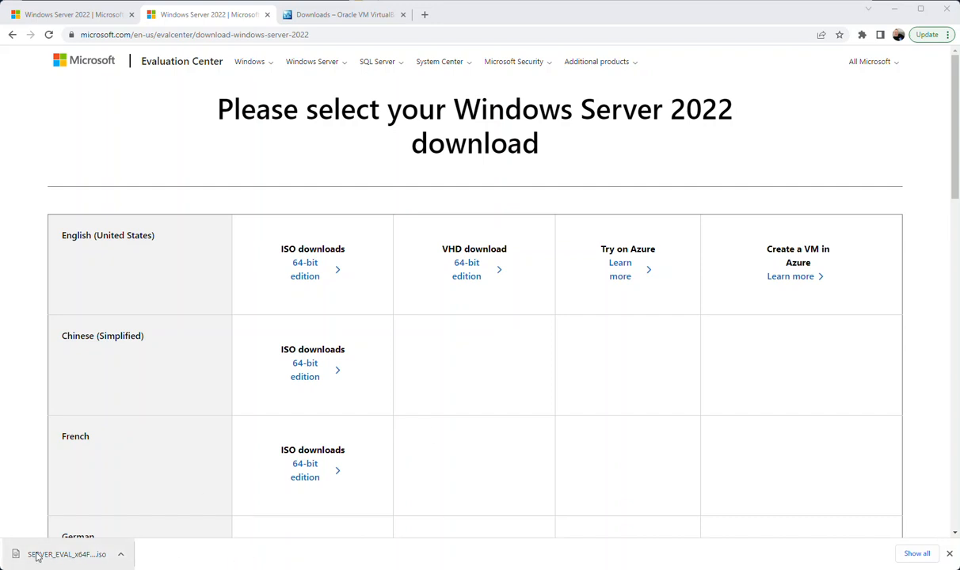
# Download the VirtualBox 7.0.6 Windows hosts installer from the virtualbox.org Downloads page.
pyautogui.click(344, 14)
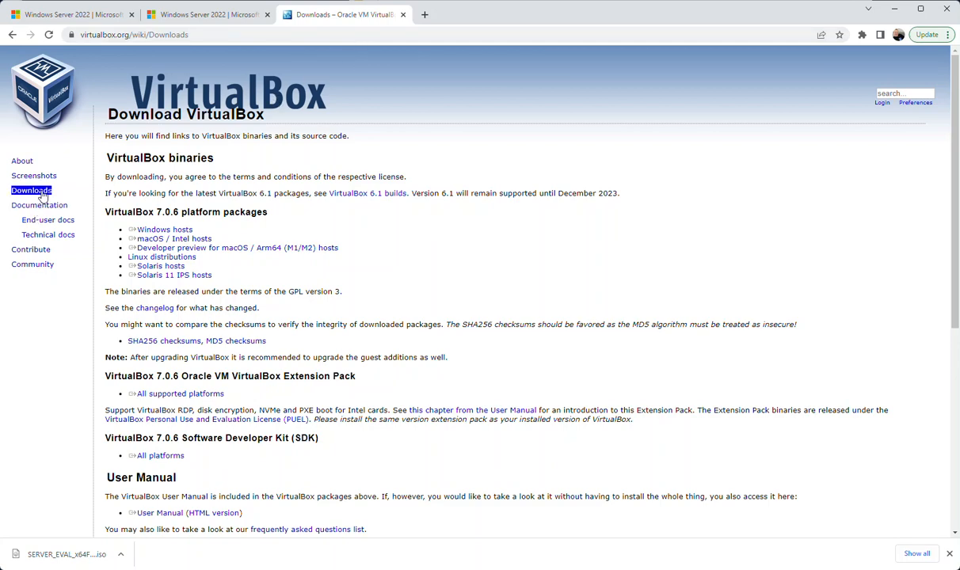
pyautogui.click(31, 190)
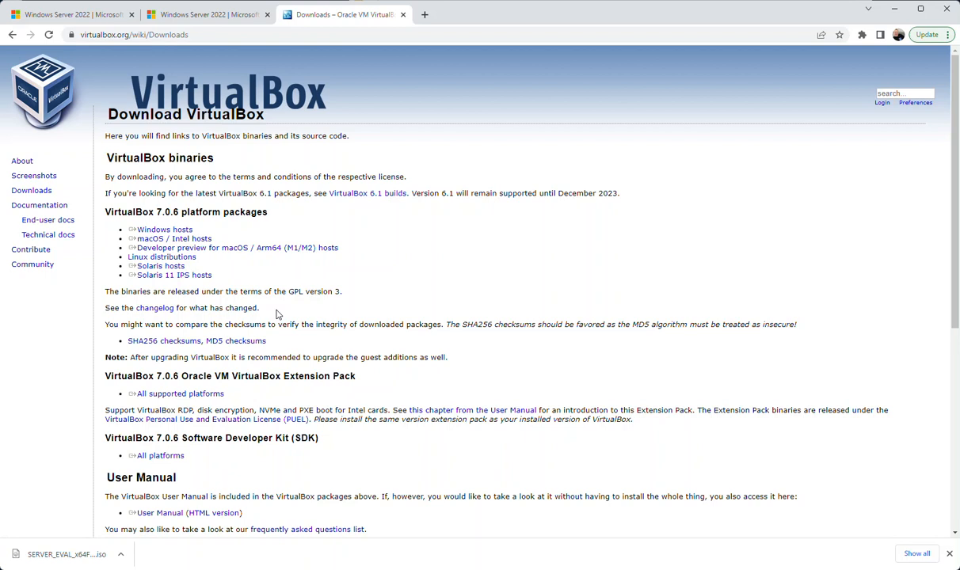
pyautogui.moveTo(165, 229)
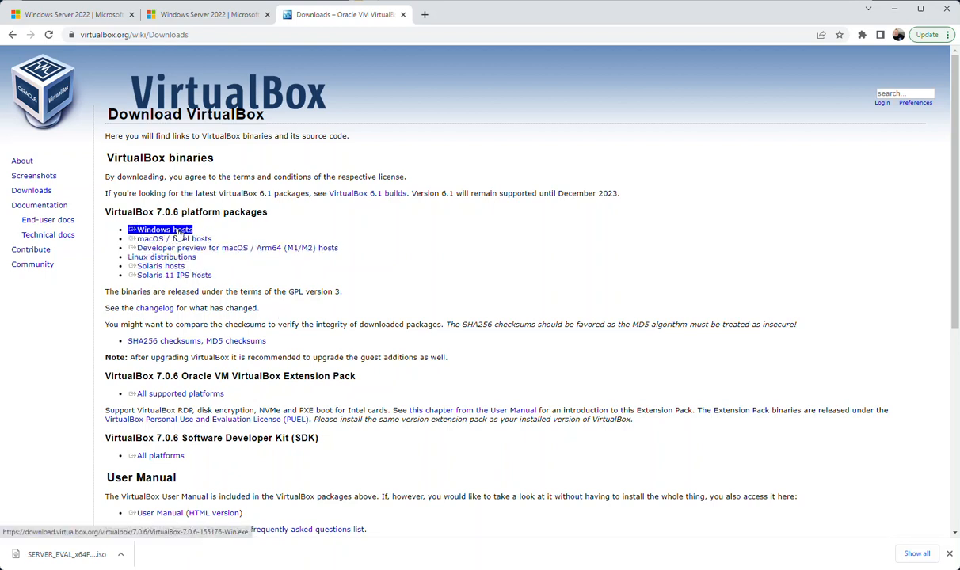
pyautogui.click(165, 228)
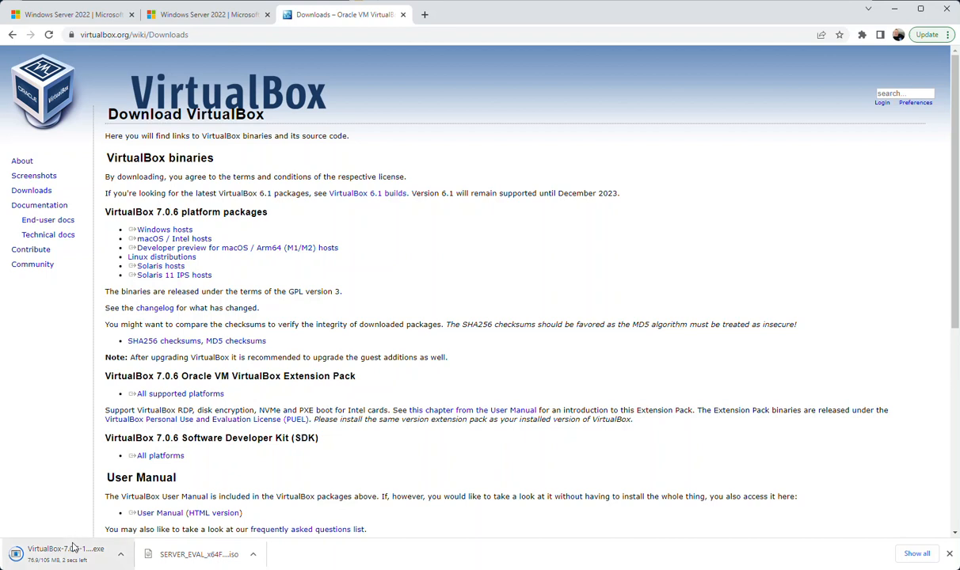
pyautogui.moveTo(66, 548)
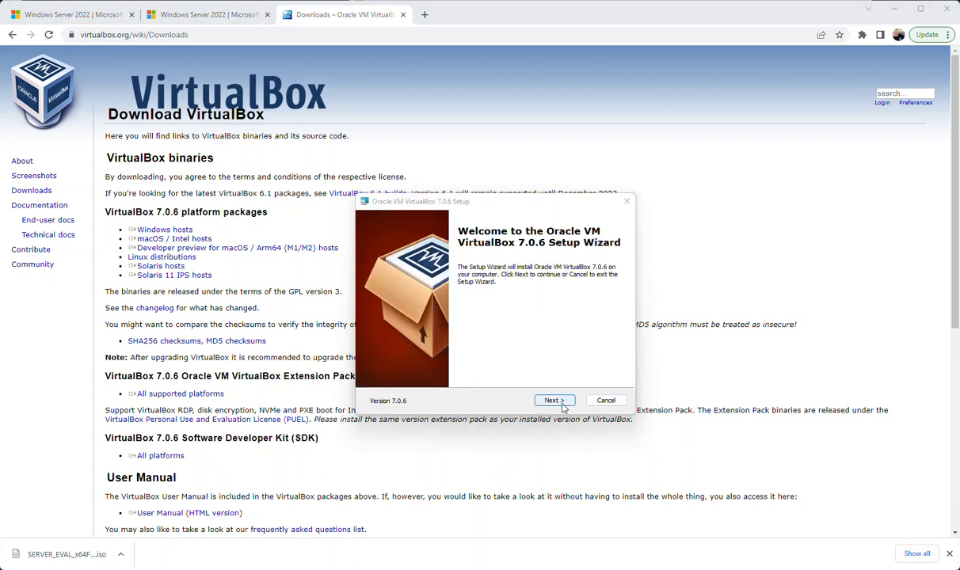
# Install VirtualBox with default features, accepting the network and Python warnings, and launch it on Finish.
pyautogui.click(555, 399)
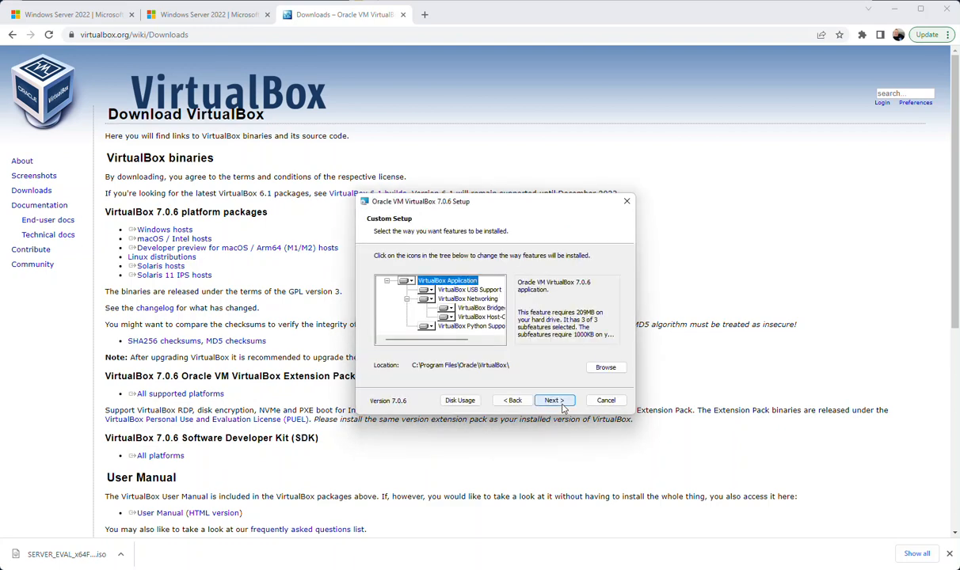
pyautogui.click(554, 399)
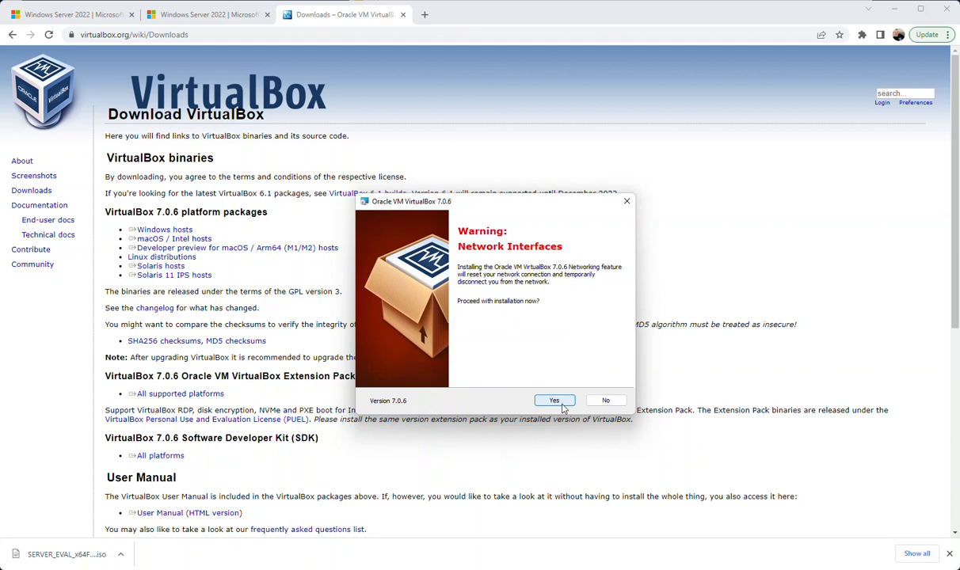
pyautogui.click(555, 399)
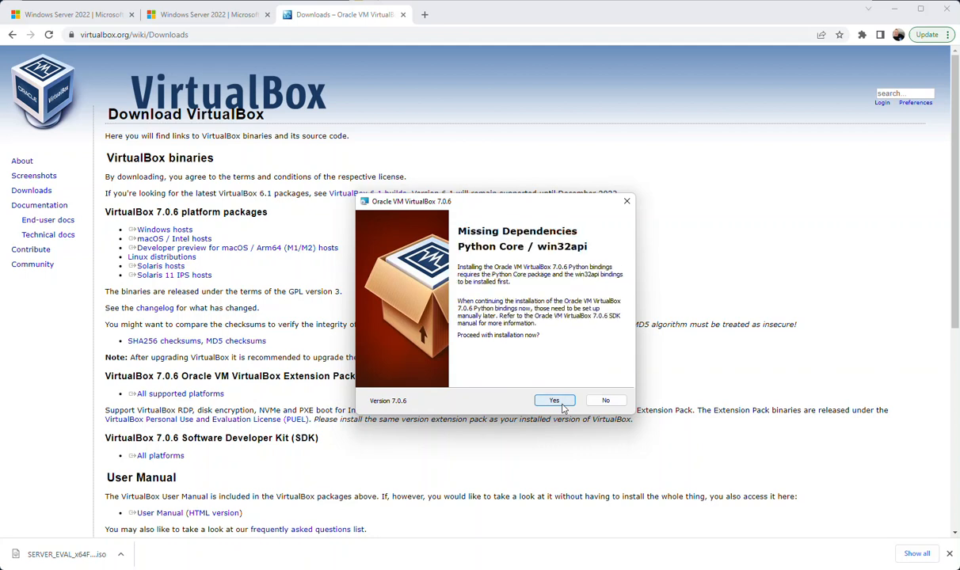
pyautogui.click(555, 399)
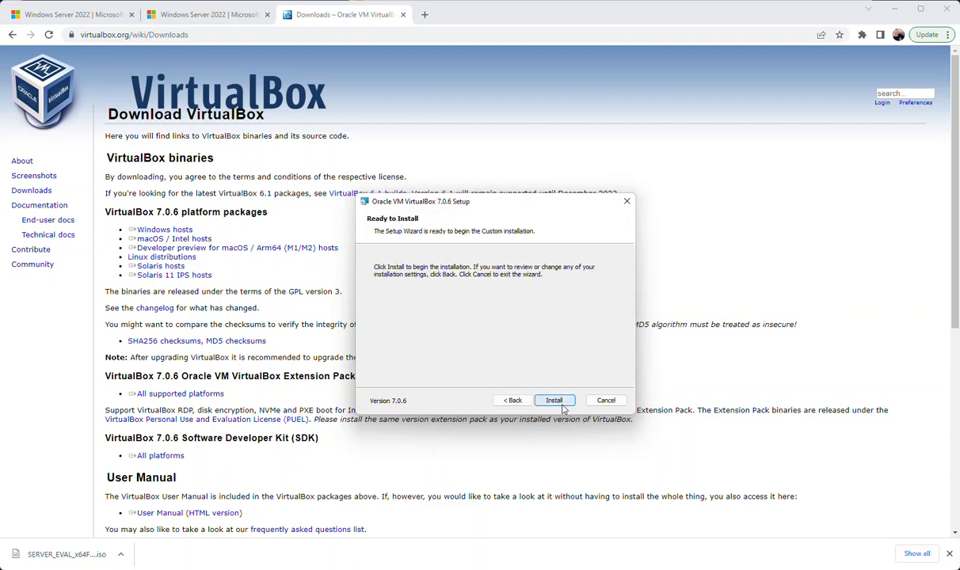
pyautogui.click(552, 400)
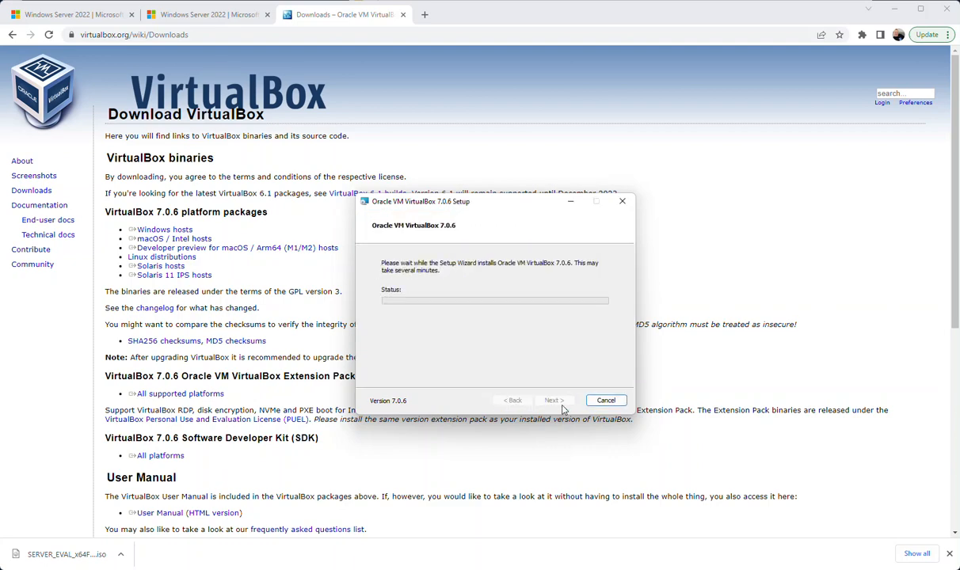
pyautogui.moveTo(554, 419)
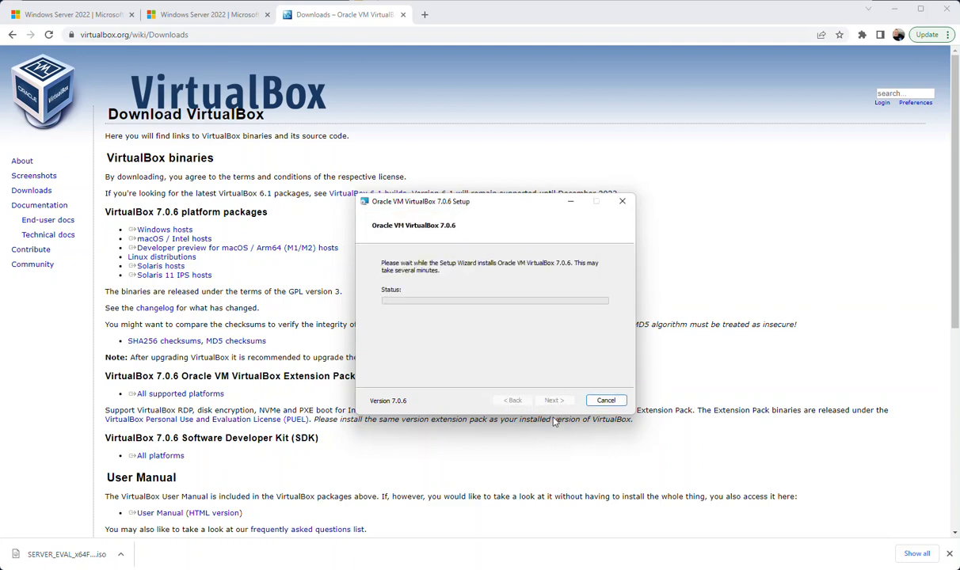
pyautogui.moveTo(783, 456)
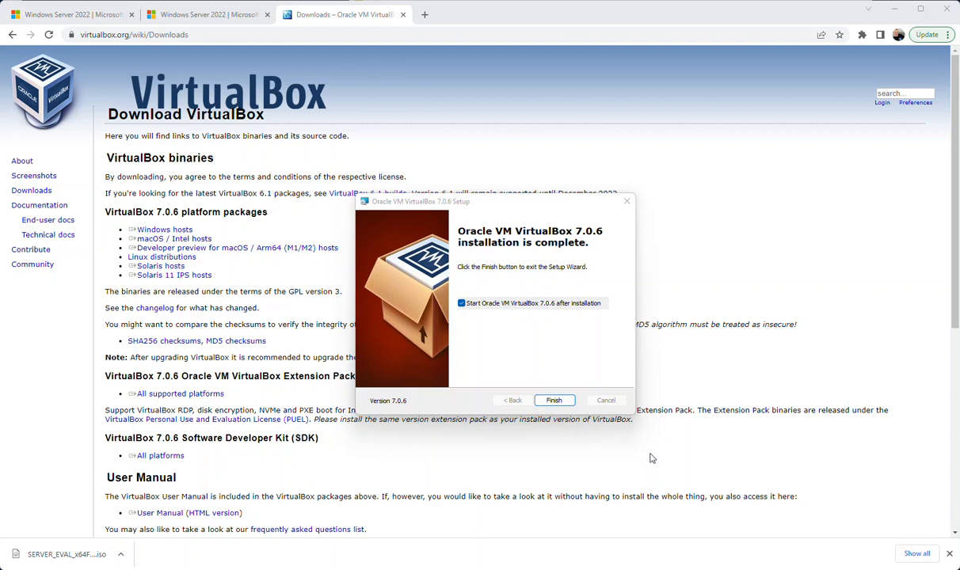
pyautogui.click(554, 399)
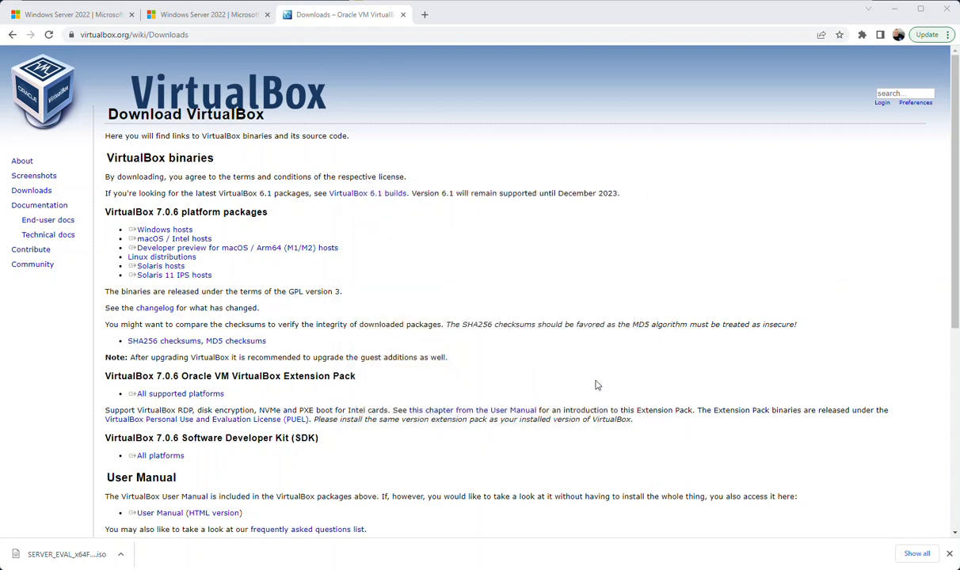
pyautogui.moveTo(602, 387)
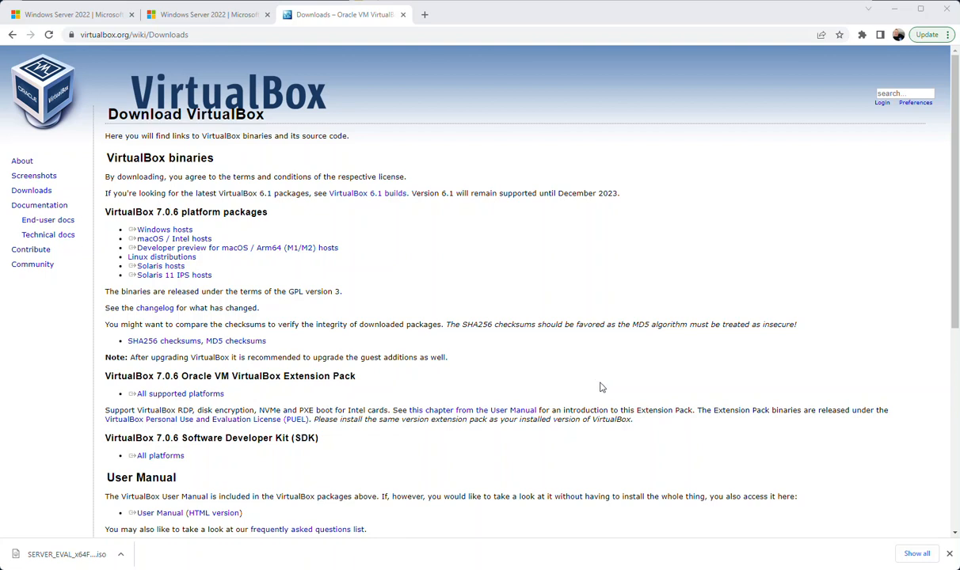
pyautogui.moveTo(611, 396)
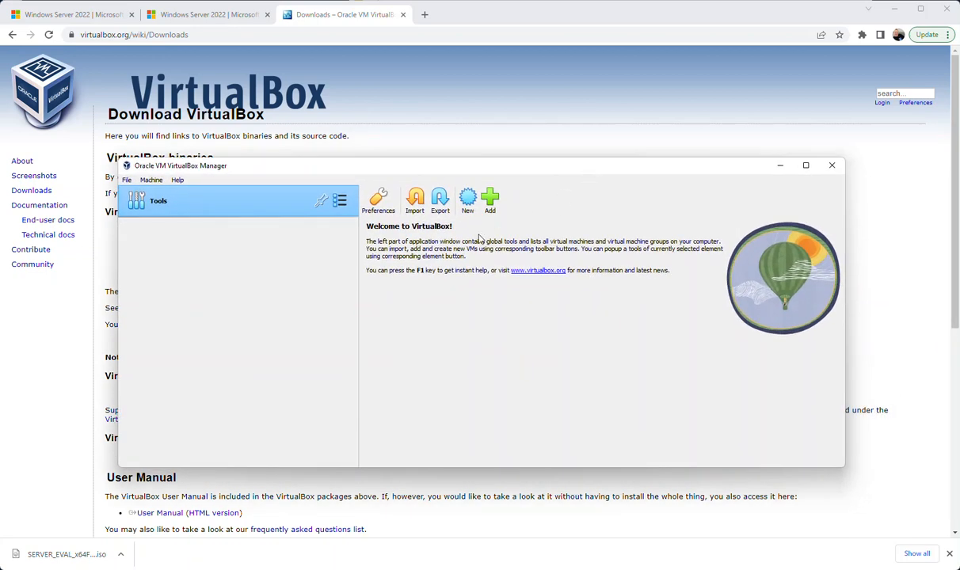
pyautogui.moveTo(491, 199)
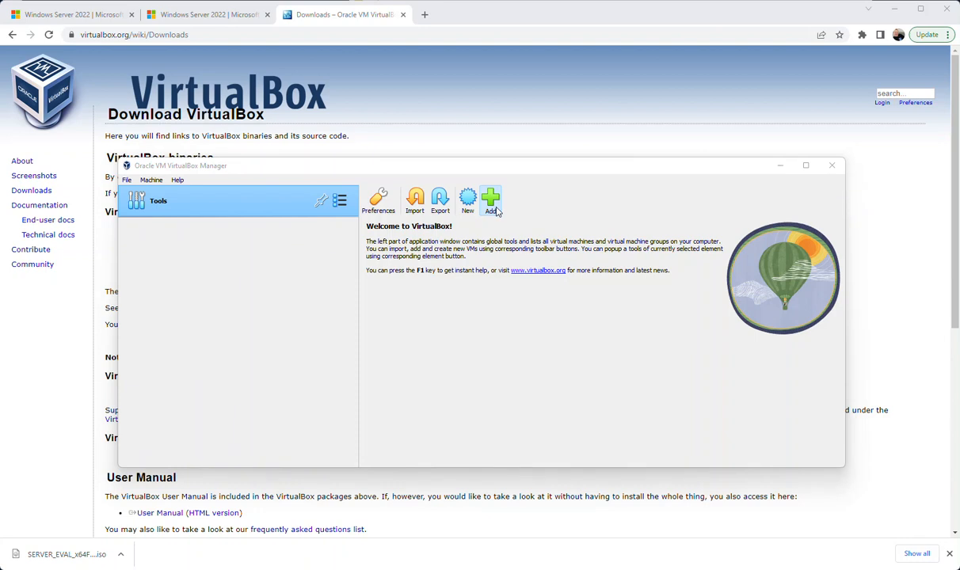
# Try adding a machine from the PowerShellEngineer.com VirtualBox VMs folder and dismiss the file-not-found error.
pyautogui.click(491, 199)
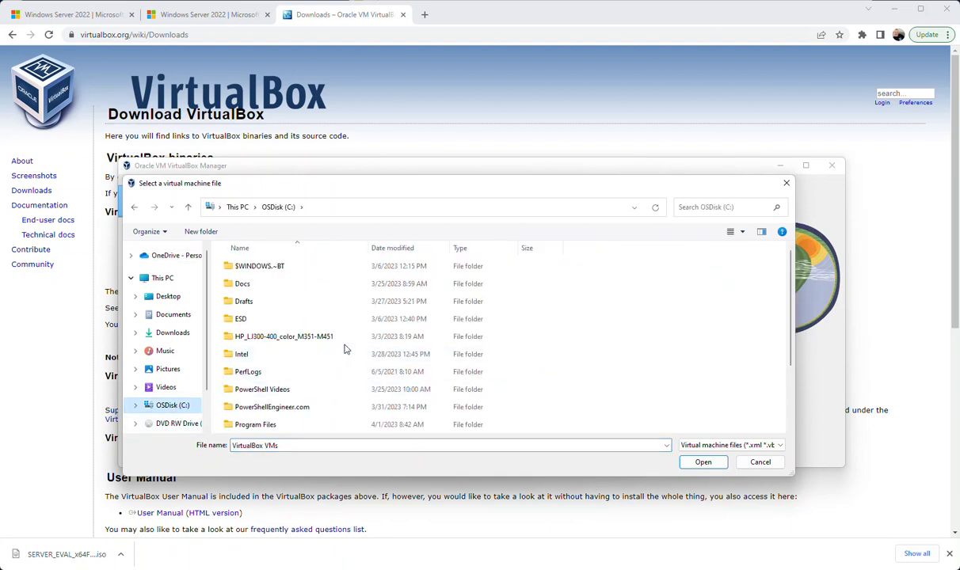
pyautogui.doubleClick(272, 406)
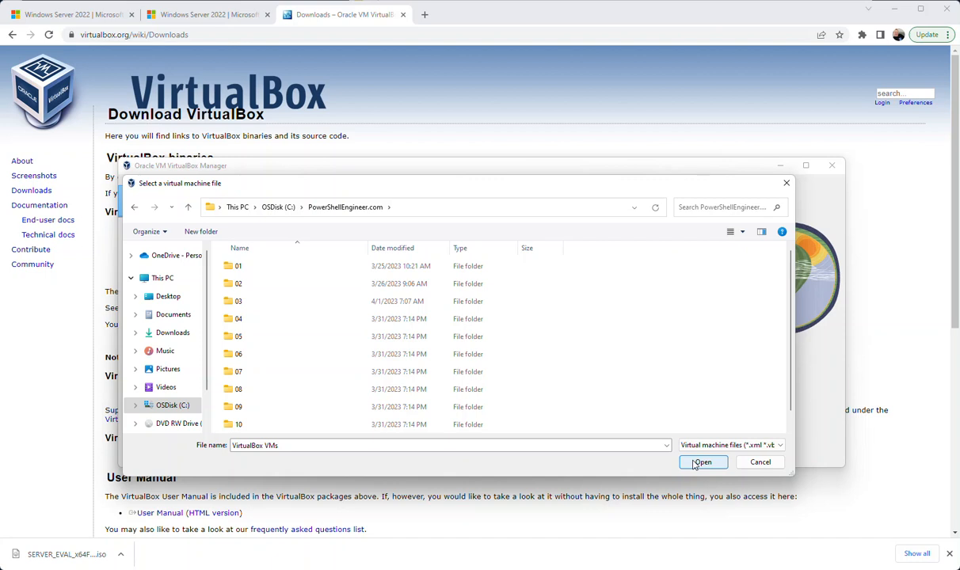
pyautogui.click(701, 463)
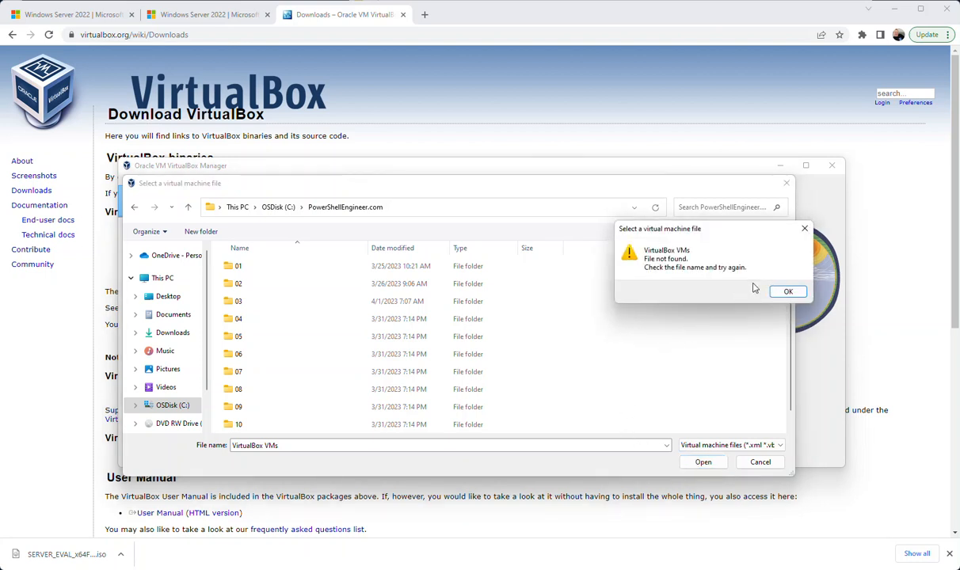
pyautogui.click(787, 291)
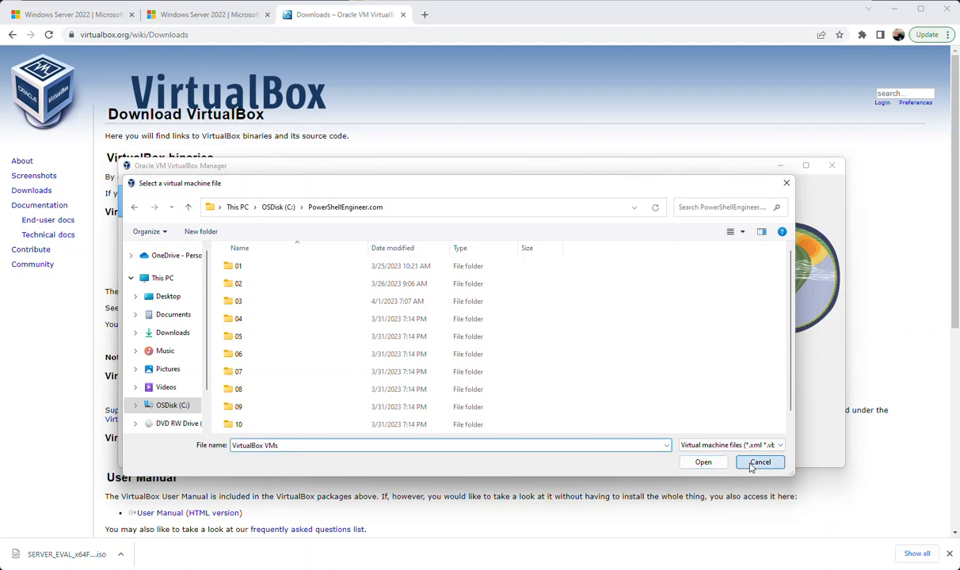
pyautogui.click(758, 463)
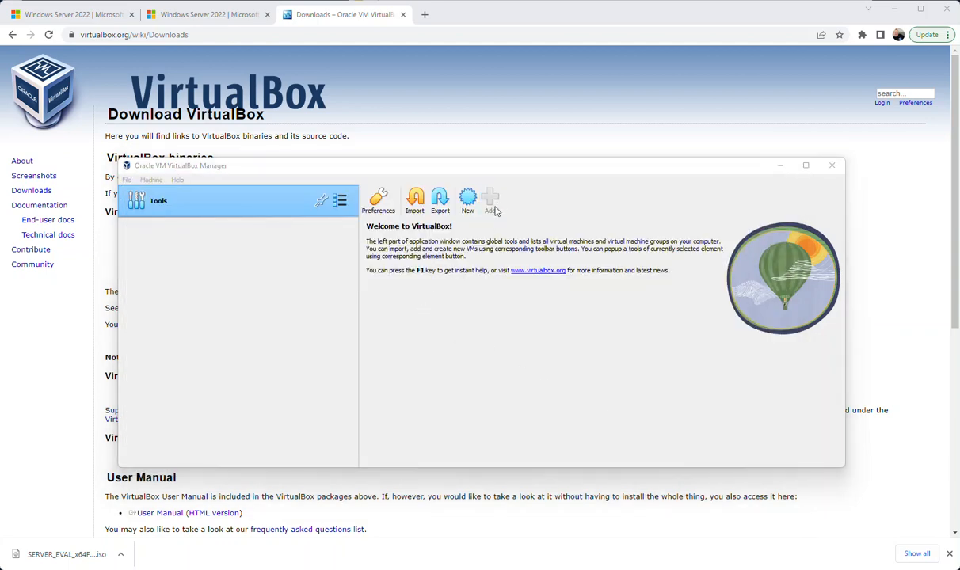
# Retry adding VirtualBox VMs from the home folder and dismiss the invalid file name warning.
pyautogui.click(490, 203)
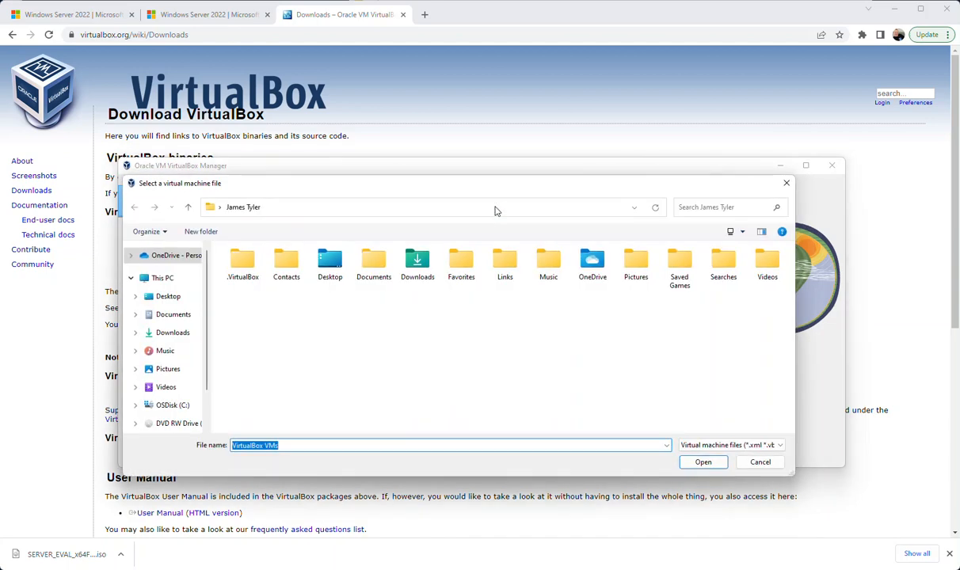
pyautogui.moveTo(419, 263)
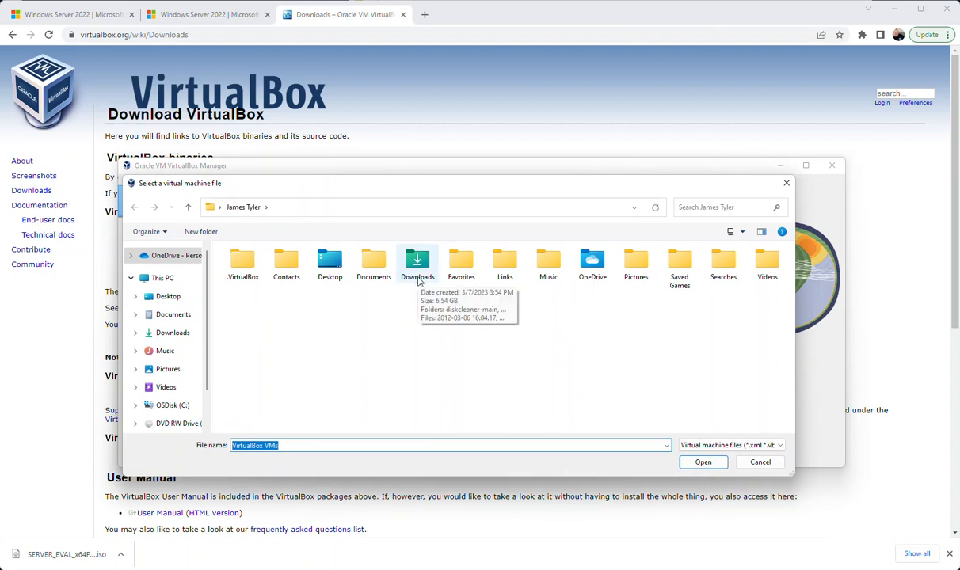
pyautogui.moveTo(701, 462)
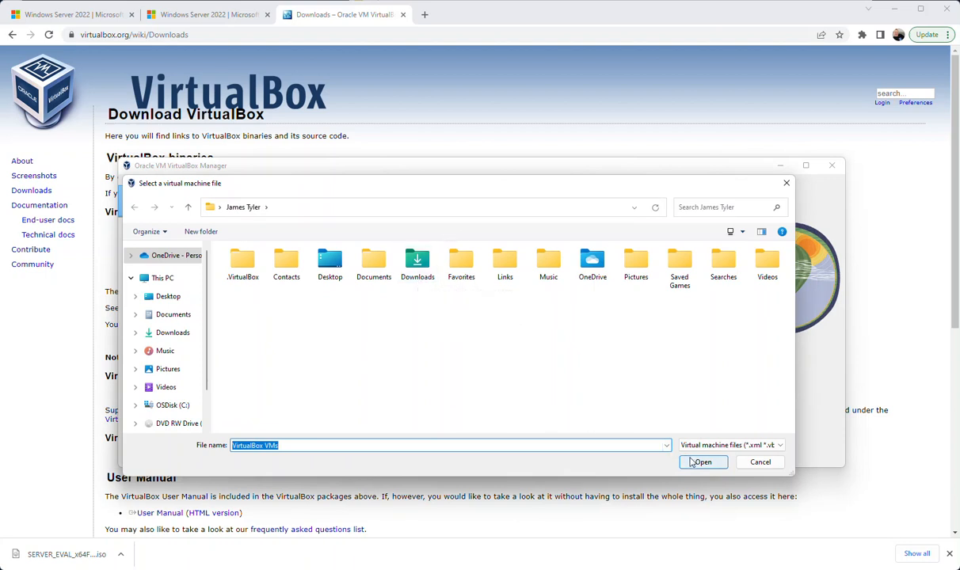
pyautogui.click(702, 463)
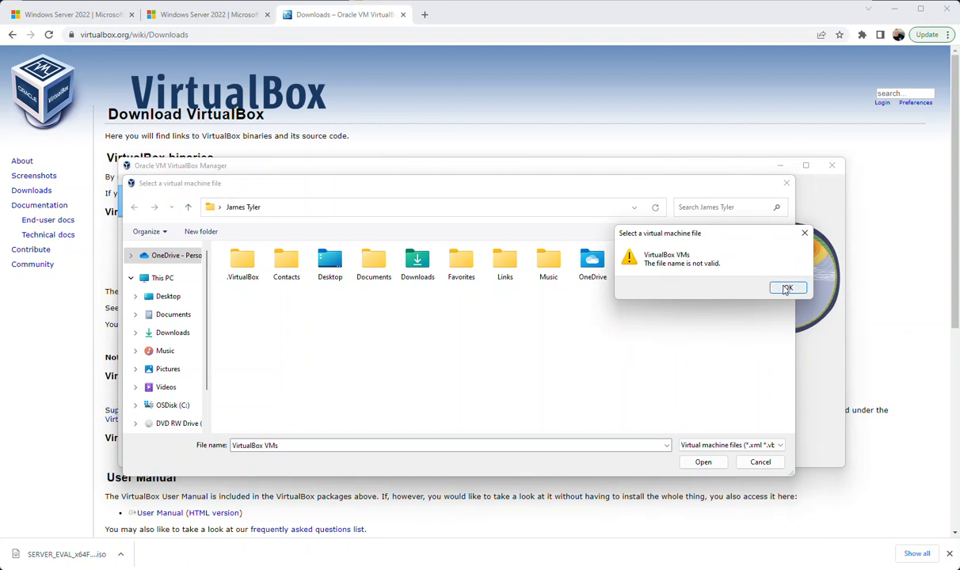
pyautogui.click(788, 288)
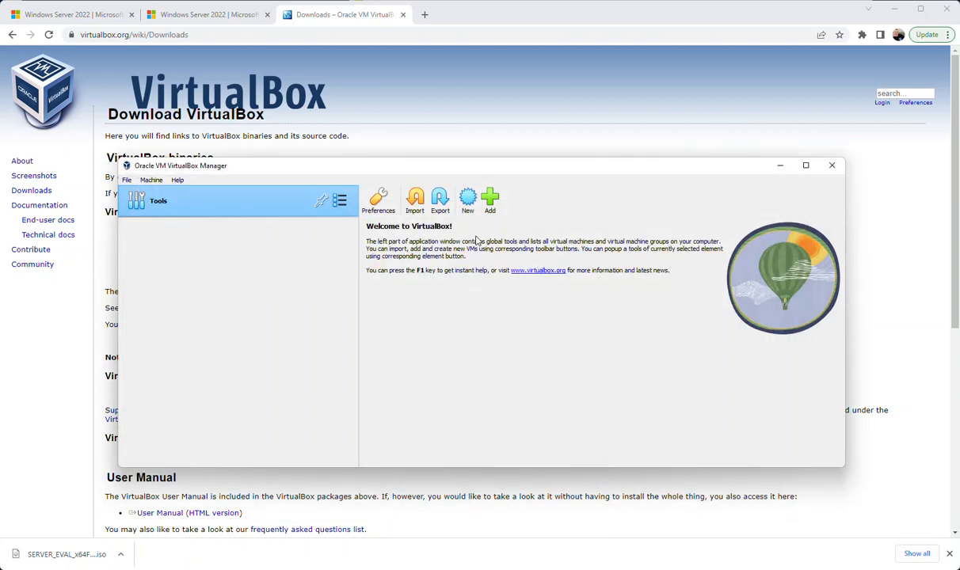
# Create a new VM named WinServer2022 with 2 processors and 4096 MB base memory.
pyautogui.click(467, 200)
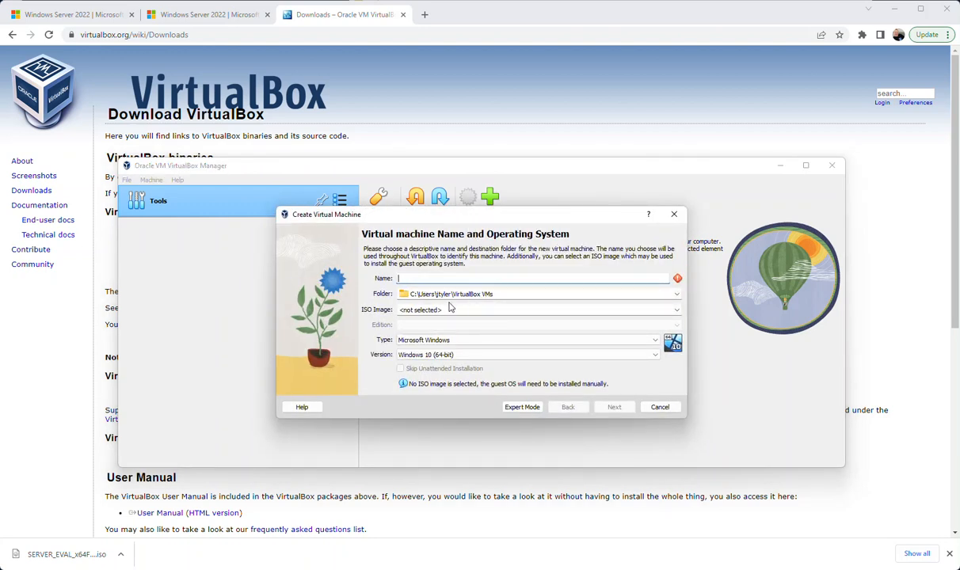
pyautogui.write('WinServ')
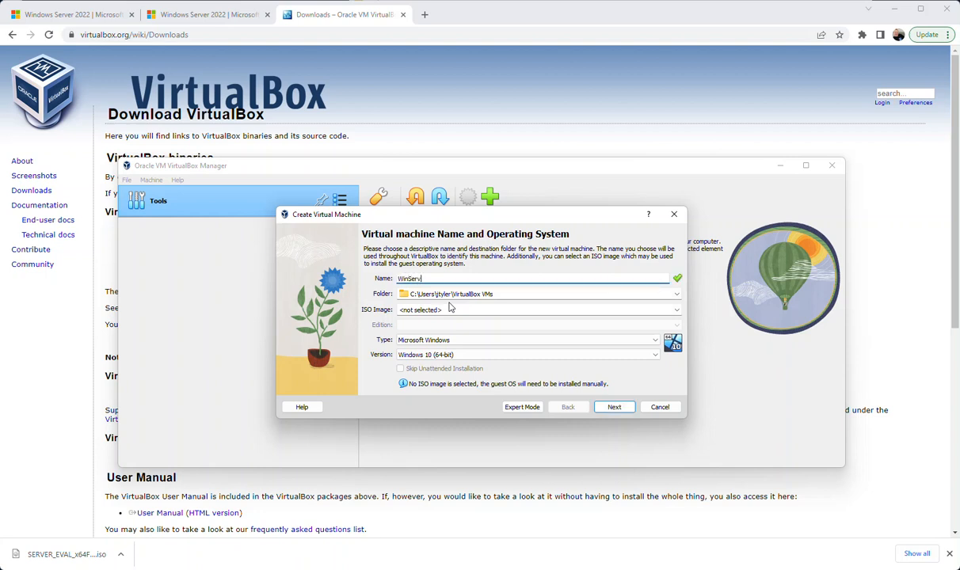
pyautogui.click(614, 405)
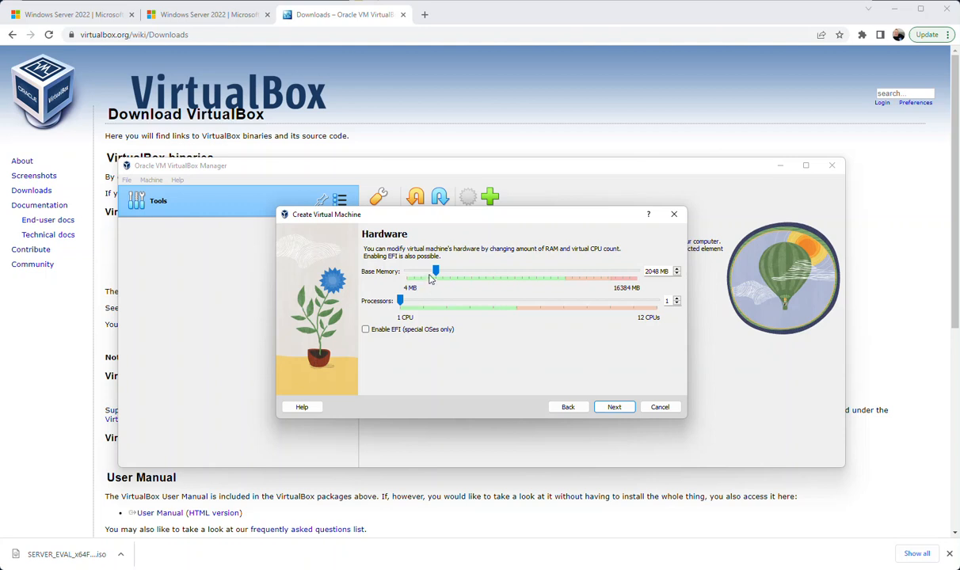
pyautogui.click(675, 298)
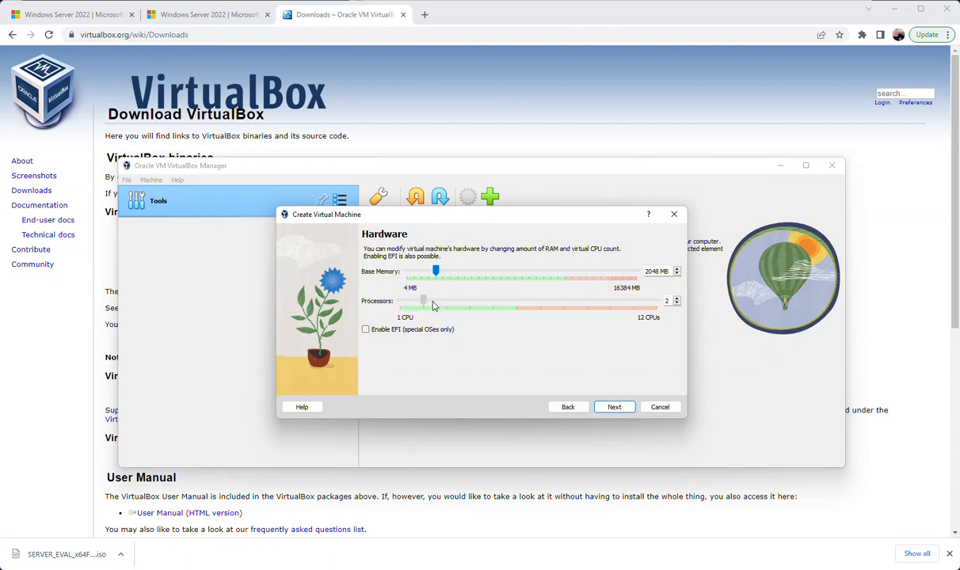
pyautogui.moveTo(426, 304)
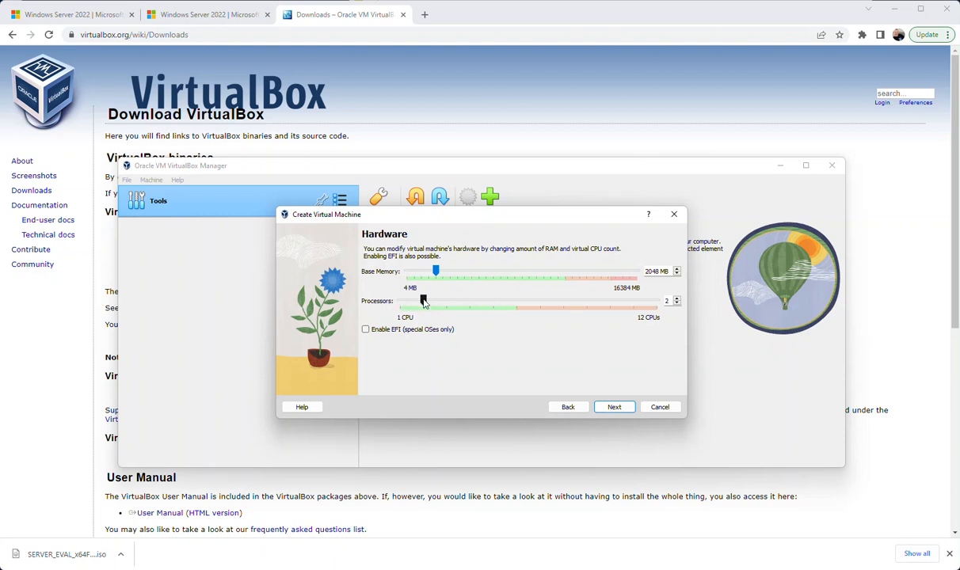
pyautogui.moveTo(425, 304)
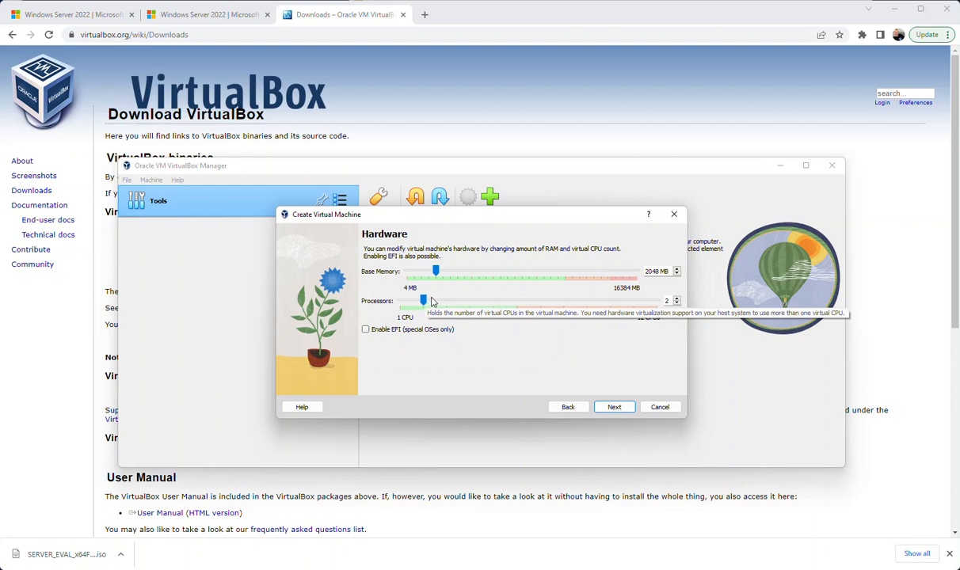
pyautogui.moveTo(435, 272)
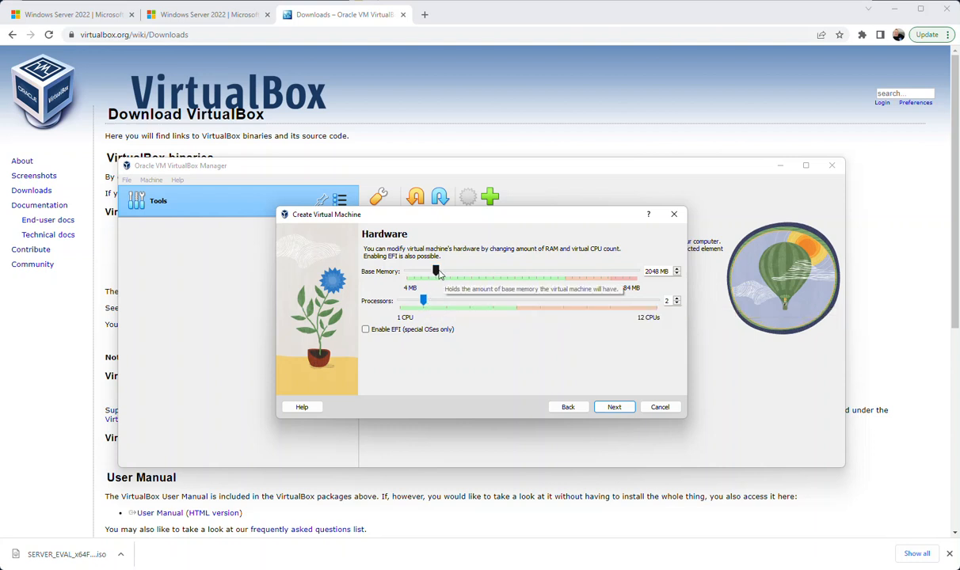
pyautogui.moveTo(436, 272); pyautogui.dragTo(469, 272)
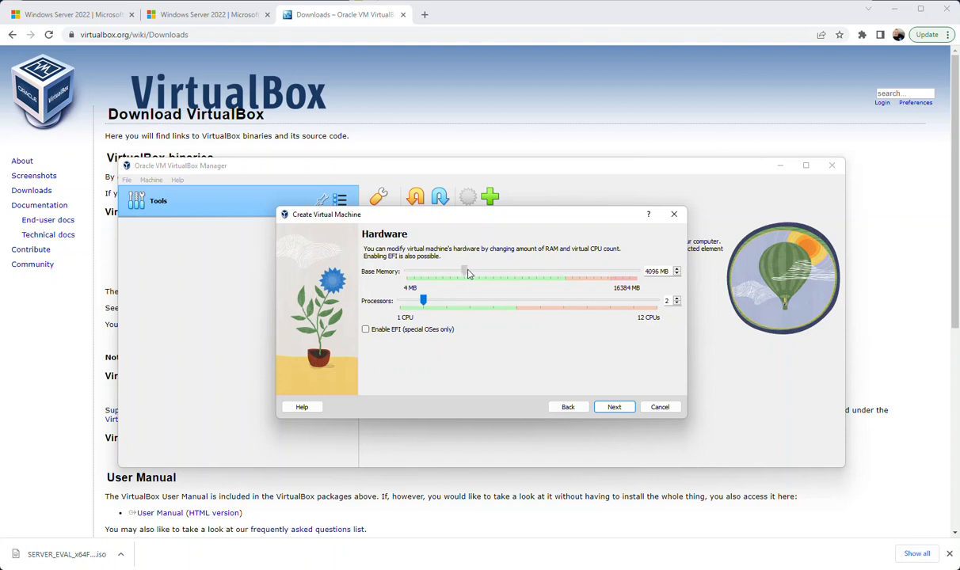
# Keep the 50 GB new virtual hard disk and finish creating the virtual machine.
pyautogui.click(614, 406)
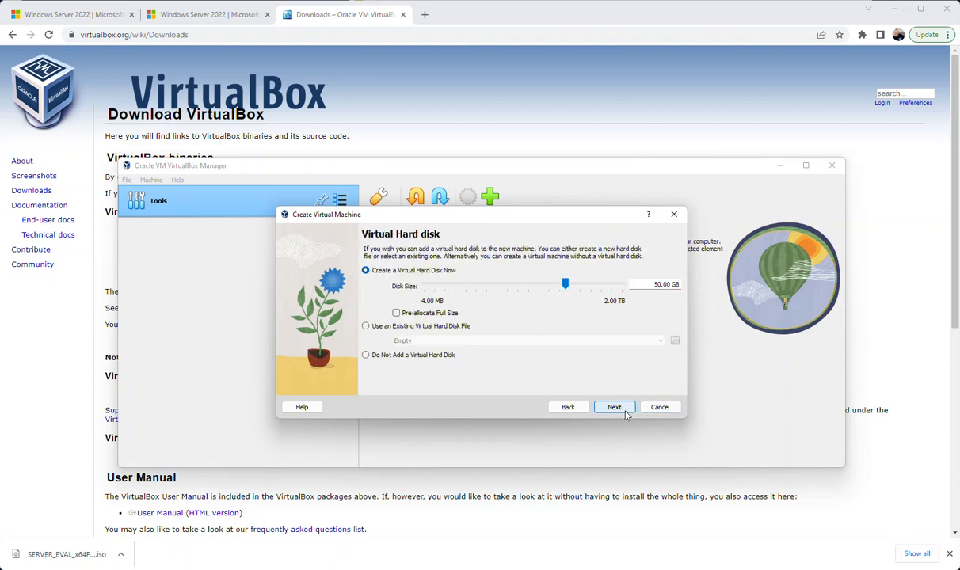
pyautogui.moveTo(615, 406)
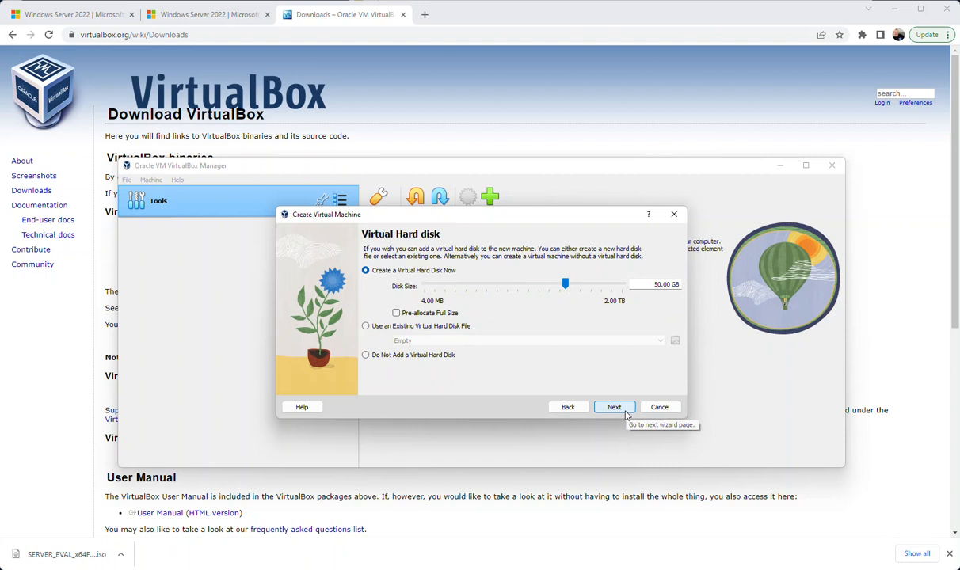
pyautogui.click(614, 406)
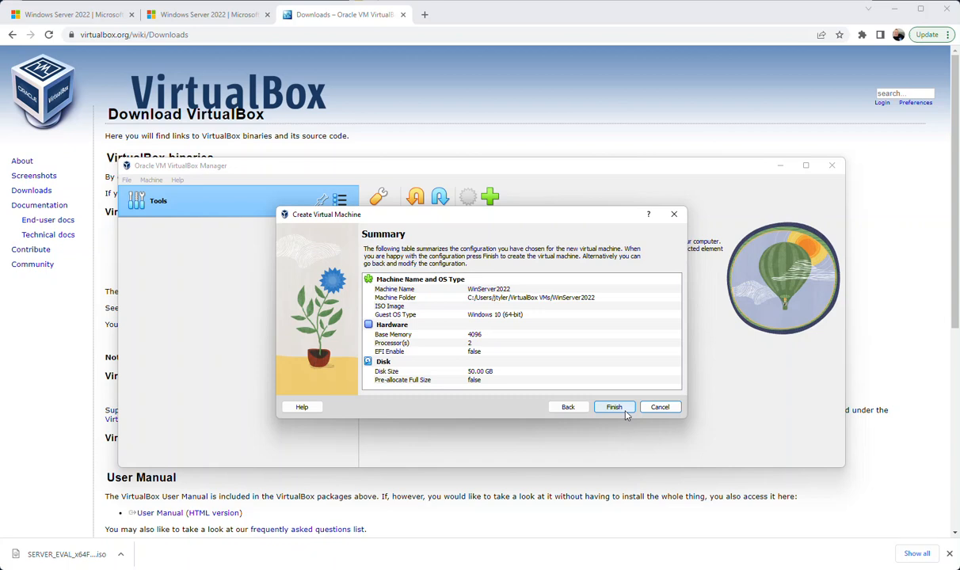
pyautogui.click(613, 405)
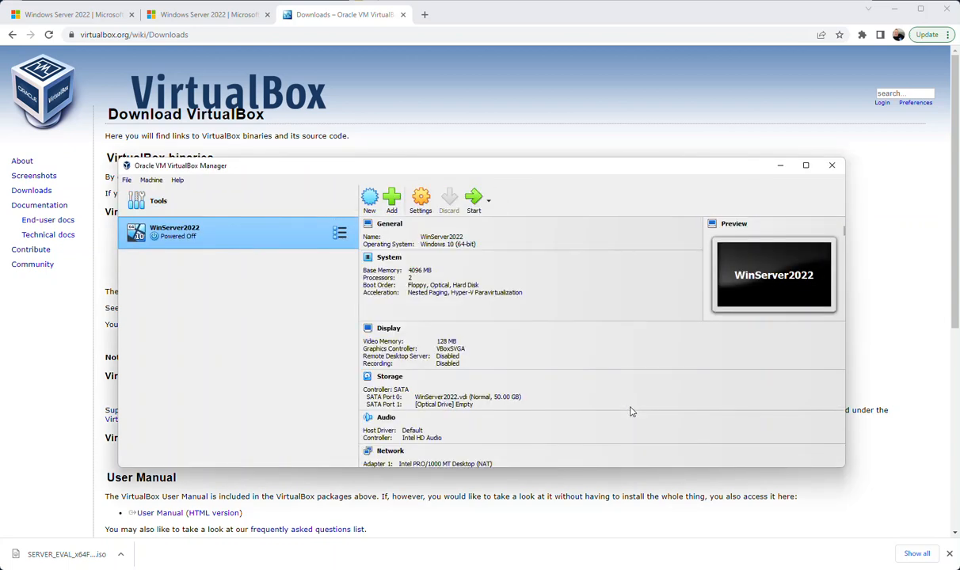
pyautogui.moveTo(621, 402)
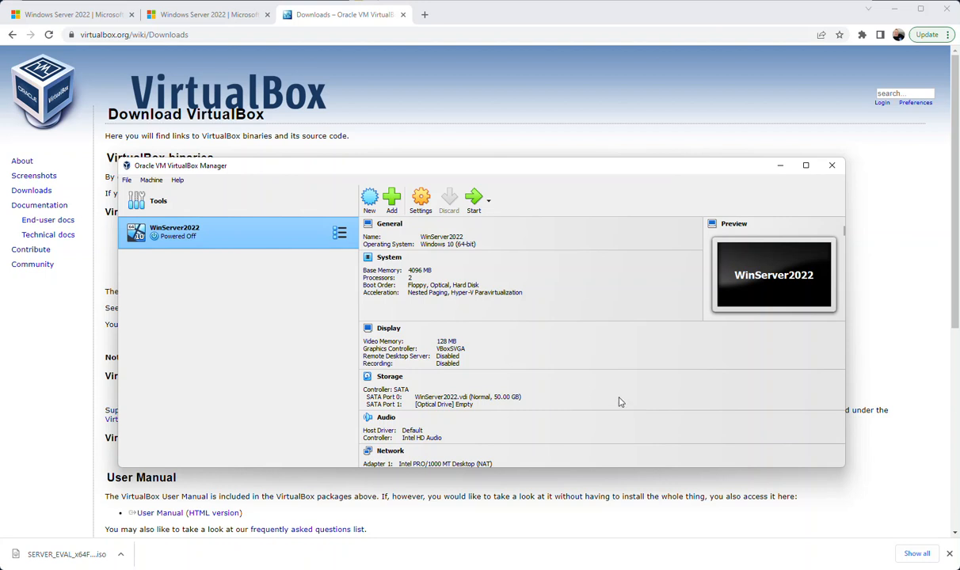
# Select the empty optical drive in the WinServer2022 VM's Storage settings.
pyautogui.click(419, 198)
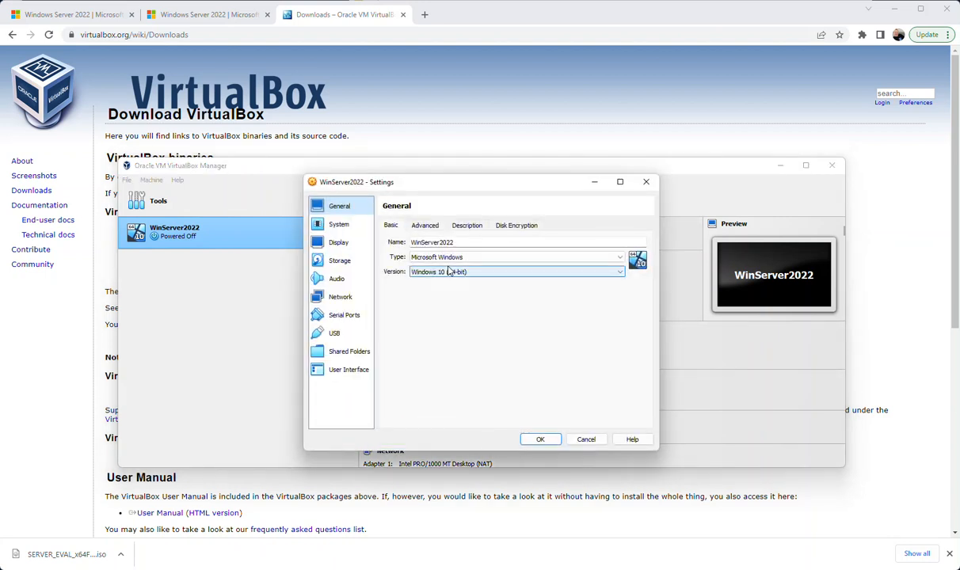
pyautogui.click(339, 259)
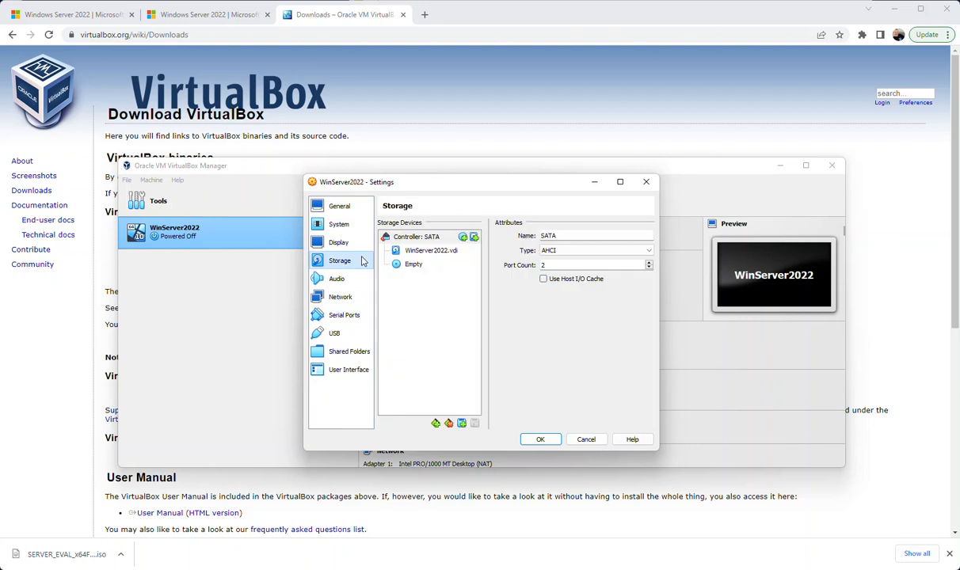
pyautogui.click(412, 263)
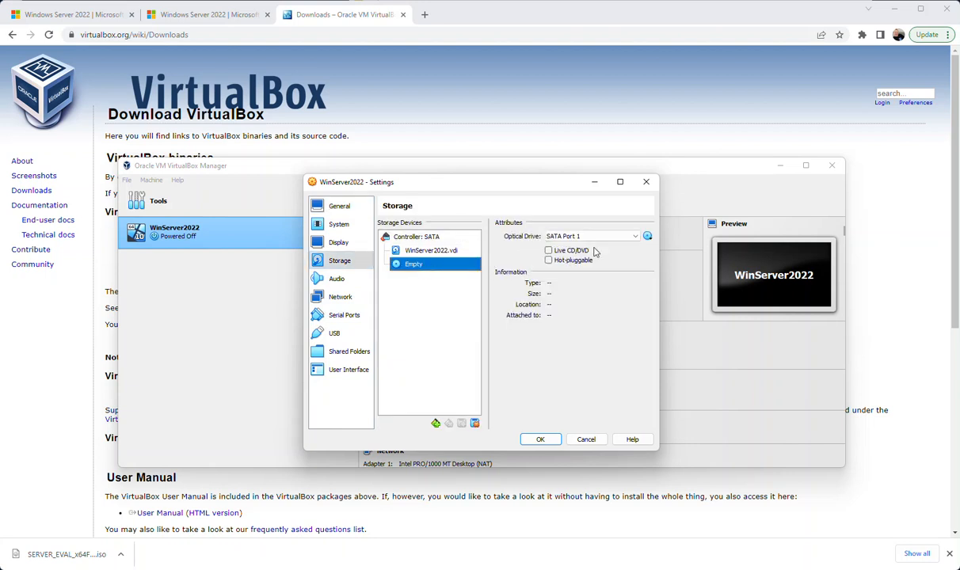
pyautogui.click(647, 236)
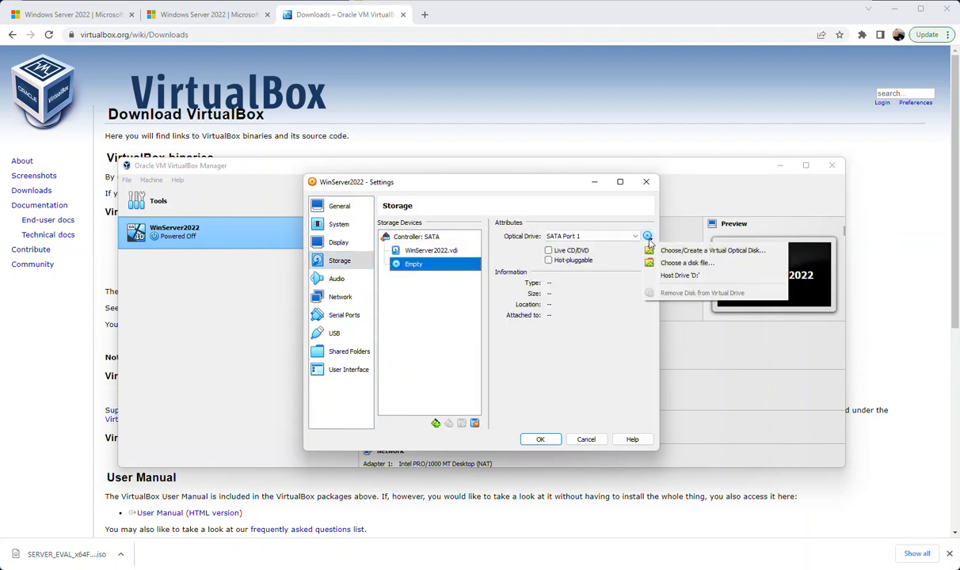
pyautogui.moveTo(686, 263)
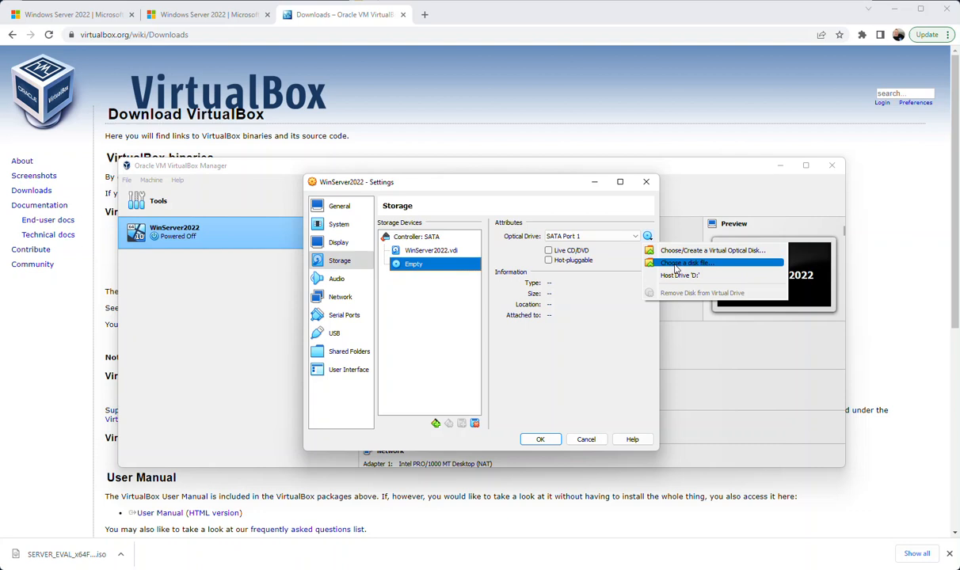
# Load the SERVER_EVAL Windows Server ISO from Downloads into the optical drive.
pyautogui.click(686, 263)
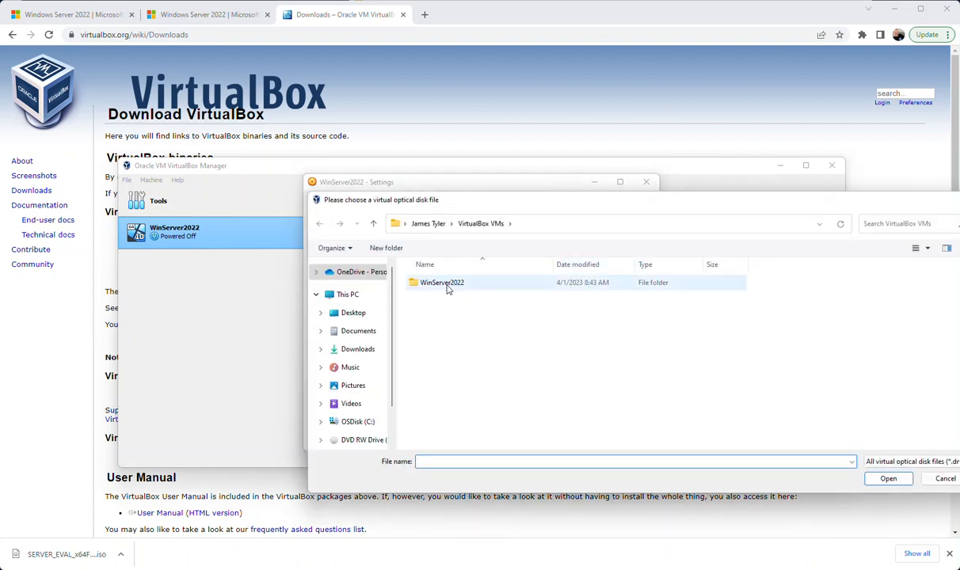
pyautogui.click(358, 350)
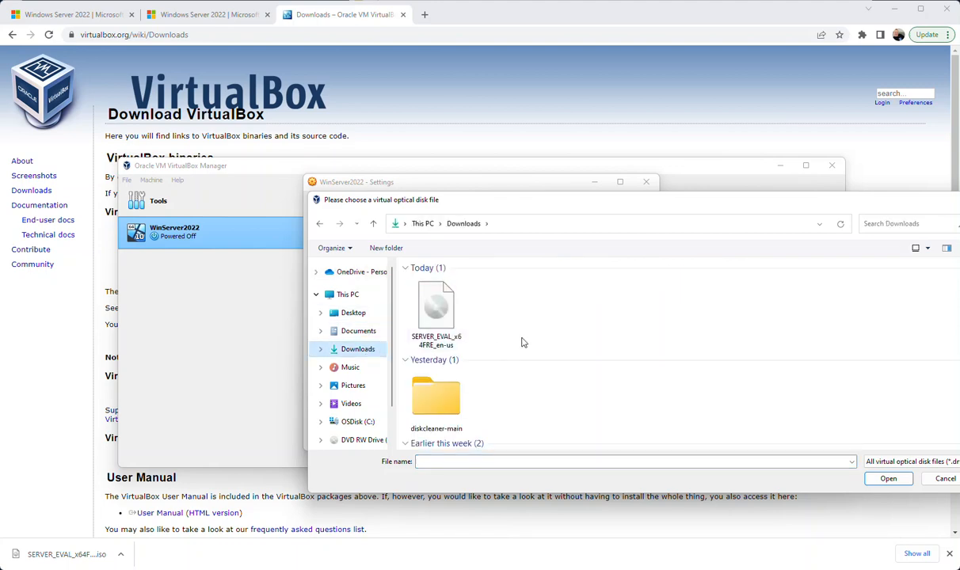
pyautogui.click(435, 309)
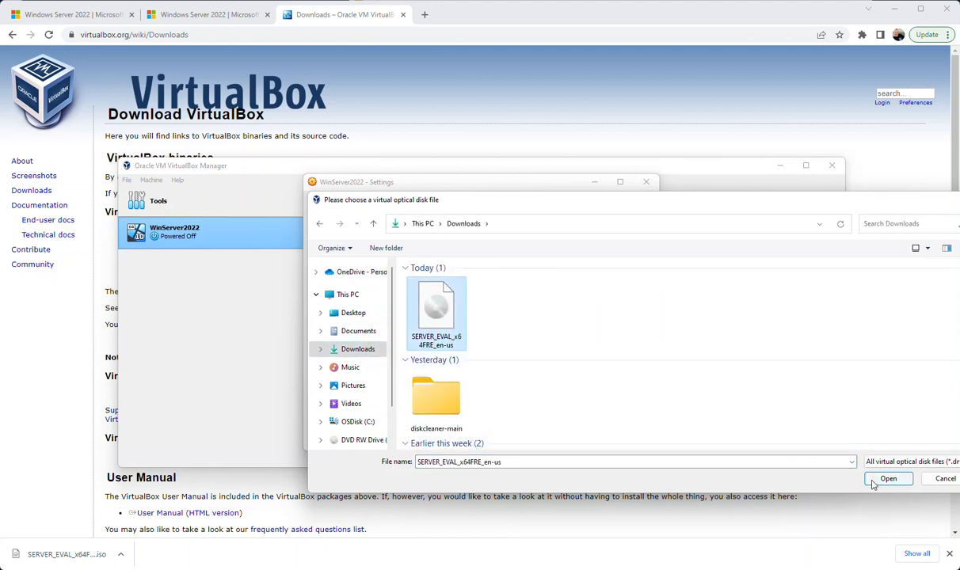
pyautogui.click(886, 478)
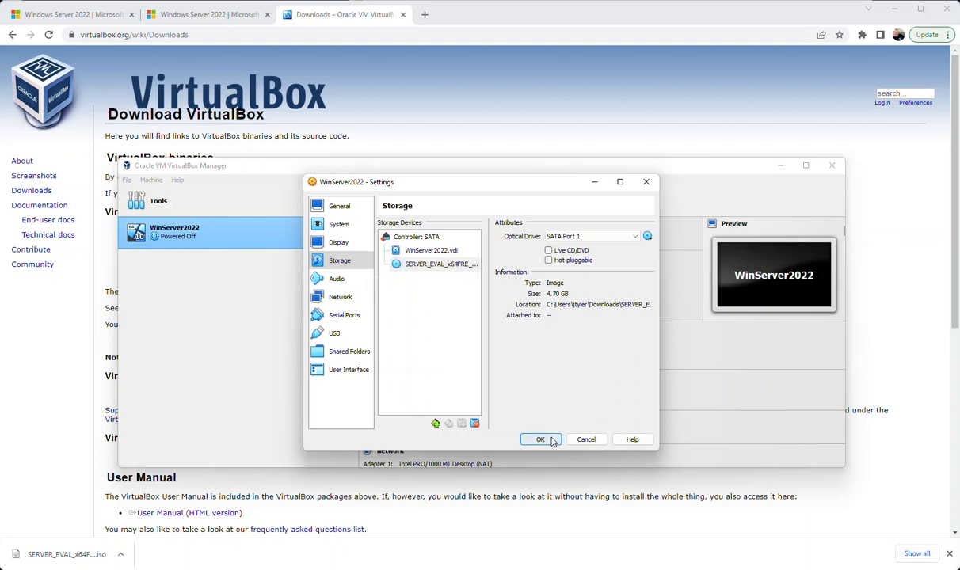
# Save the settings, boot the WinServer2022 VM and begin Windows setup with default language and keyboard.
pyautogui.click(540, 440)
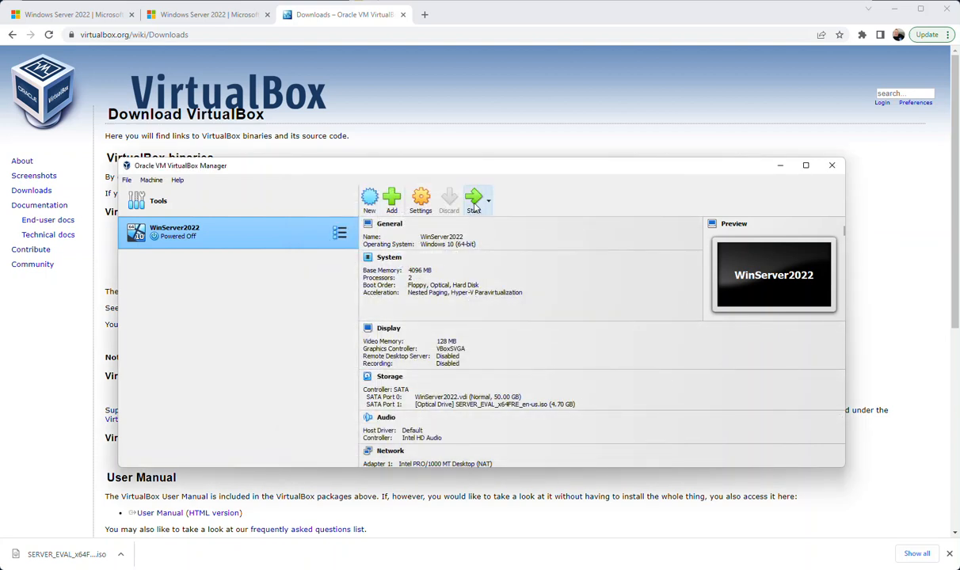
pyautogui.moveTo(473, 198)
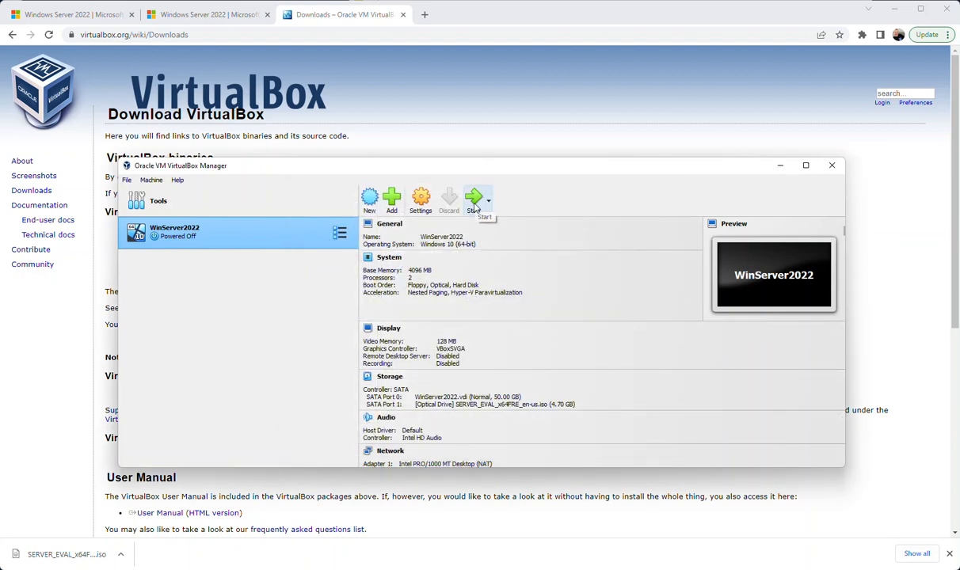
pyautogui.click(474, 203)
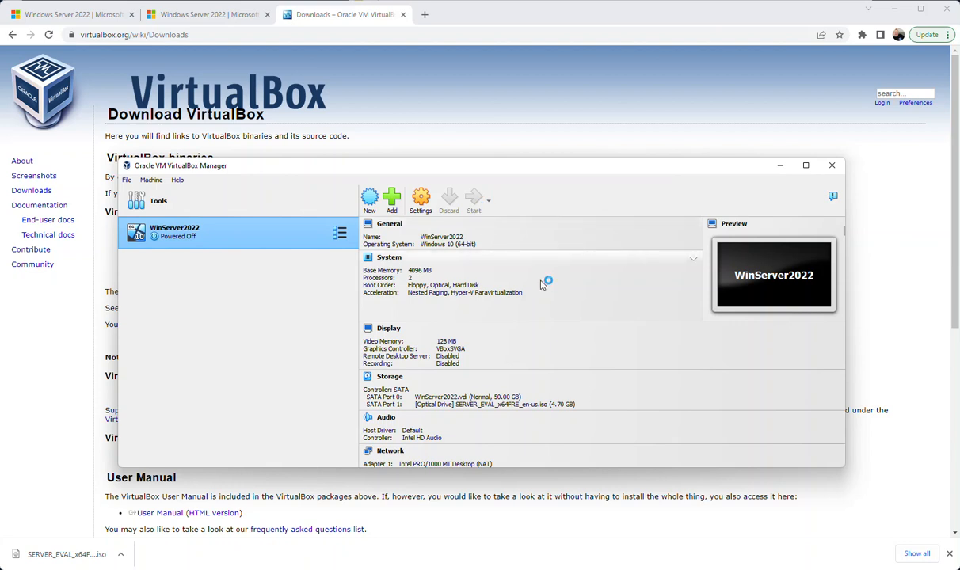
pyautogui.click(471, 198)
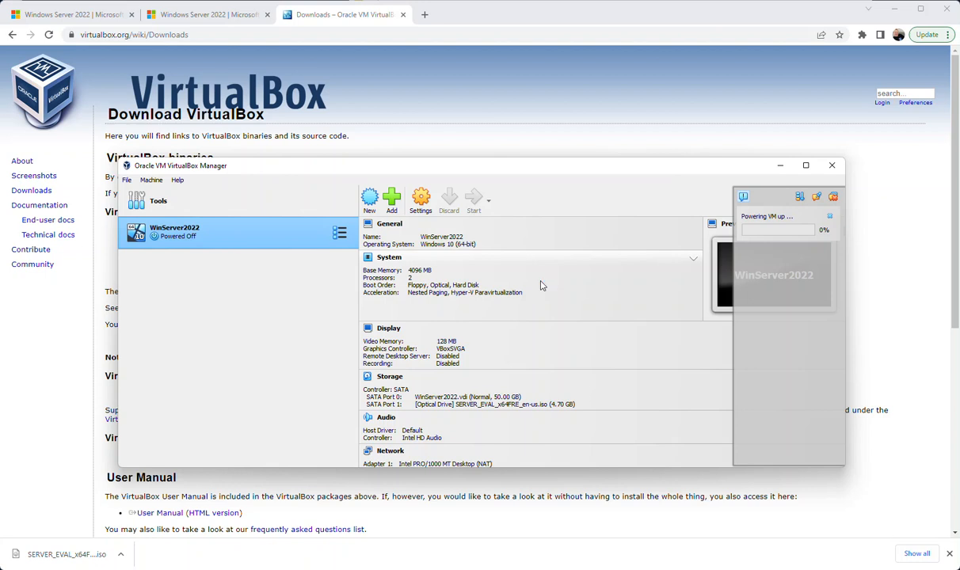
pyautogui.click(473, 198)
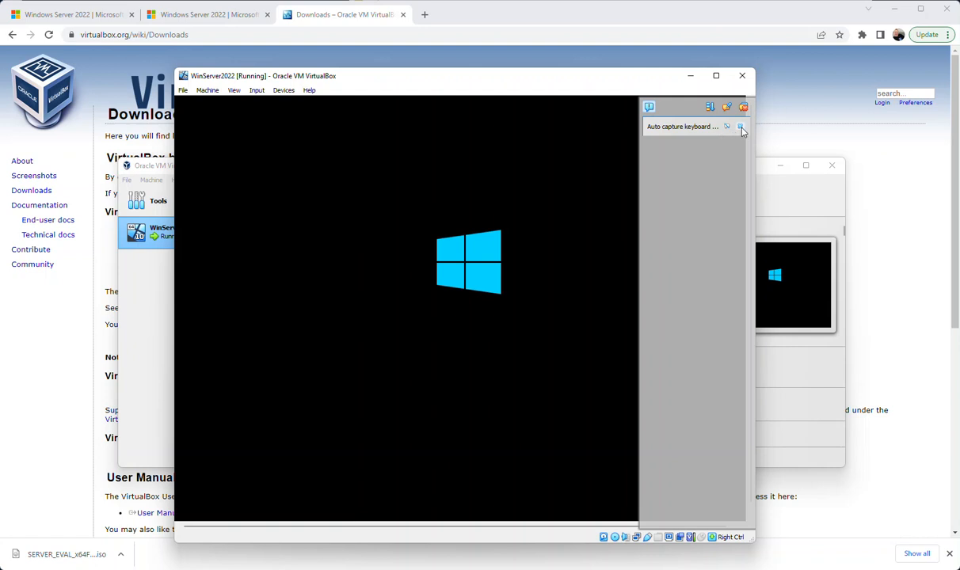
pyautogui.click(741, 127)
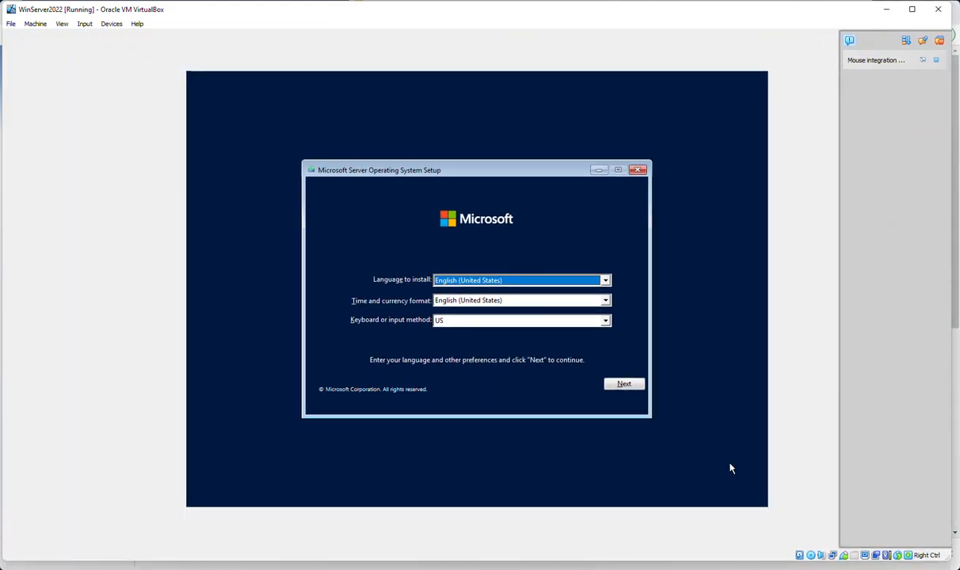
pyautogui.moveTo(577, 402)
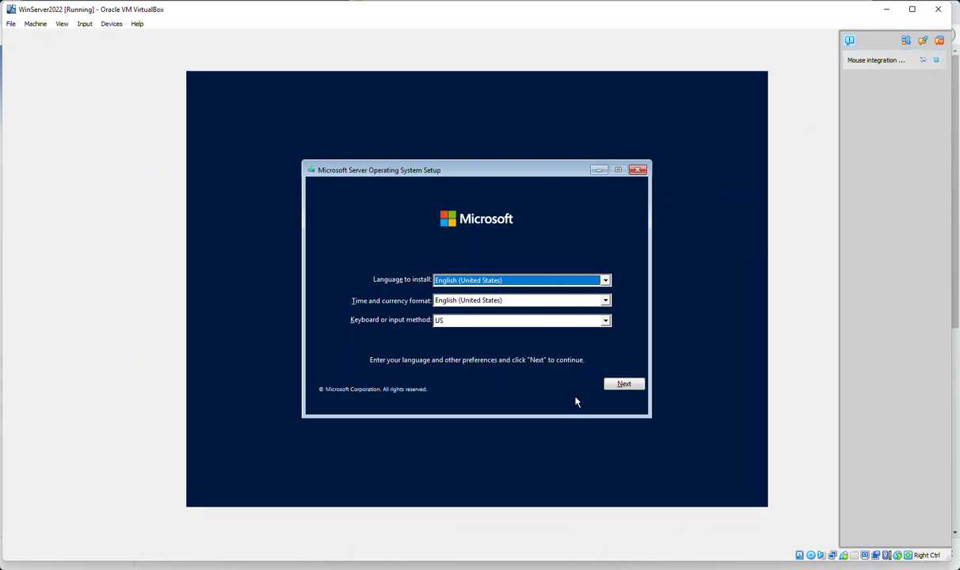
pyautogui.click(624, 385)
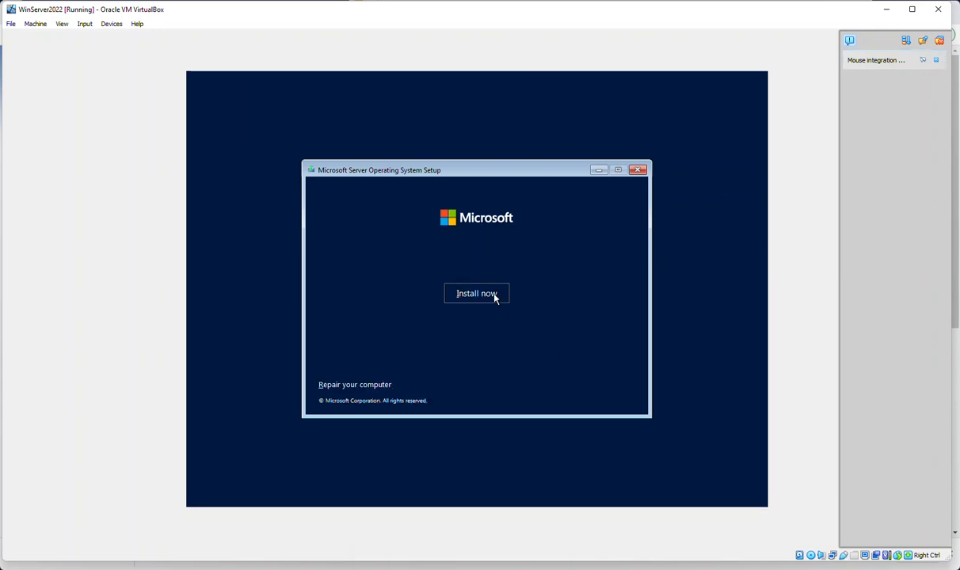
pyautogui.click(475, 293)
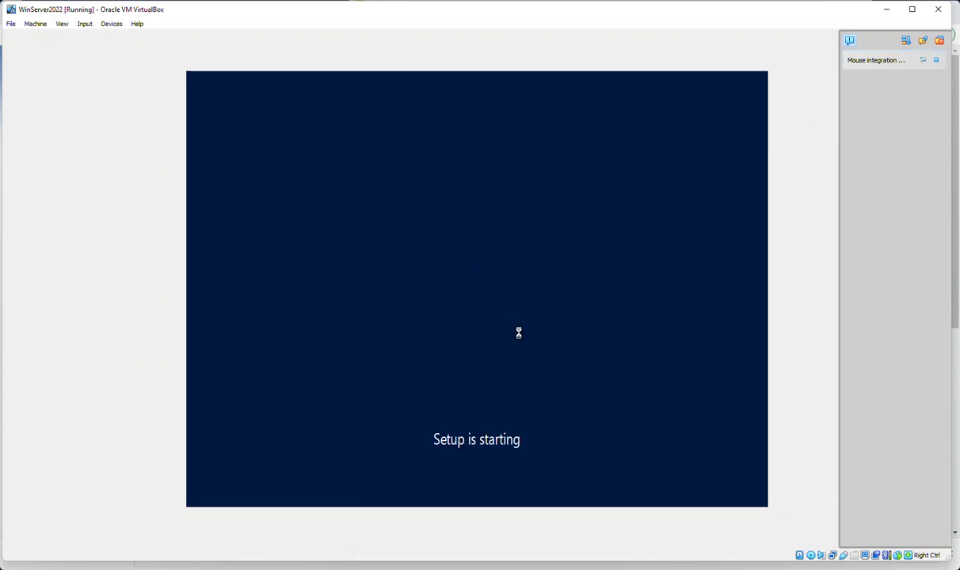
pyautogui.moveTo(533, 344)
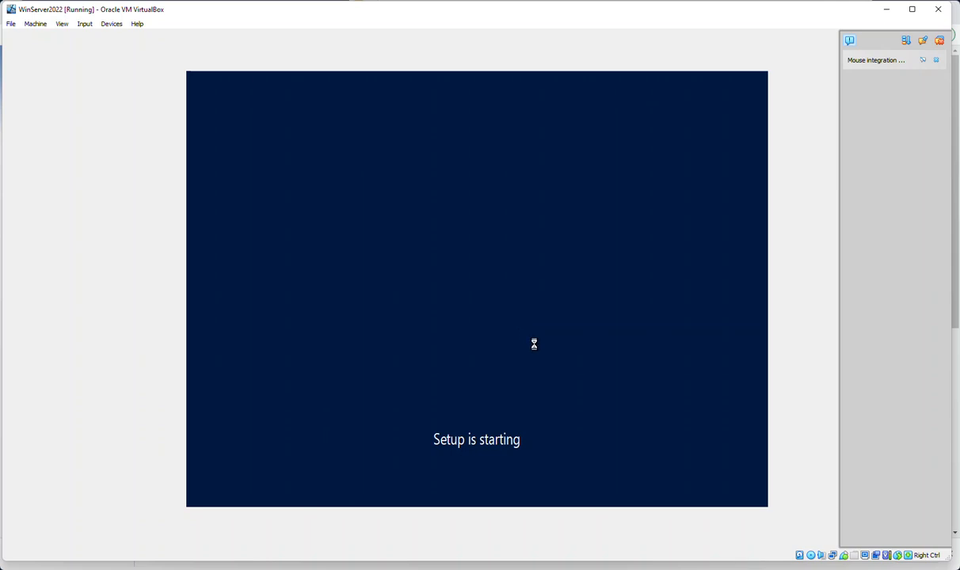
pyautogui.moveTo(764, 424)
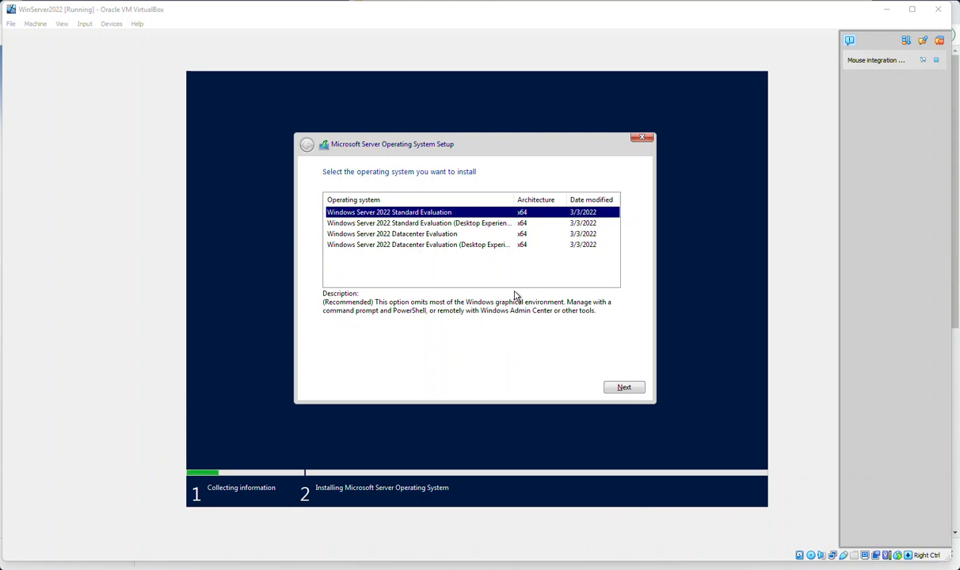
pyautogui.moveTo(497, 228)
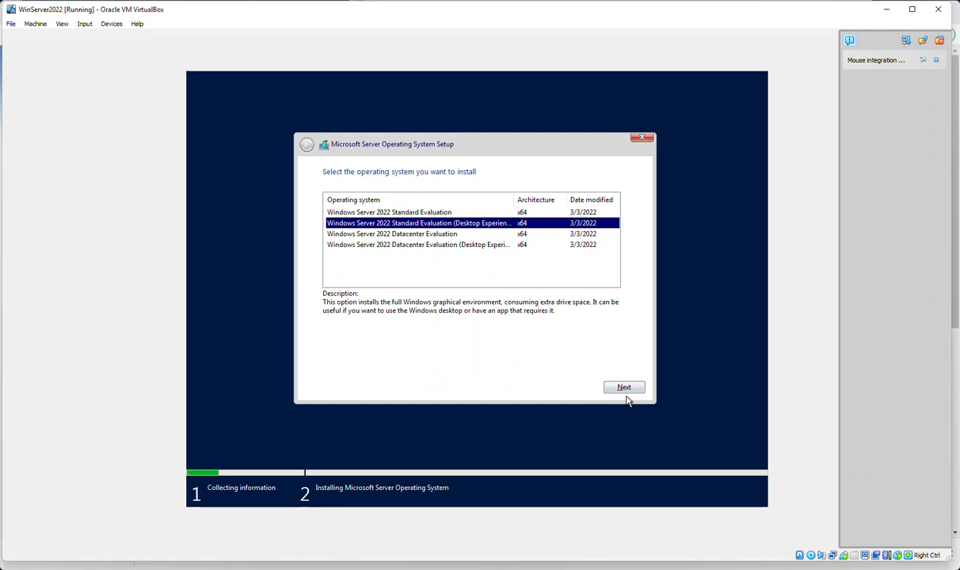
# Choose Standard Evaluation (Desktop Experience), accept the licence terms and pick a Custom install.
pyautogui.click(624, 387)
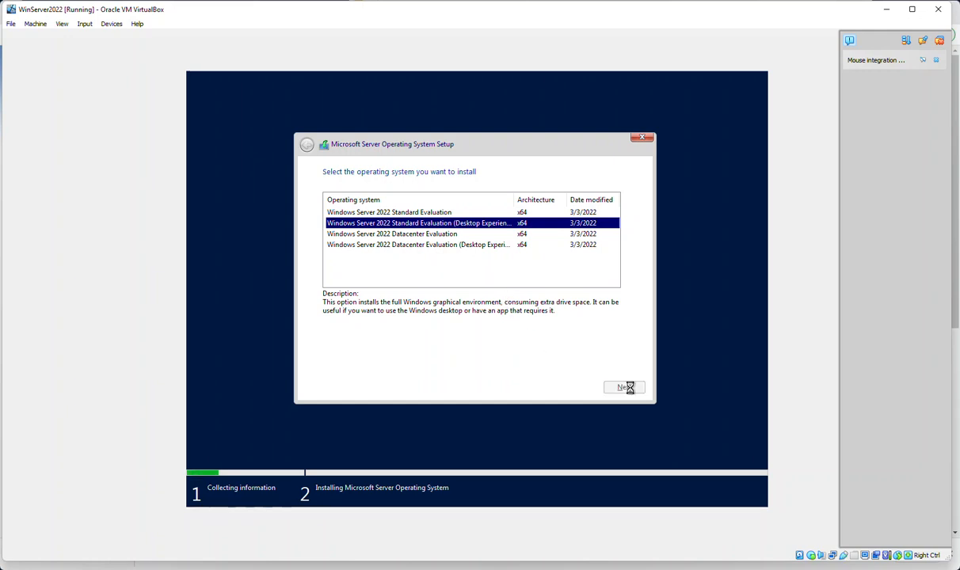
pyautogui.click(624, 386)
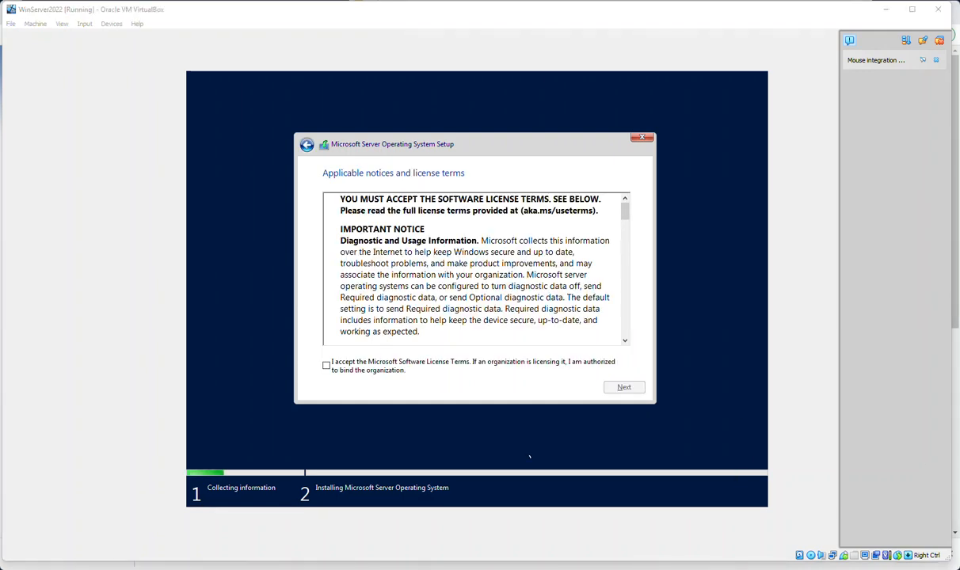
pyautogui.click(327, 364)
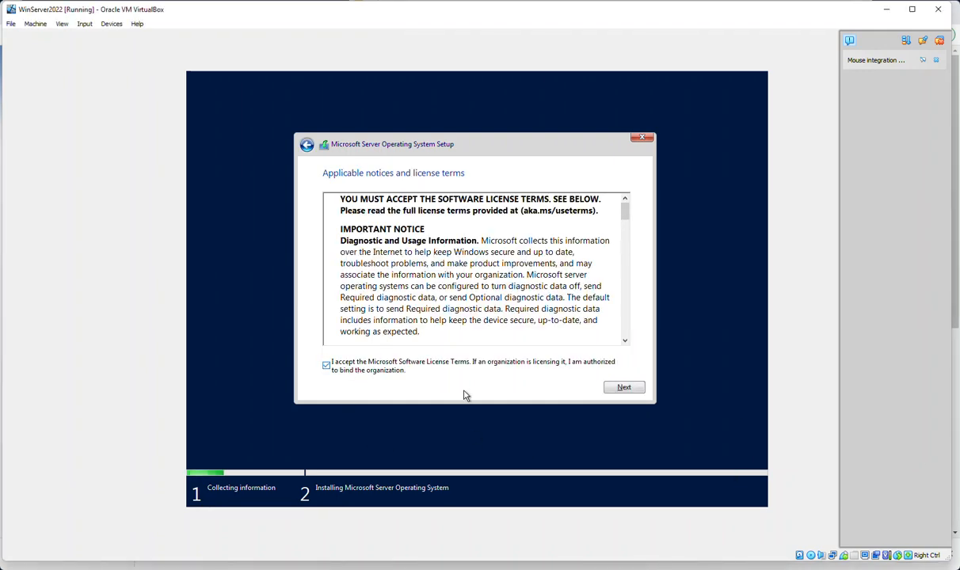
pyautogui.moveTo(624, 386)
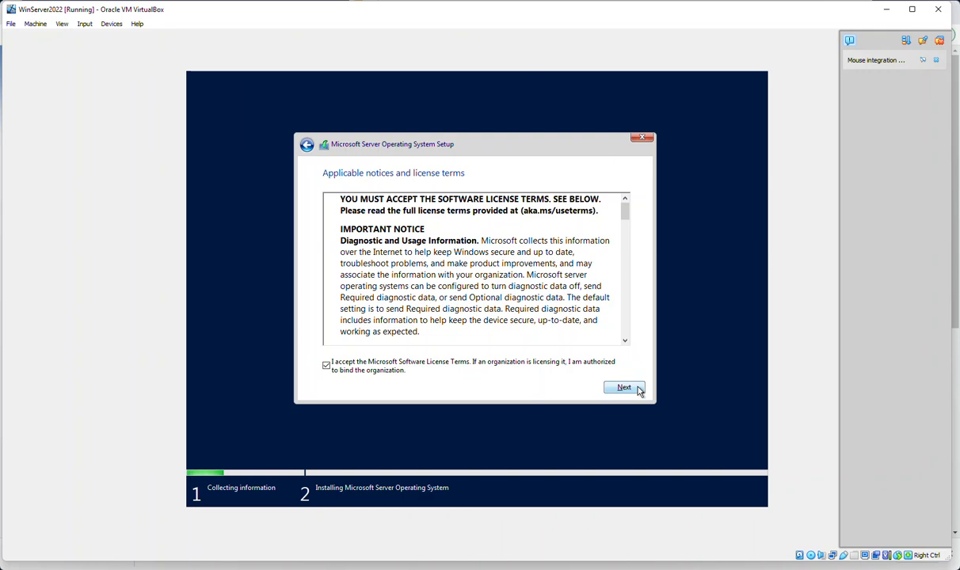
pyautogui.click(624, 388)
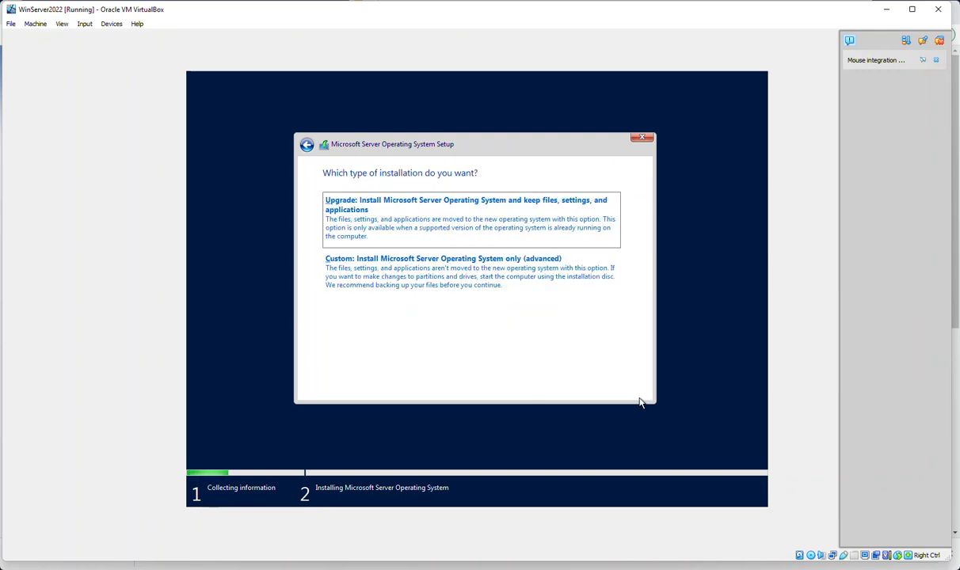
pyautogui.click(444, 259)
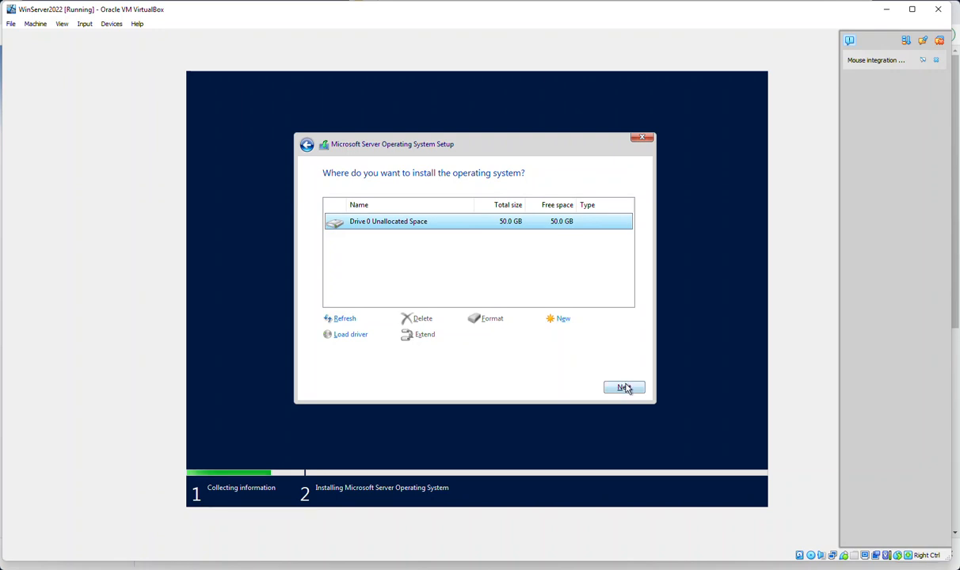
# Install Windows Server onto Drive 0's 50 GB unallocated space and let setup run to restart.
pyautogui.click(624, 386)
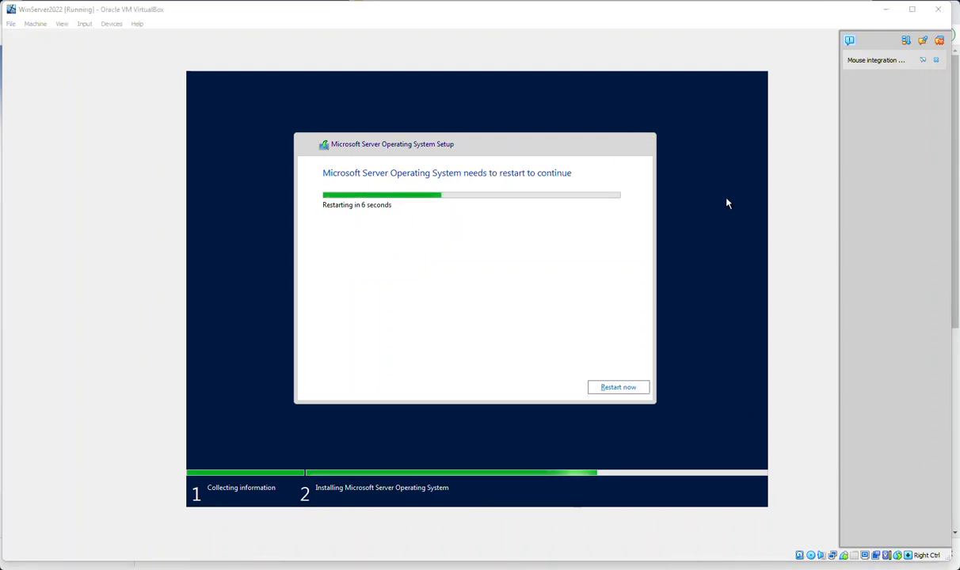
pyautogui.moveTo(862, 227)
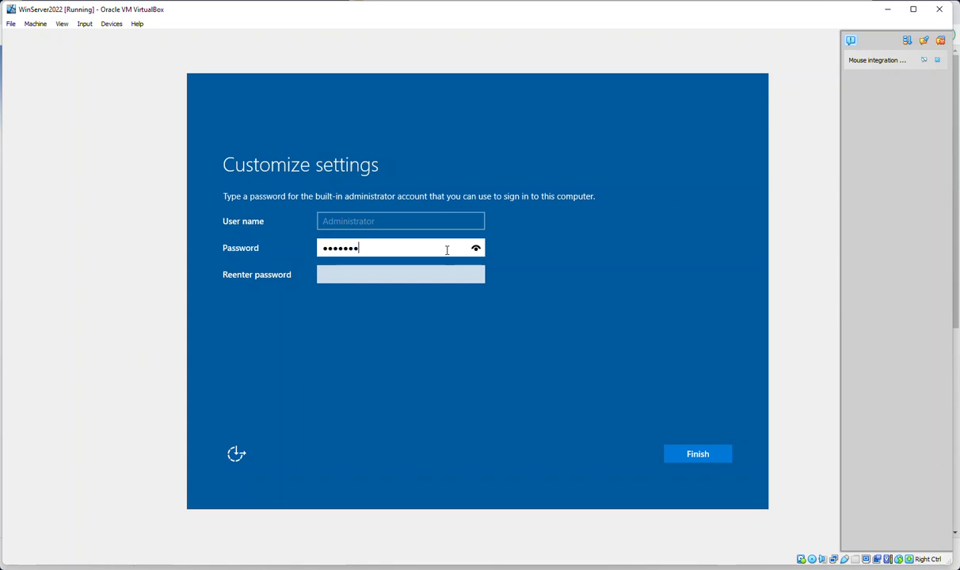
# Enter and confirm the built-in Administrator password and finish the initial setup.
pyautogui.write('••')
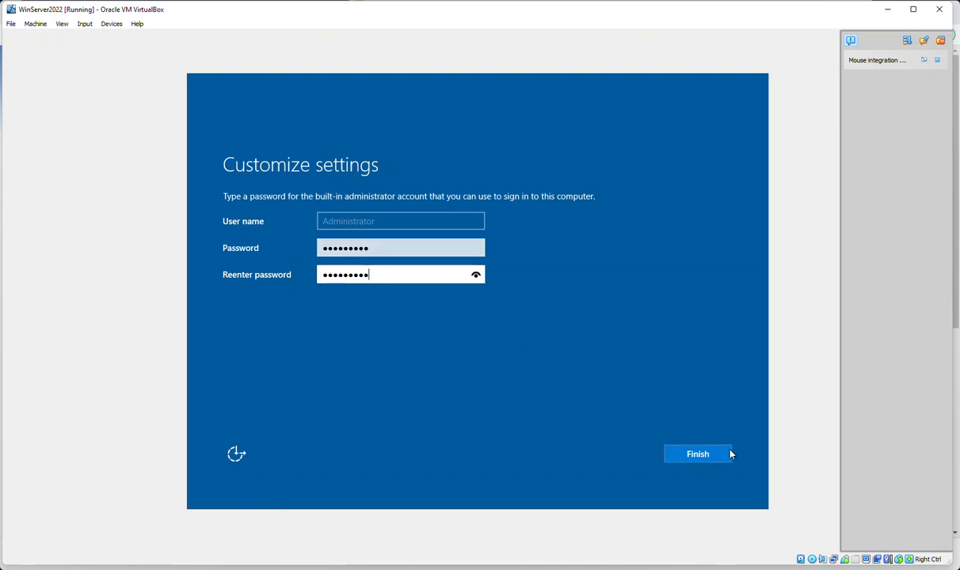
pyautogui.click(697, 453)
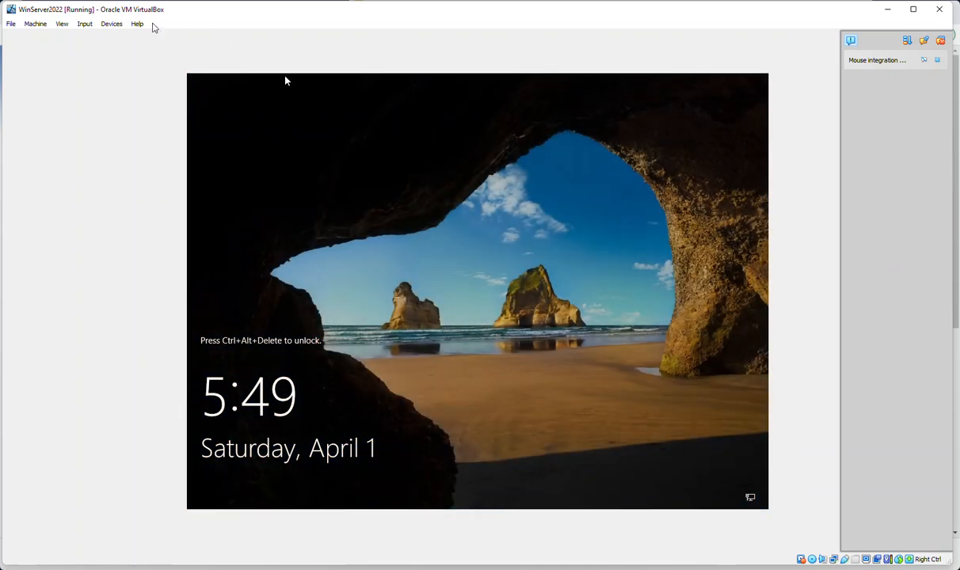
pyautogui.moveTo(89, 49)
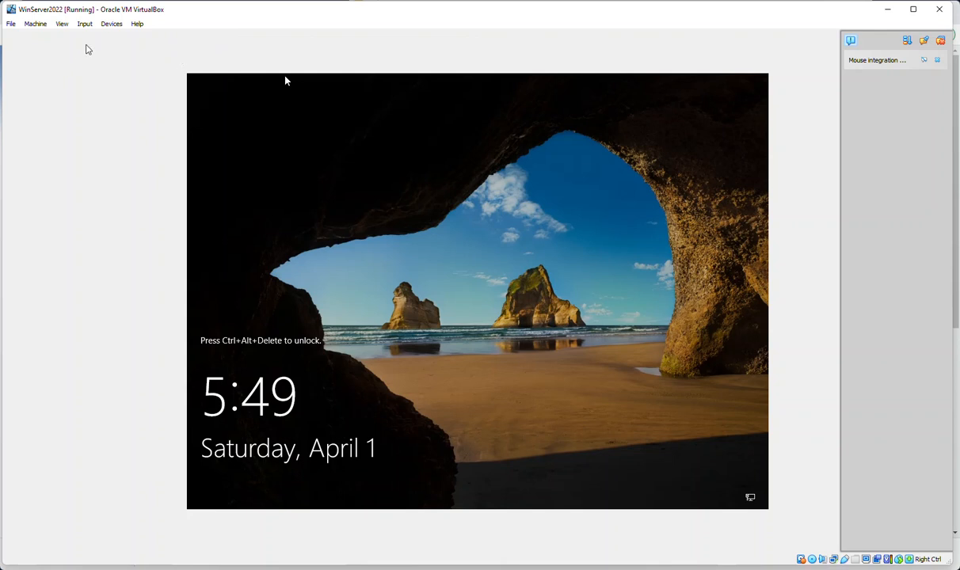
# Send Ctrl-Alt-Del via Input > Keyboard and sign in as Administrator with the password.
pyautogui.click(84, 23)
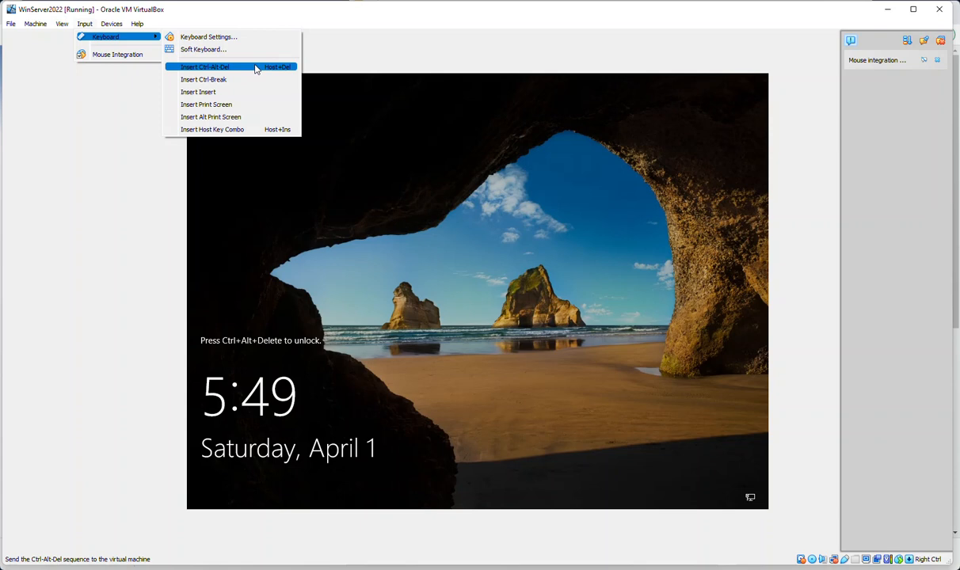
pyautogui.click(204, 66)
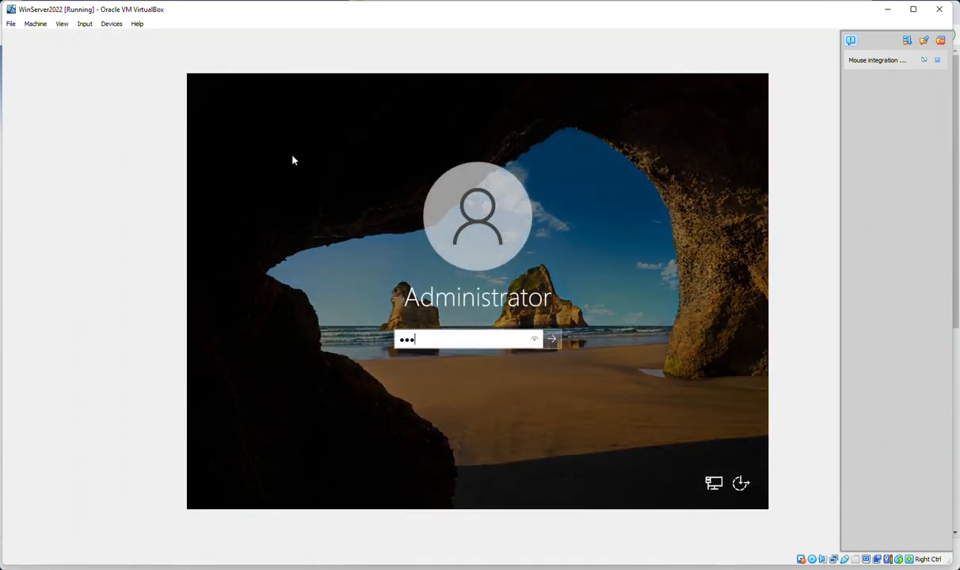
pyautogui.write('password')
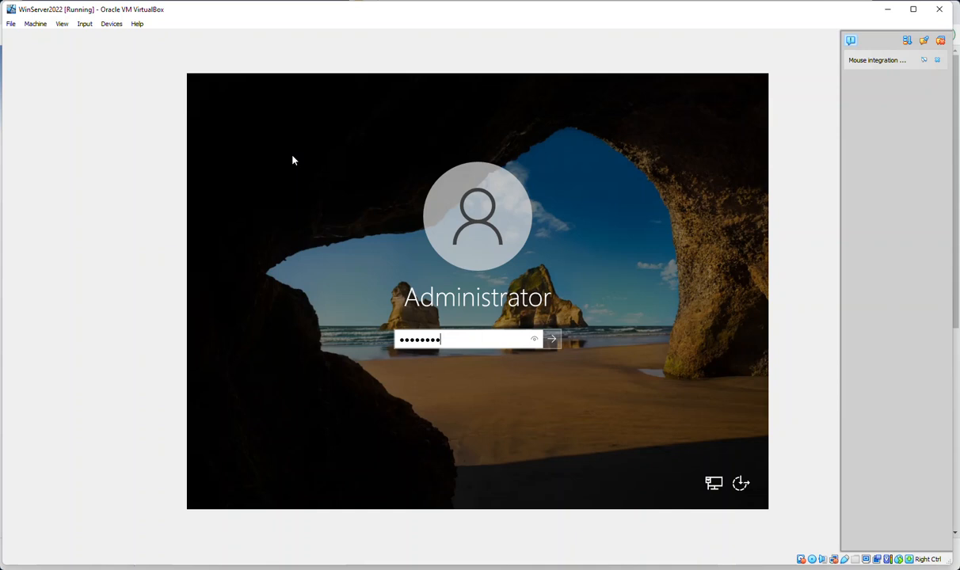
pyautogui.click(551, 339)
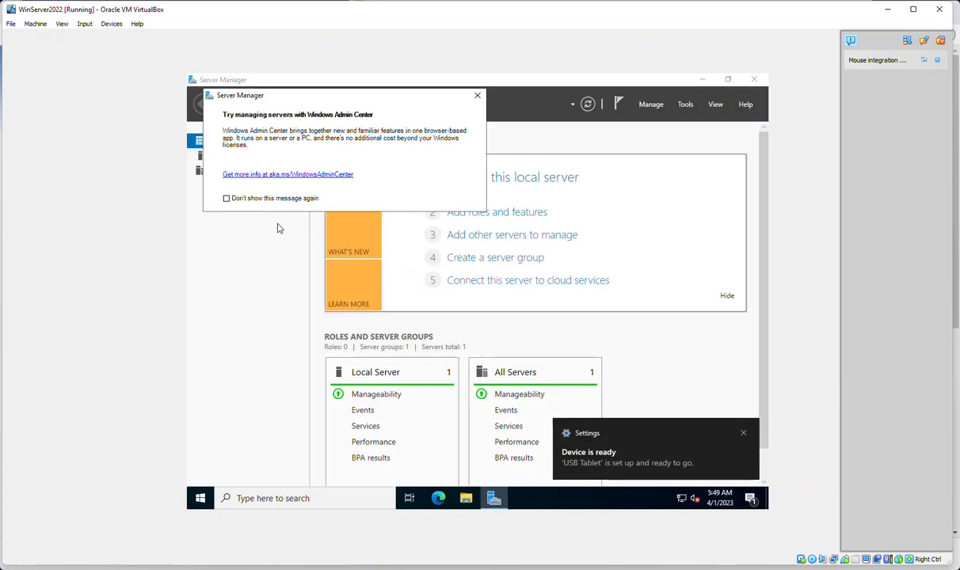
# Permanently dismiss the Windows Admin Center prompt and launch Add Roles and Features from Manage.
pyautogui.click(227, 198)
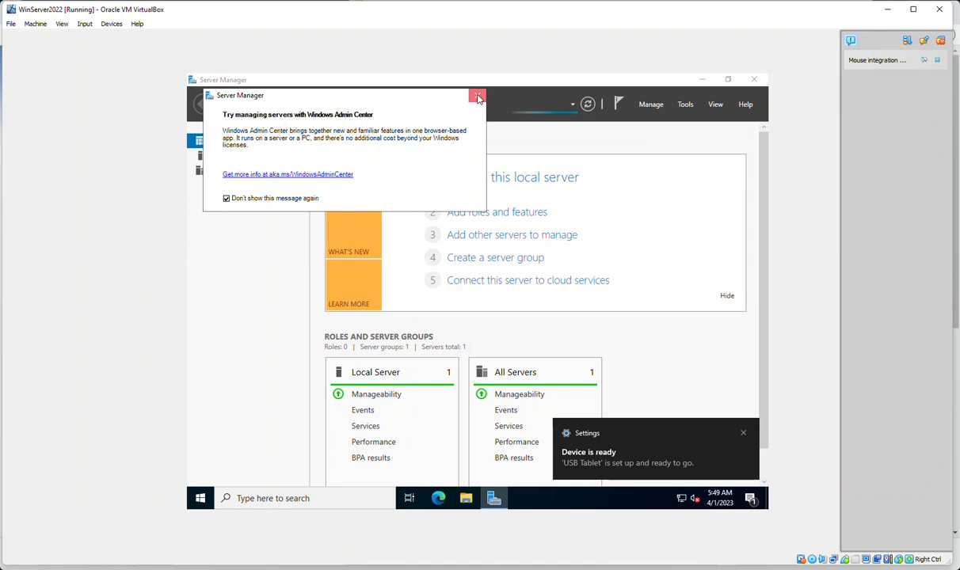
pyautogui.click(477, 96)
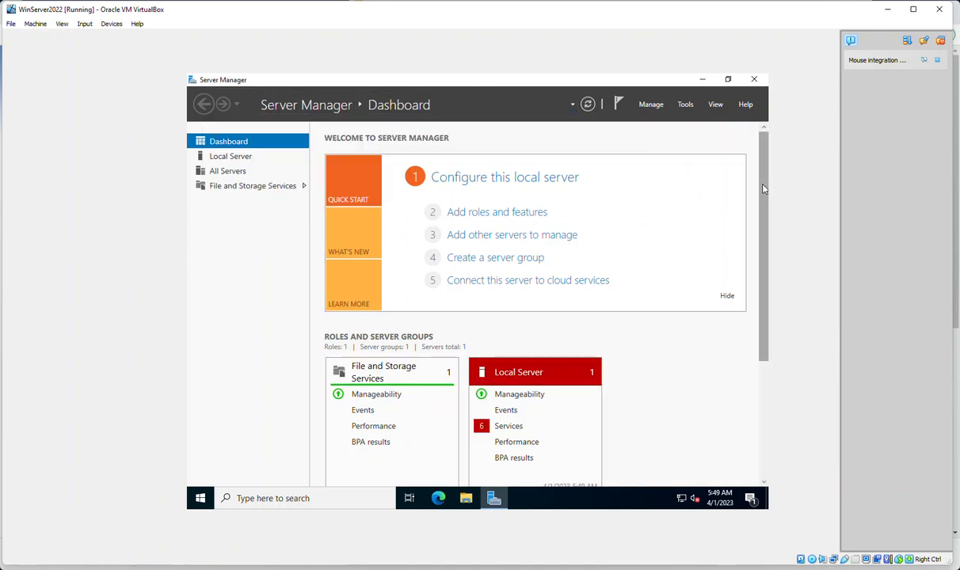
pyautogui.moveTo(694, 144)
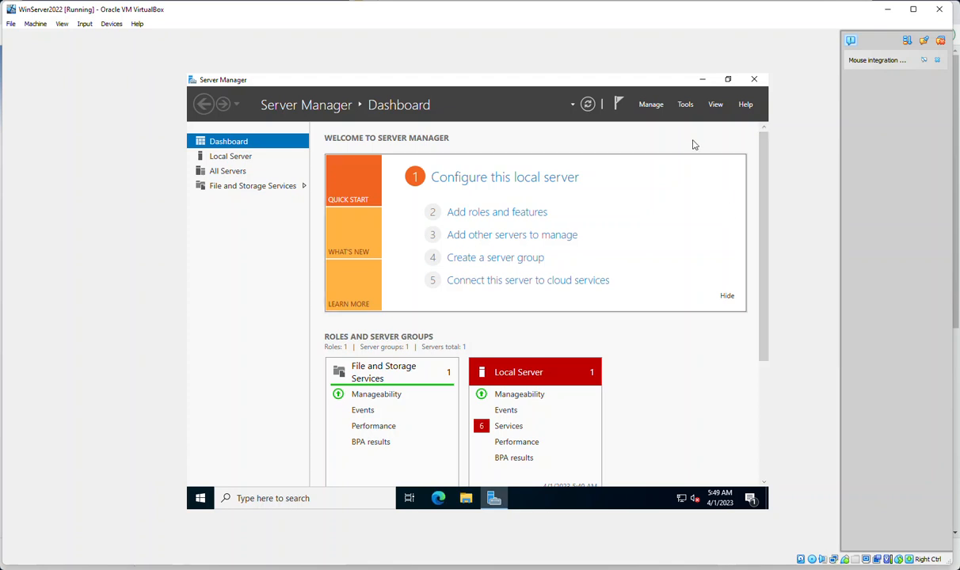
pyautogui.click(649, 104)
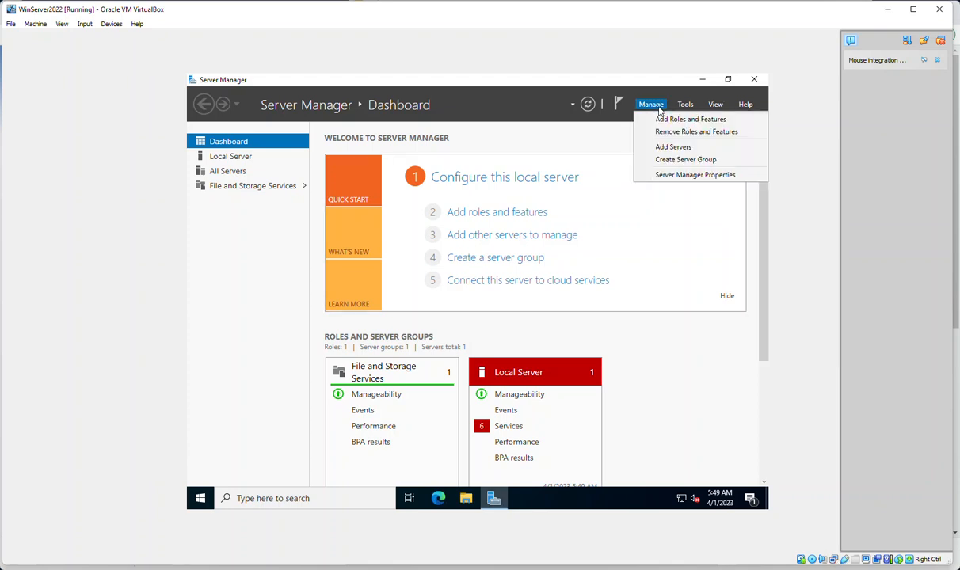
pyautogui.moveTo(690, 119)
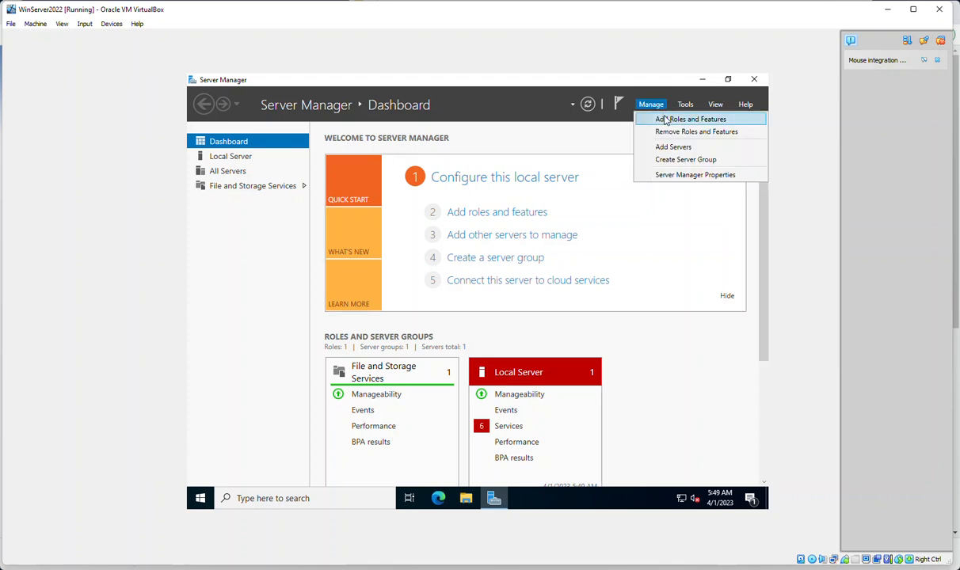
pyautogui.click(690, 119)
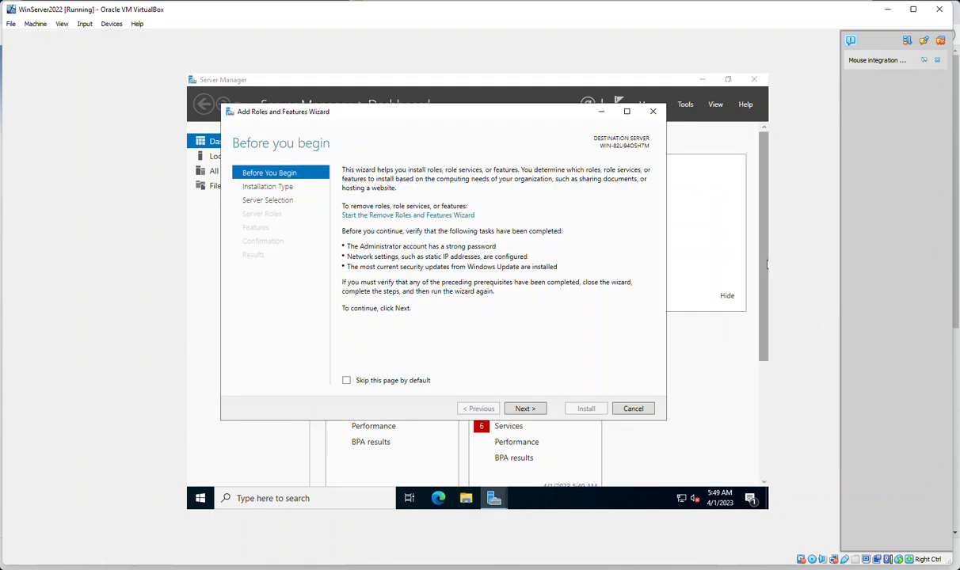
# Accept role-based installation on the local server through the wizard's opening pages.
pyautogui.click(526, 409)
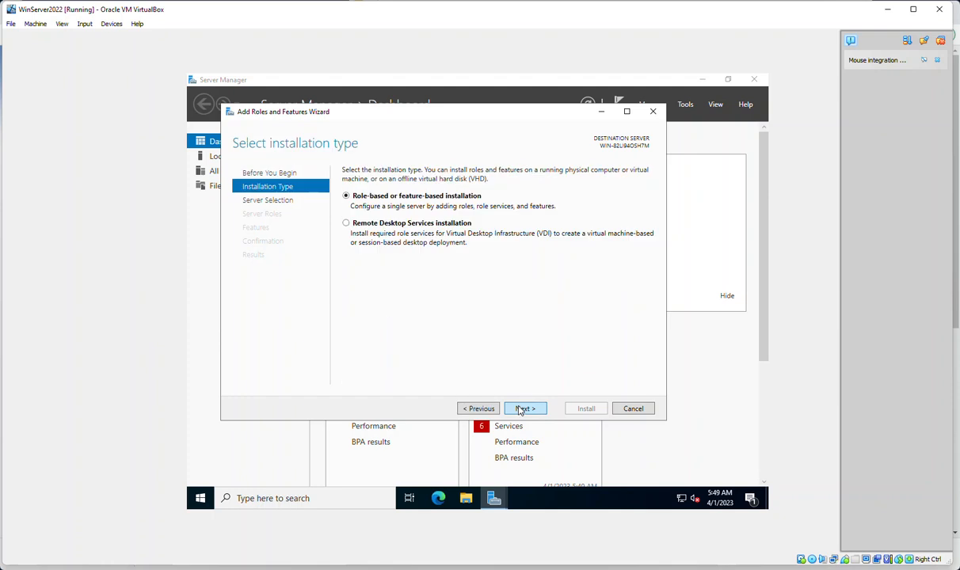
pyautogui.click(524, 408)
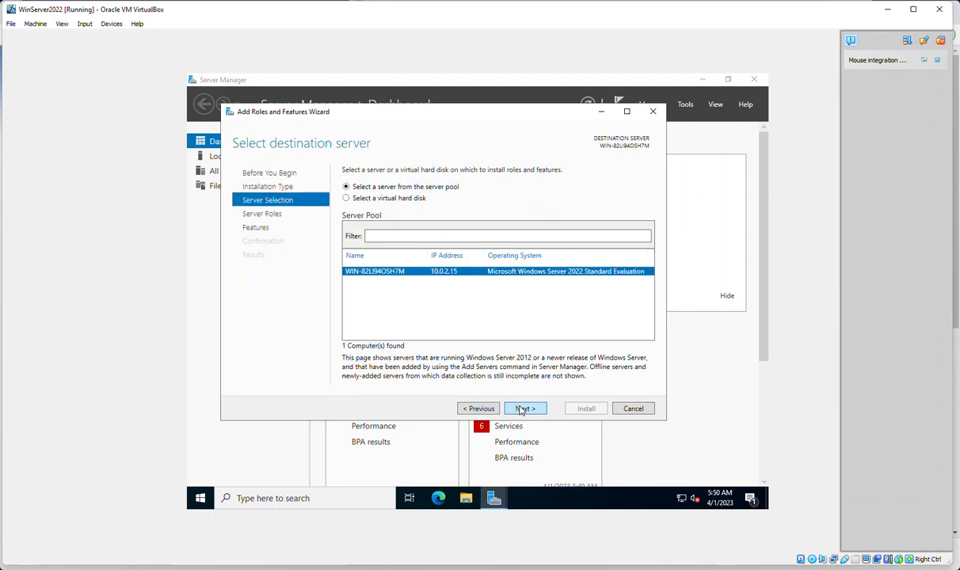
pyautogui.click(526, 408)
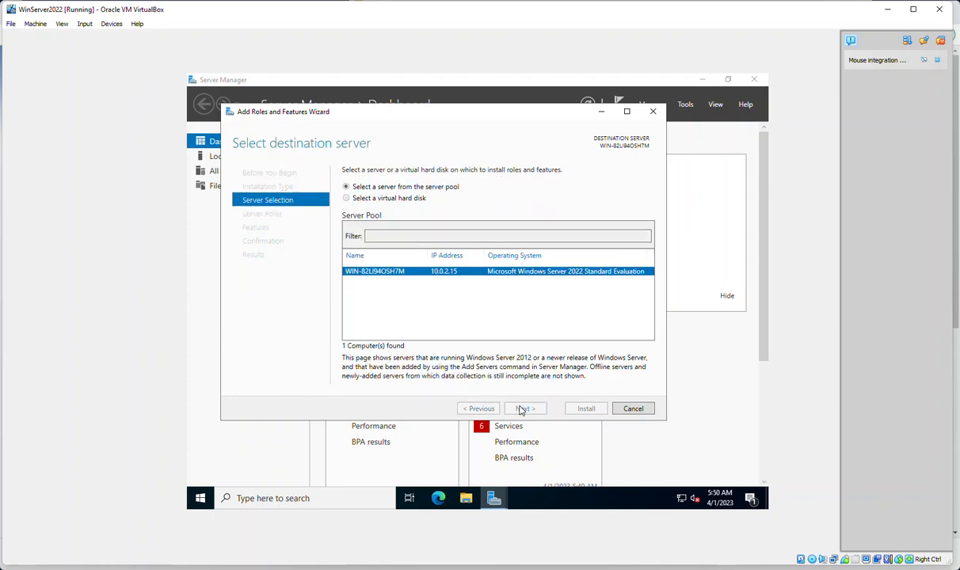
pyautogui.click(526, 409)
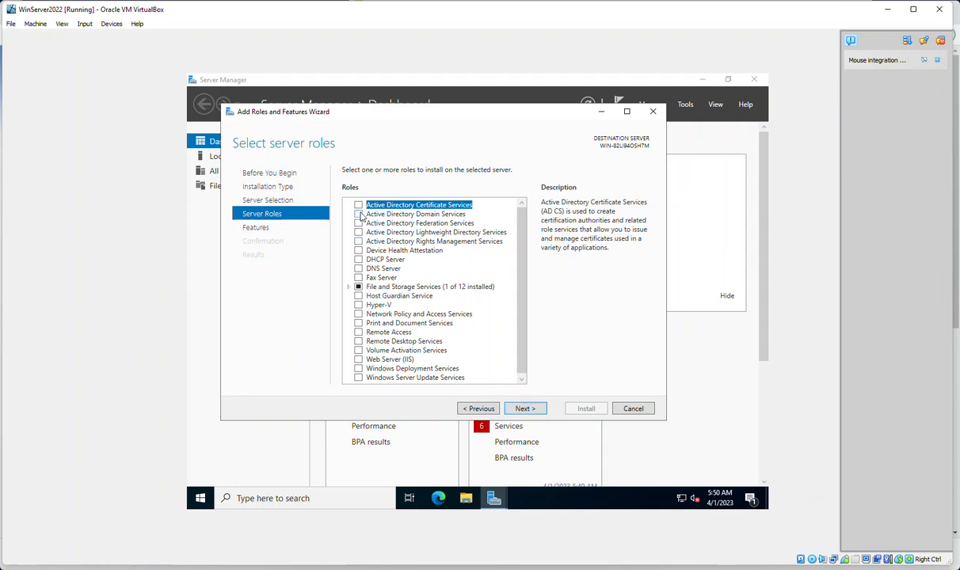
# Select Active Directory Domain Services with its management tools and proceed to install.
pyautogui.click(358, 214)
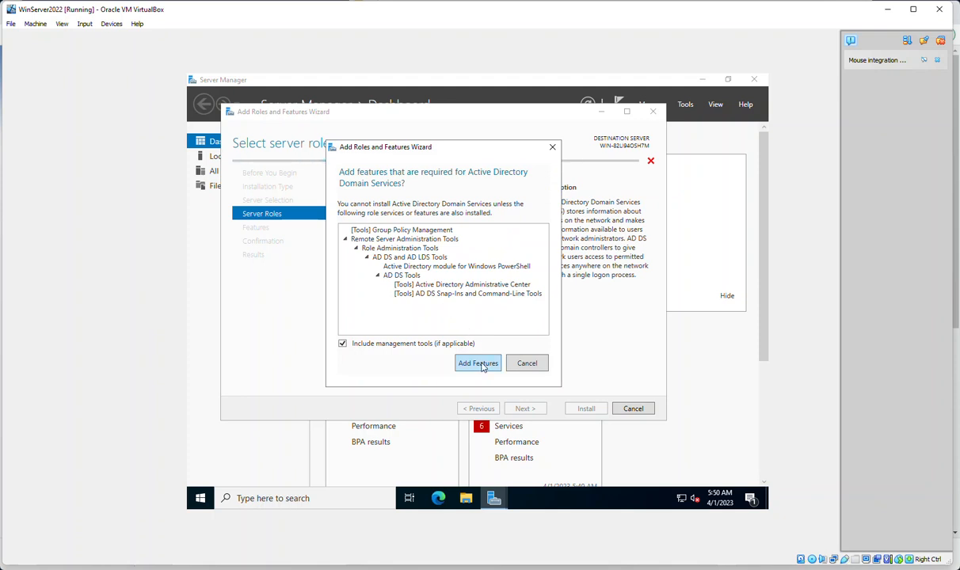
pyautogui.click(479, 363)
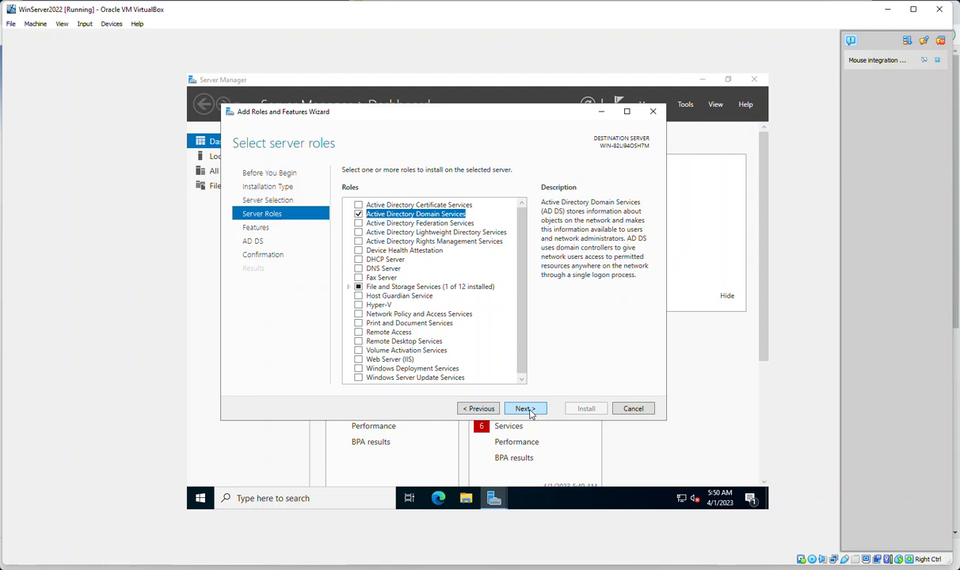
pyautogui.click(525, 409)
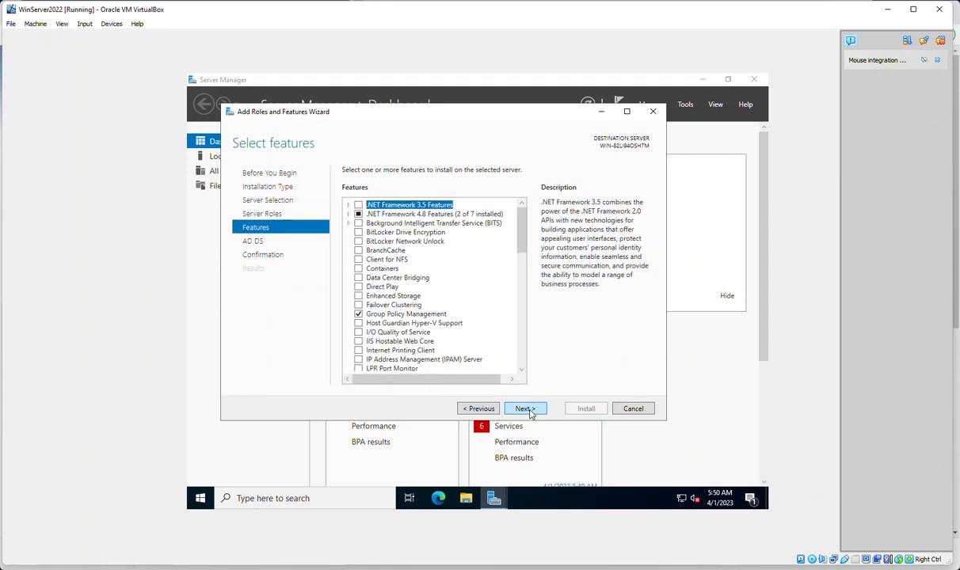
pyautogui.click(524, 409)
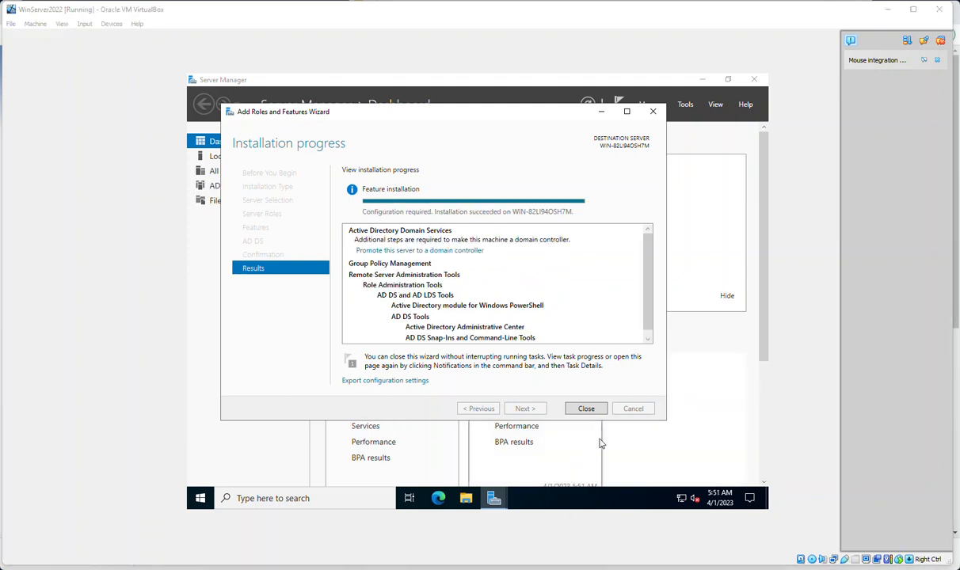
# Close the installation wizard and start 'Promote this server to a domain controller' from Notifications.
pyautogui.click(586, 409)
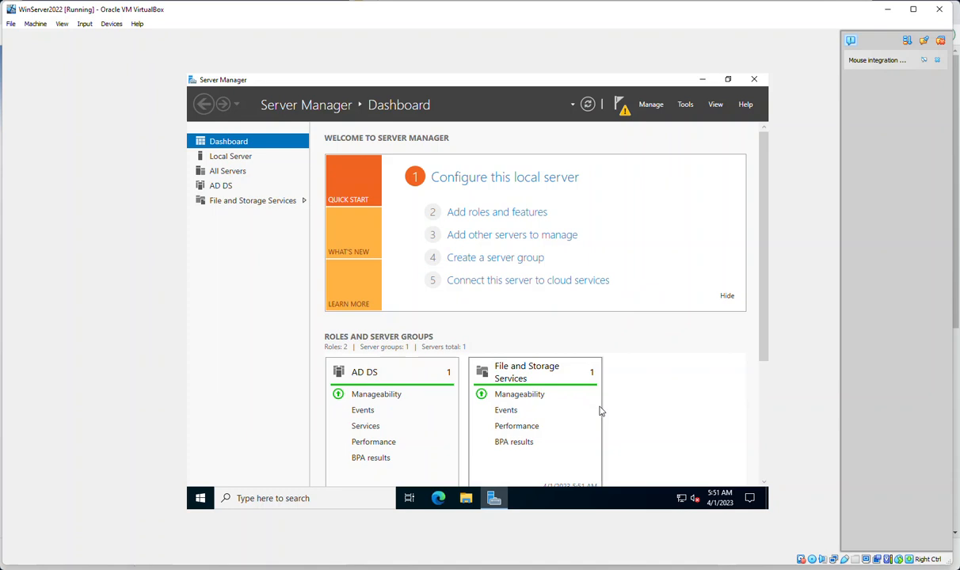
pyautogui.moveTo(623, 105)
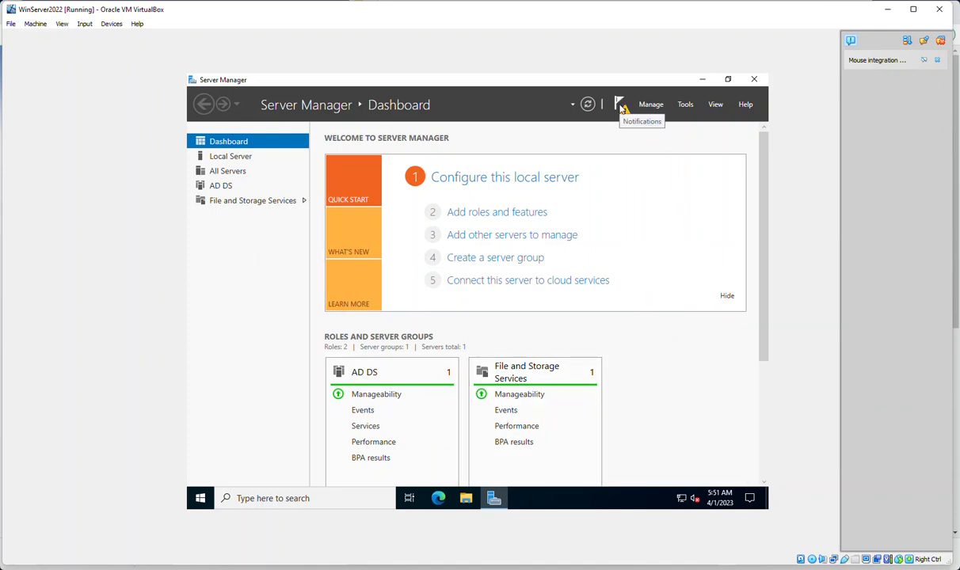
pyautogui.click(623, 105)
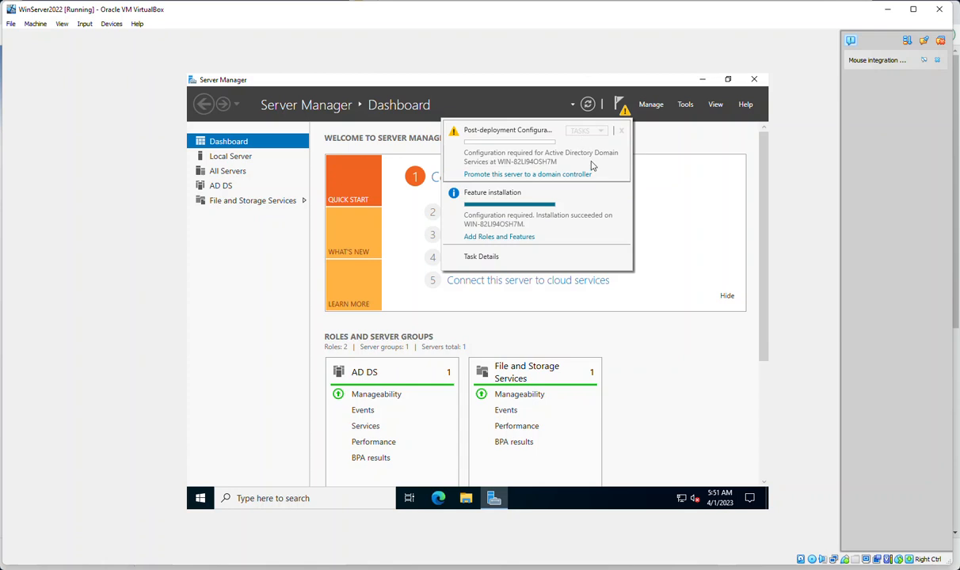
pyautogui.moveTo(584, 174)
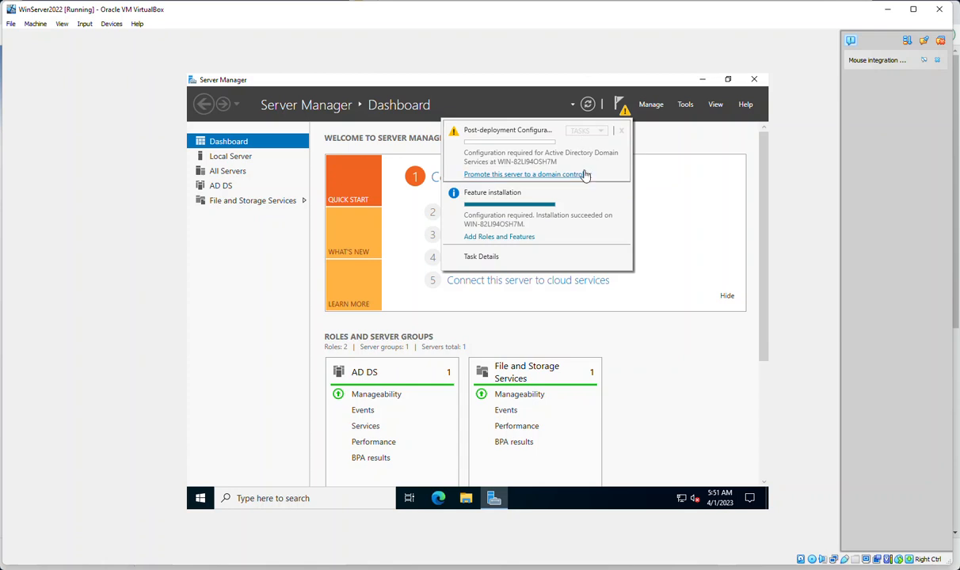
pyautogui.click(526, 174)
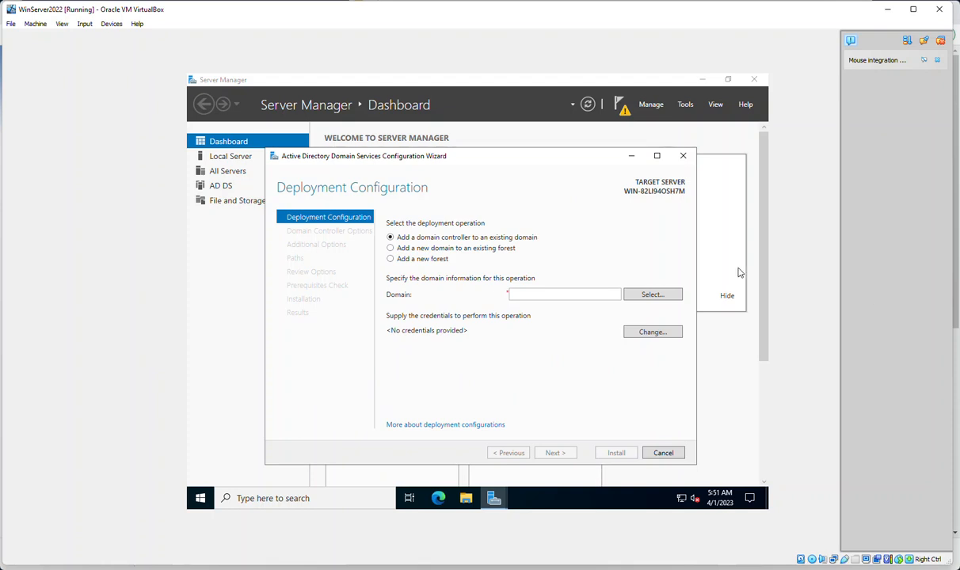
pyautogui.moveTo(412, 328)
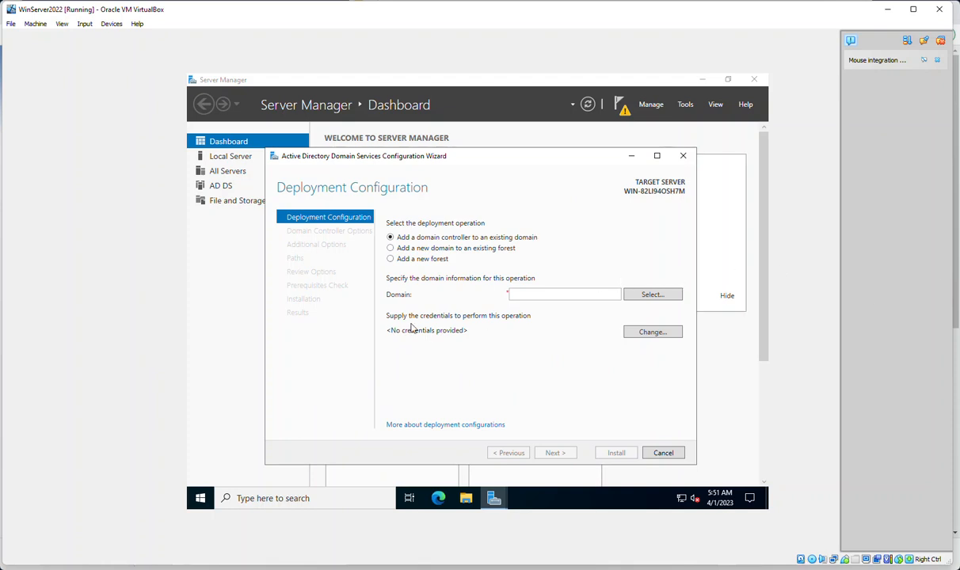
# Add a new forest with root domain name hogwarts.org and continue.
pyautogui.click(389, 259)
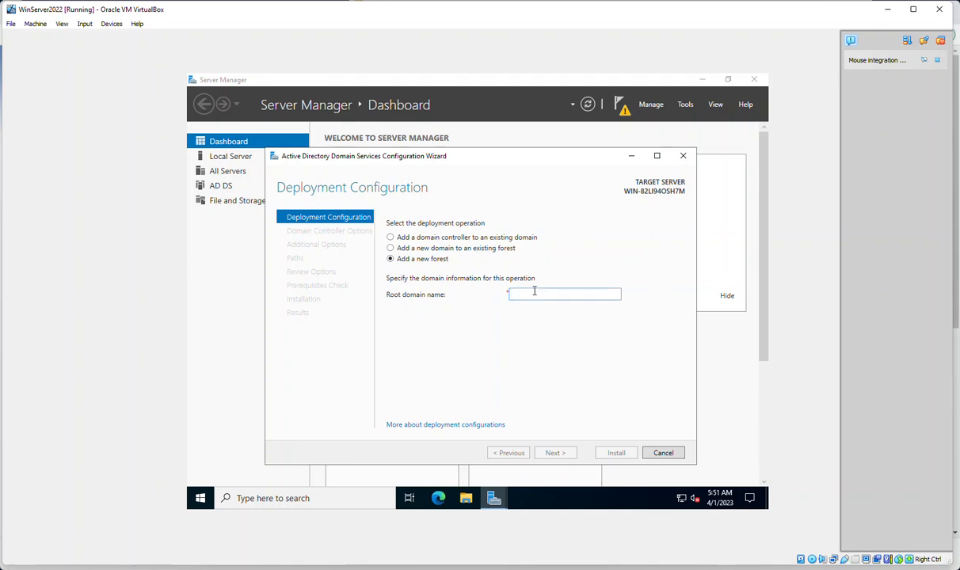
pyautogui.write('hogwart')
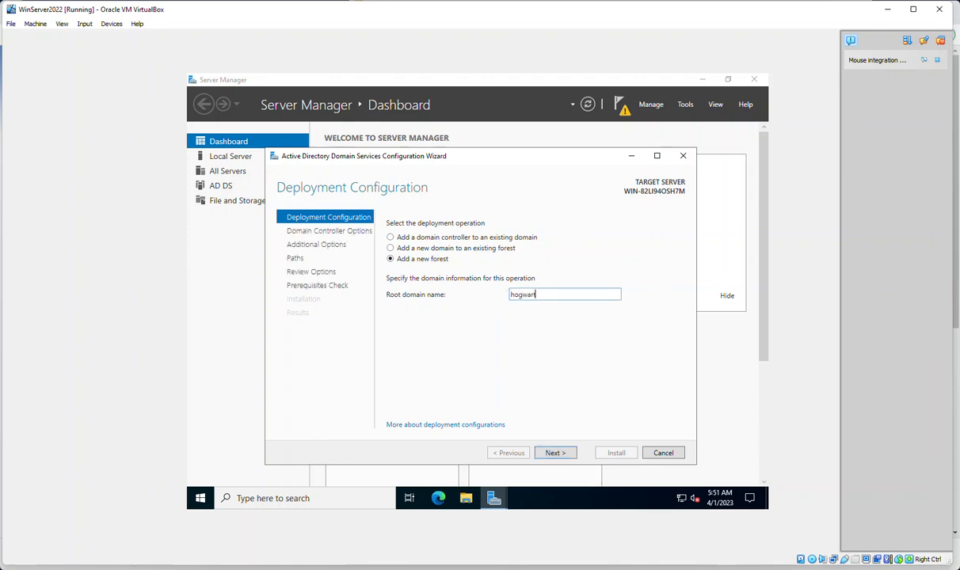
pyautogui.write('.org')
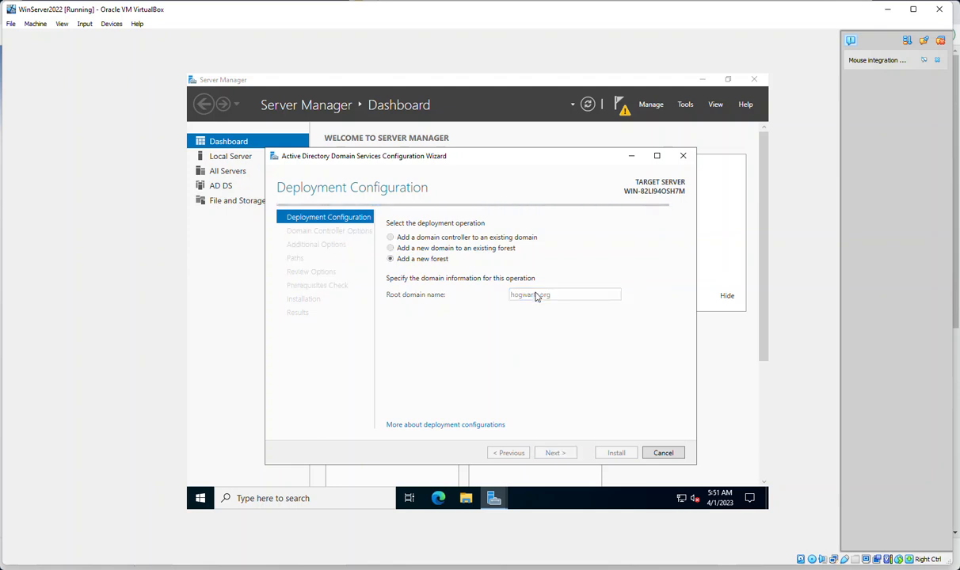
pyautogui.click(555, 453)
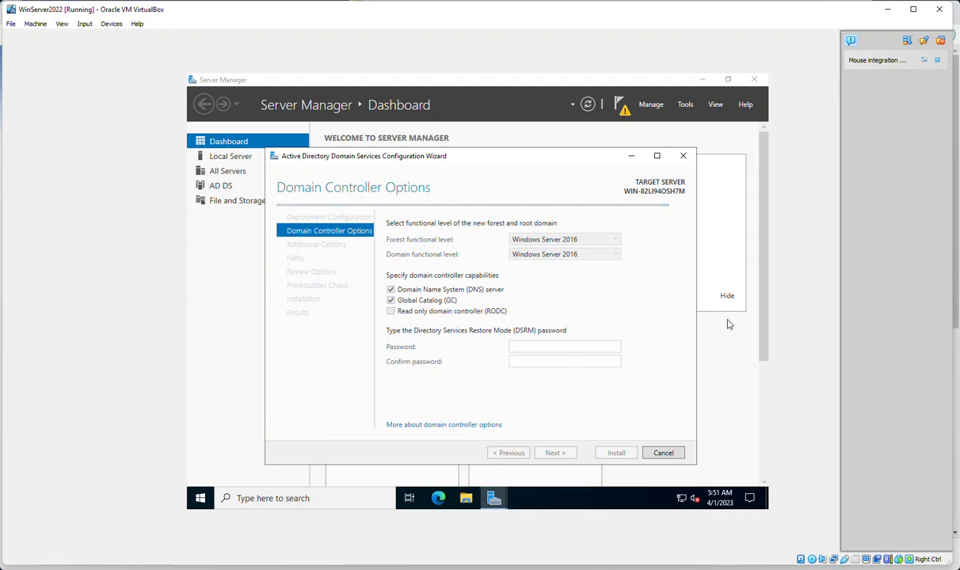
pyautogui.moveTo(531, 431)
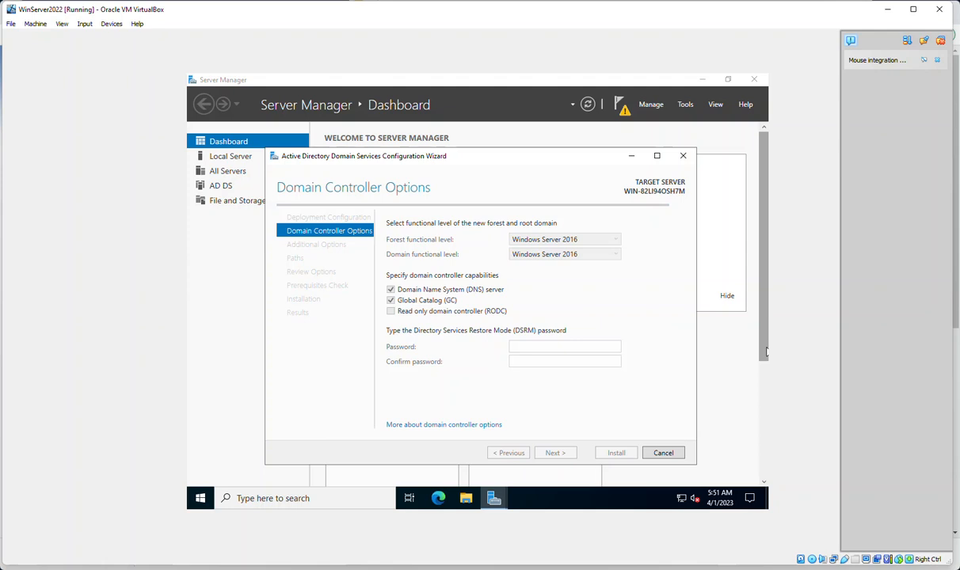
# Enter and confirm the Directory Services Restore Mode password.
pyautogui.click(586, 336)
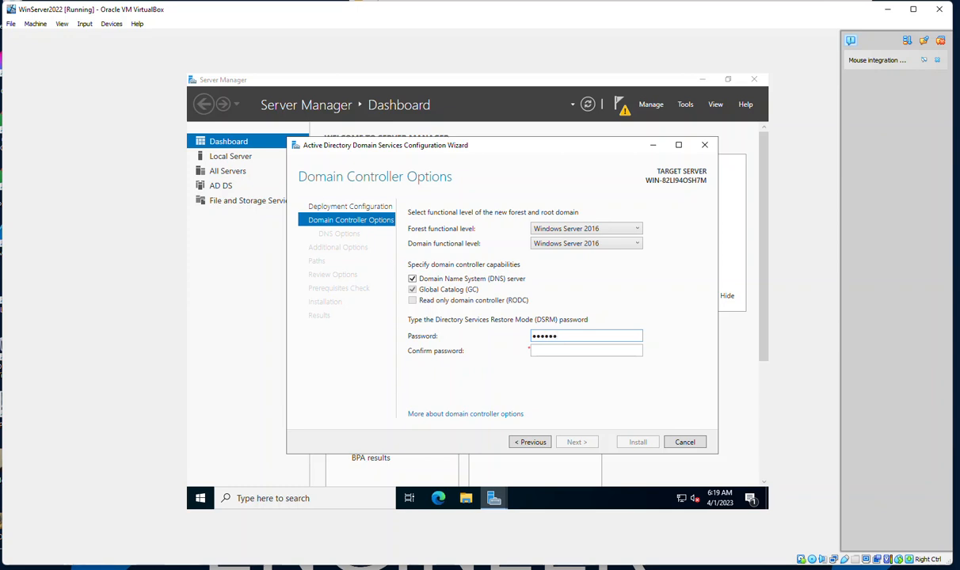
pyautogui.write('•')
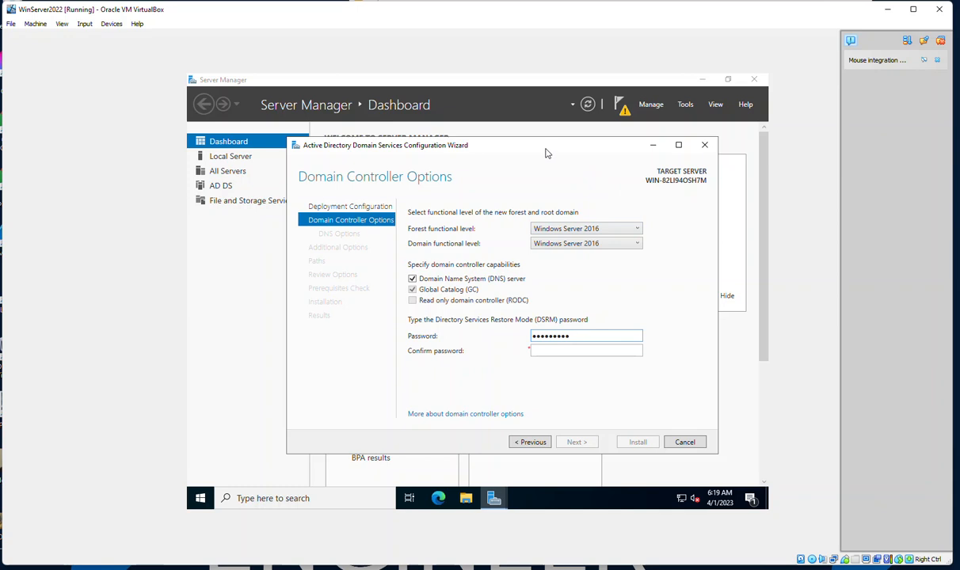
pyautogui.moveTo(388, 216)
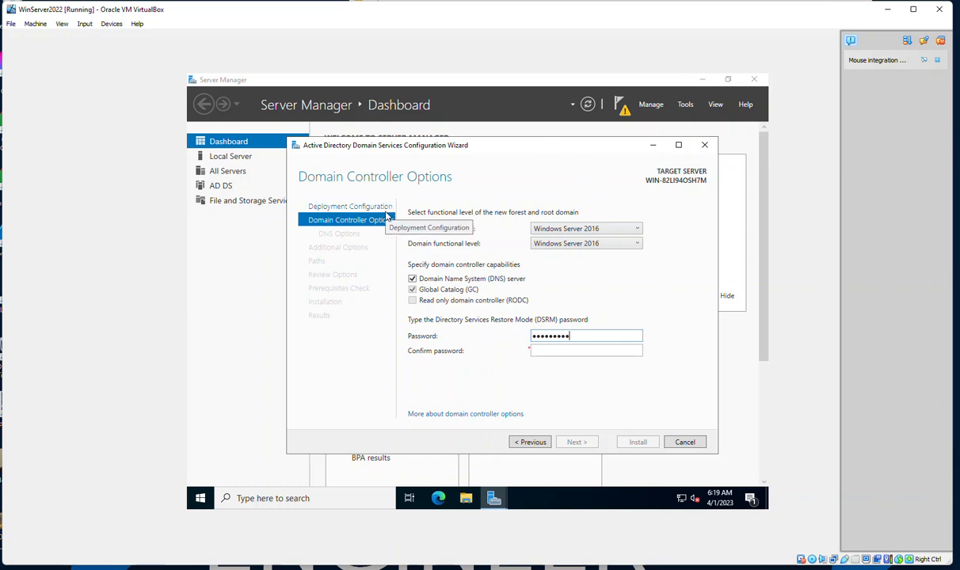
pyautogui.click(586, 352)
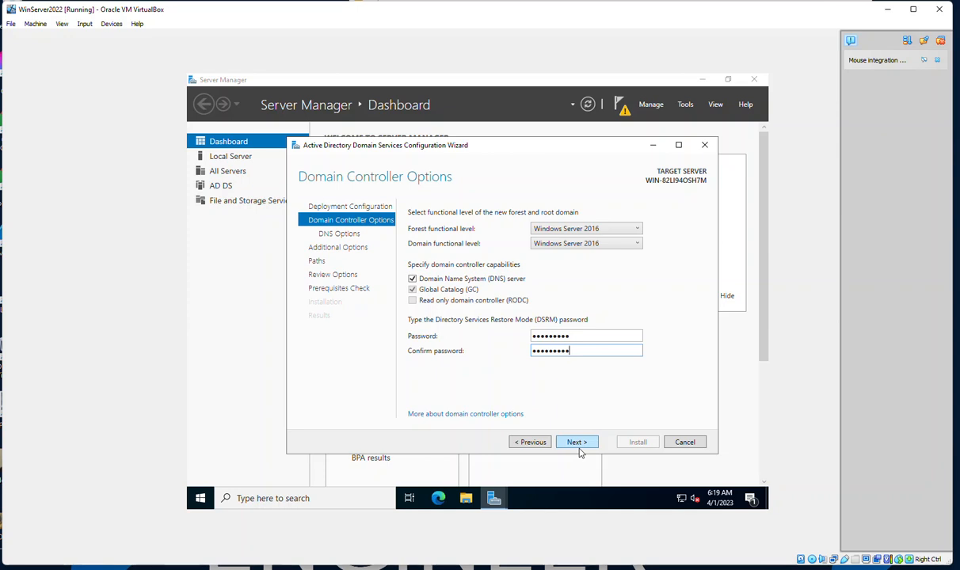
# Accept default DNS options, NetBIOS name HOGWARTS, paths and review to reach the Prerequisites Check.
pyautogui.click(576, 442)
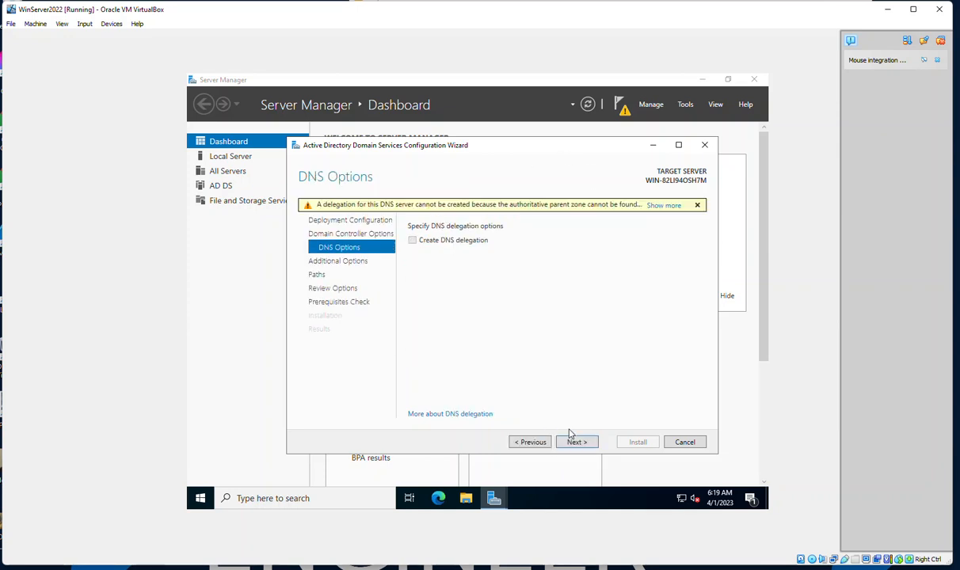
pyautogui.moveTo(476, 241)
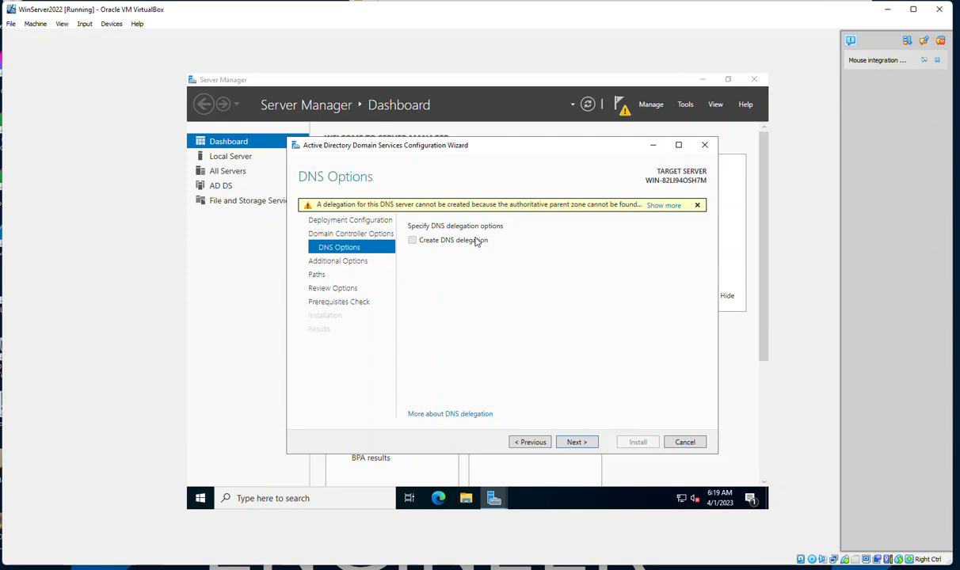
pyautogui.moveTo(419, 244)
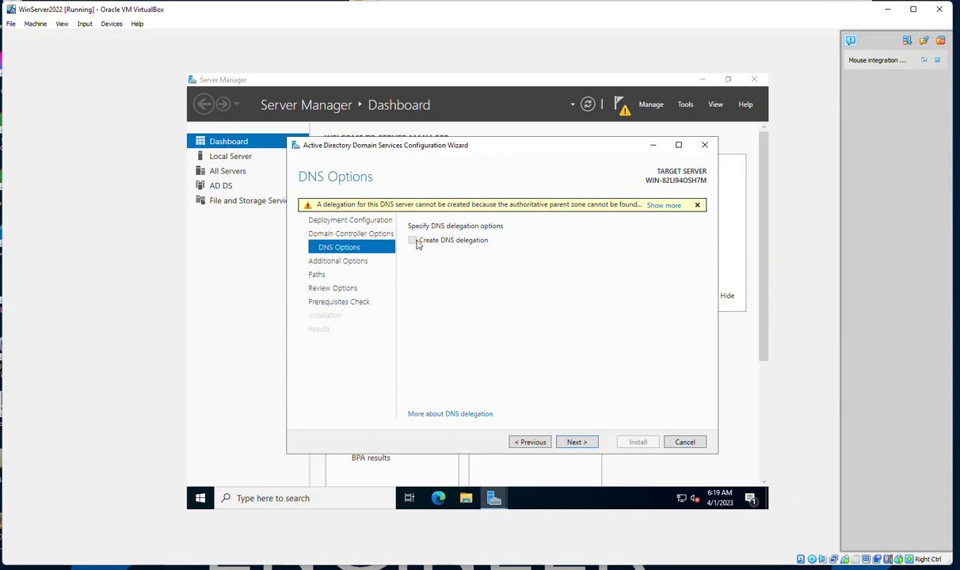
pyautogui.click(577, 442)
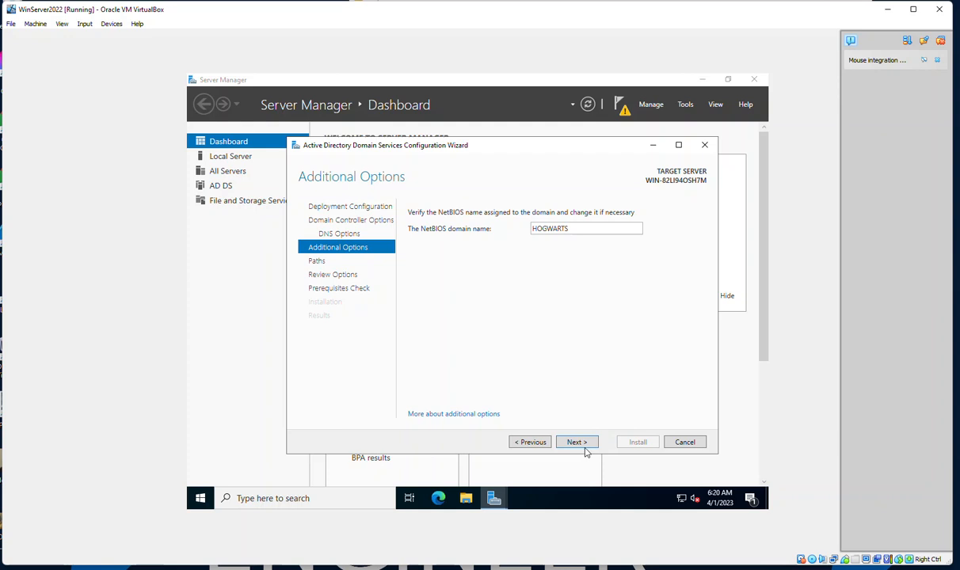
pyautogui.click(577, 442)
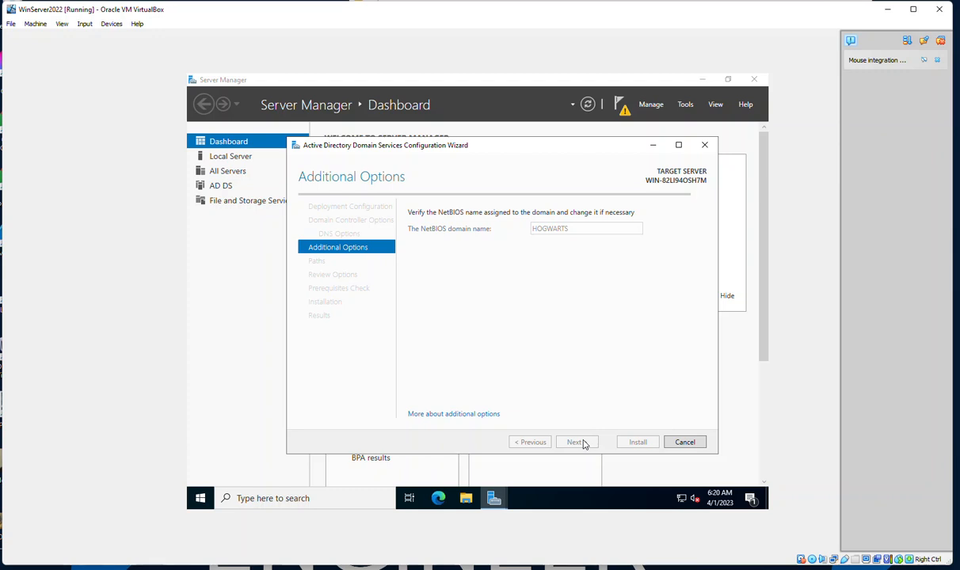
pyautogui.click(575, 442)
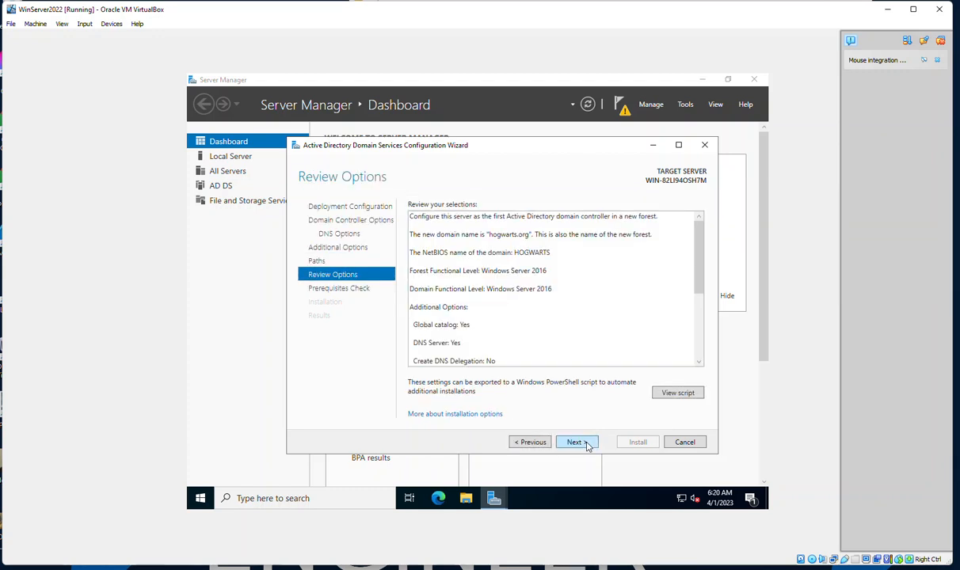
pyautogui.click(575, 442)
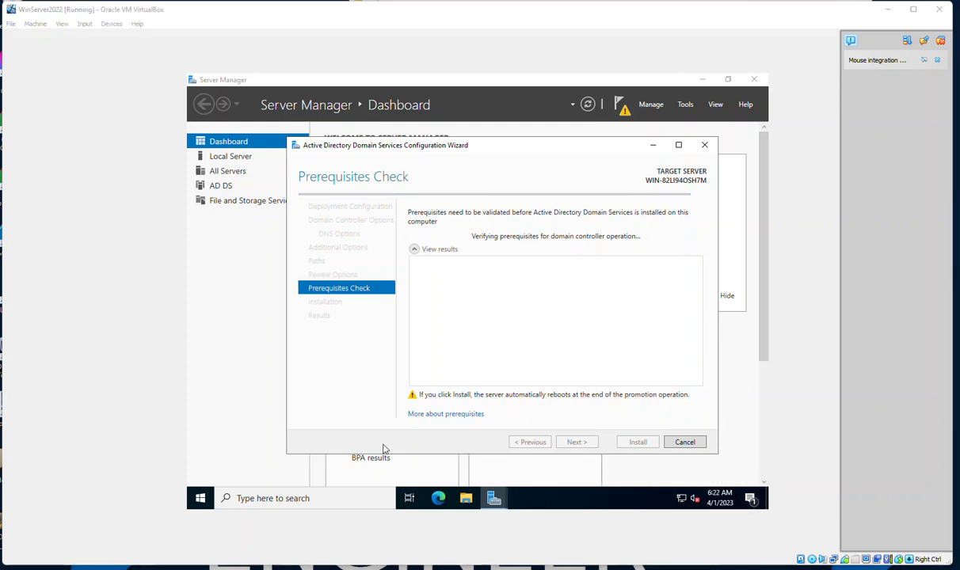
# Set the guest's display resolution to 1280 × 1024 in Windows Settings and keep the change.
pyautogui.click(304, 498)
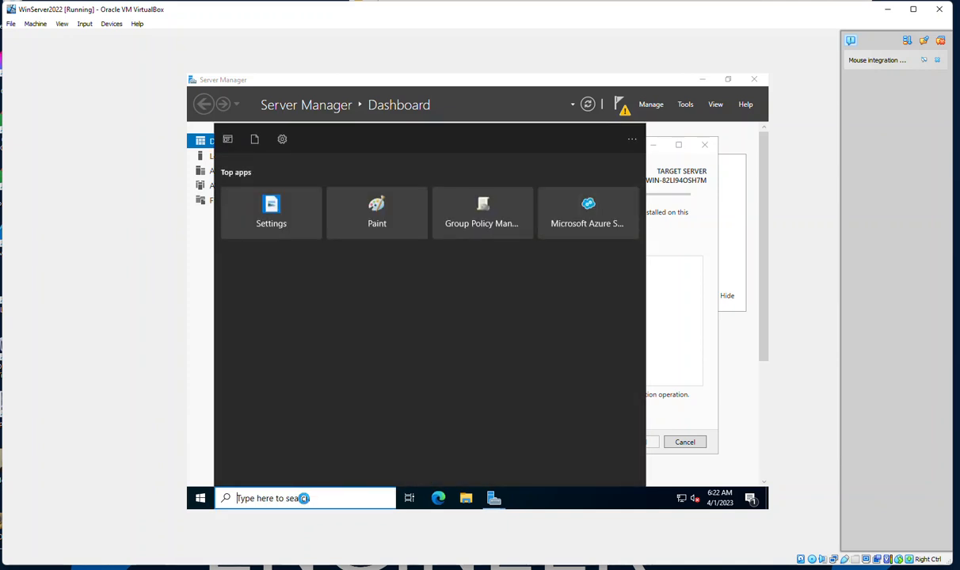
pyautogui.write('disp')
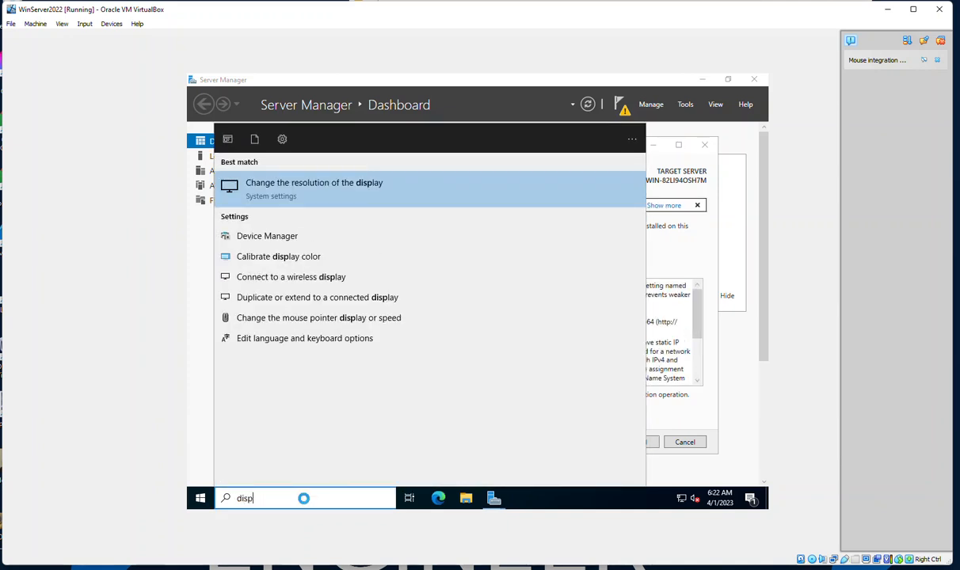
pyautogui.moveTo(326, 256)
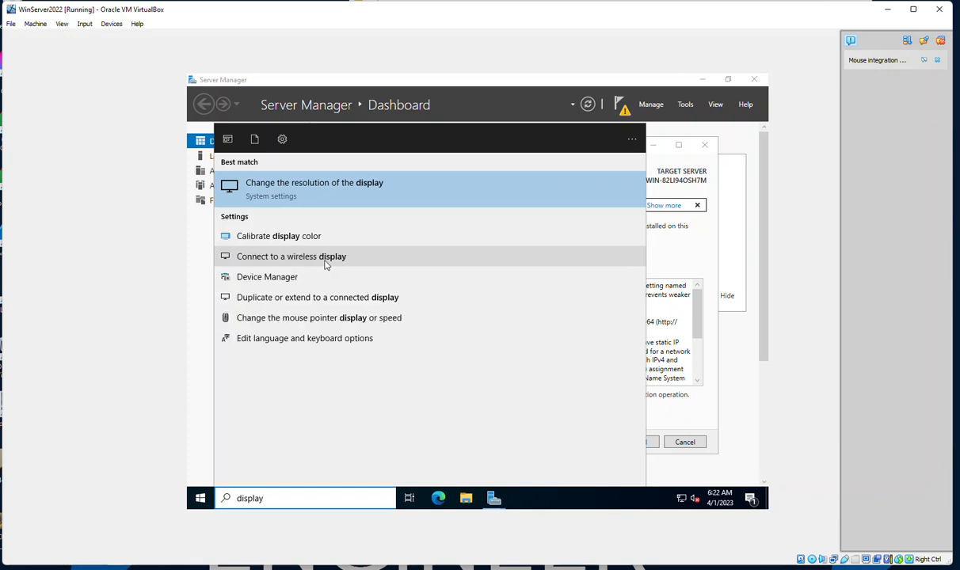
pyautogui.moveTo(332, 244)
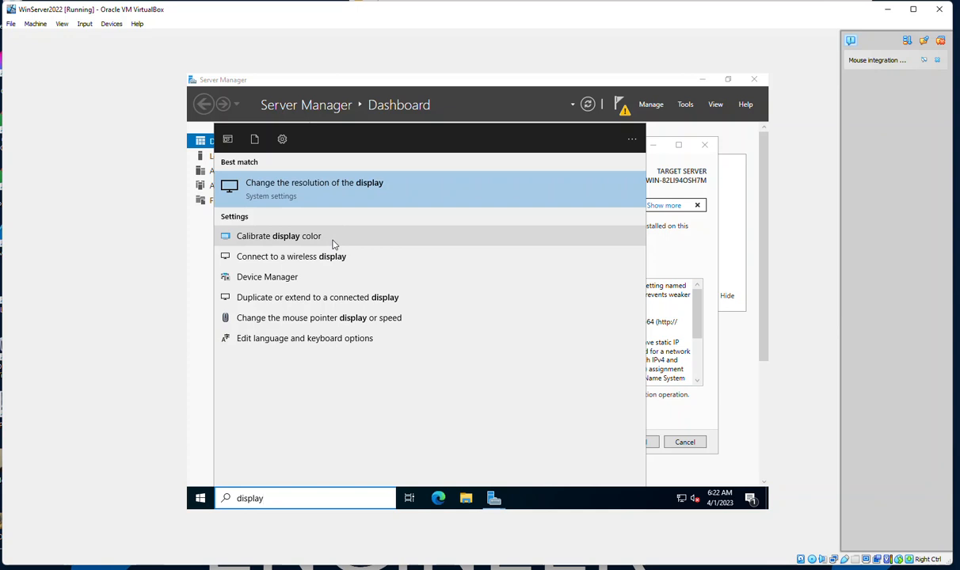
pyautogui.click(314, 187)
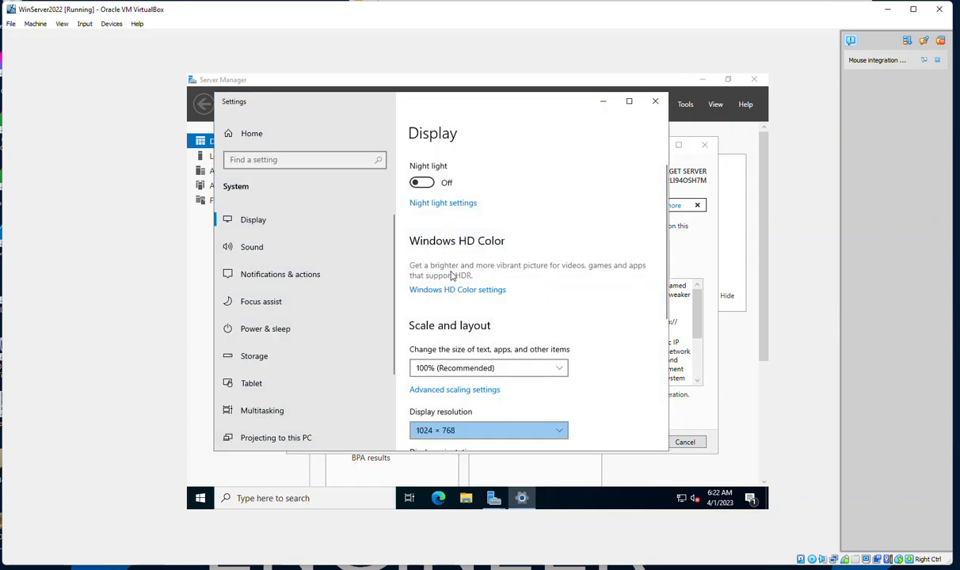
pyautogui.click(487, 431)
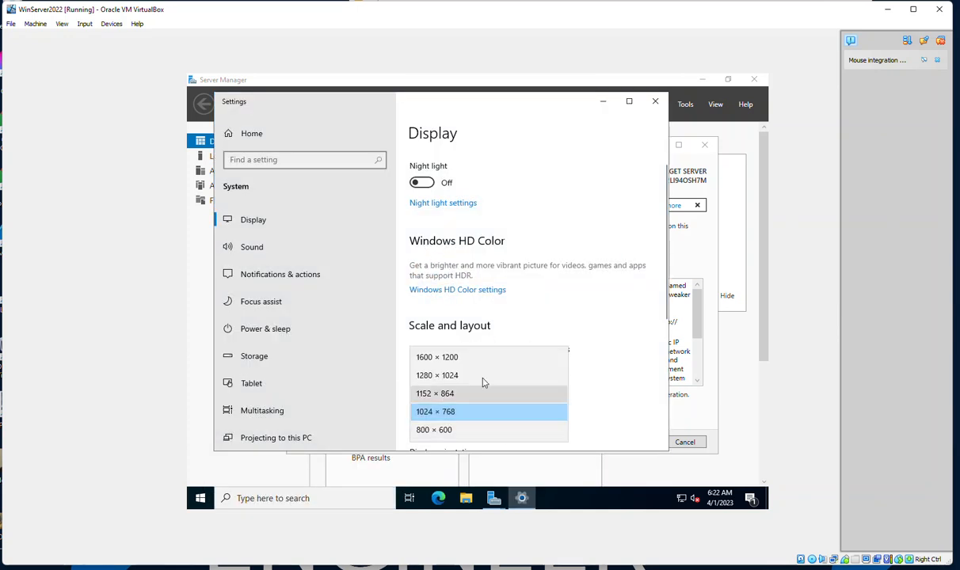
pyautogui.click(437, 375)
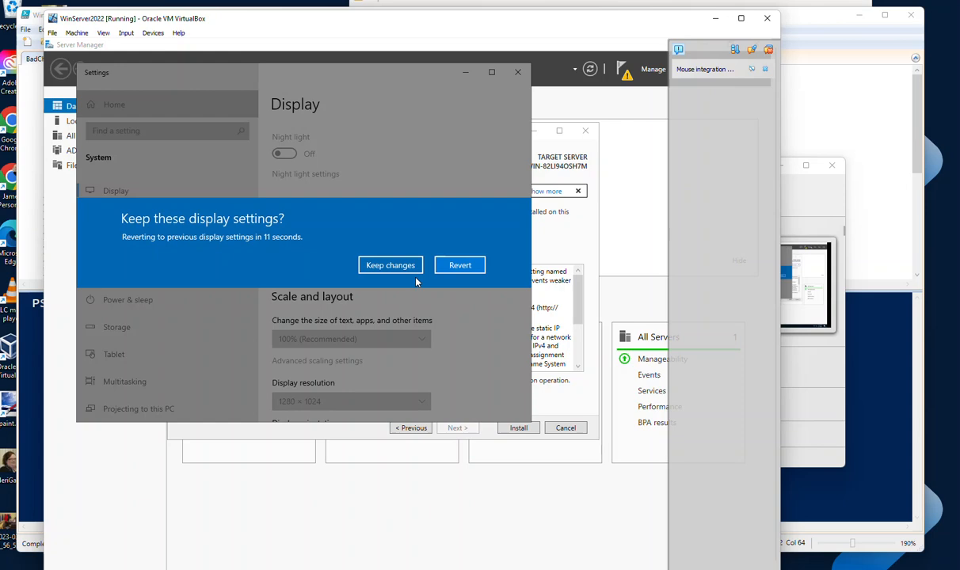
pyautogui.click(390, 265)
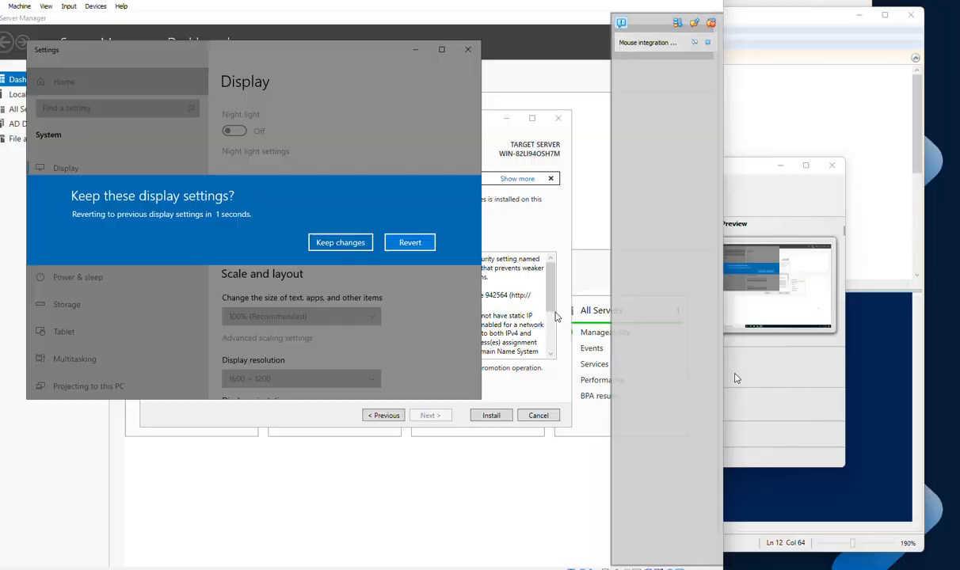
pyautogui.click(408, 242)
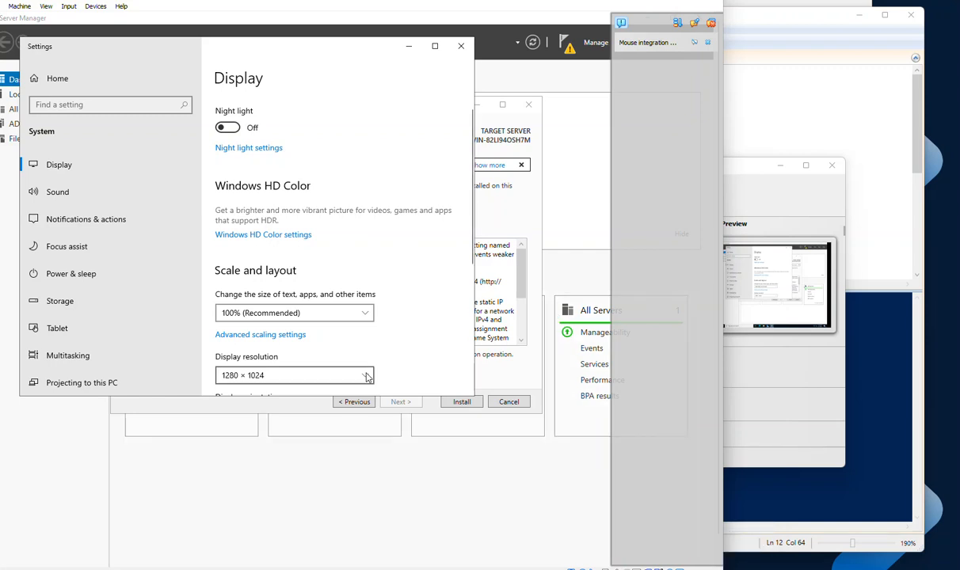
# Close Settings, review the prerequisite warnings and start the domain controller installation.
pyautogui.click(459, 45)
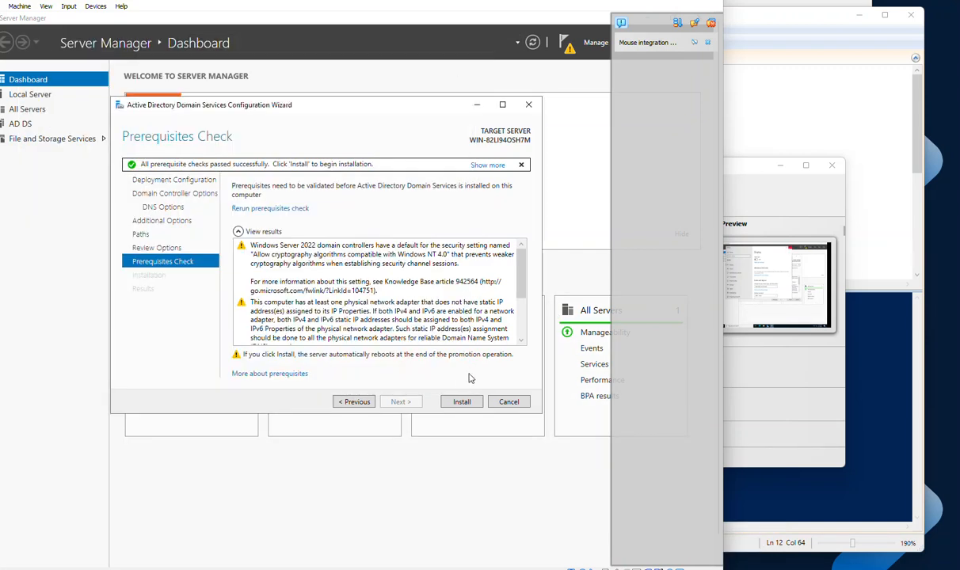
pyautogui.scroll(-3)
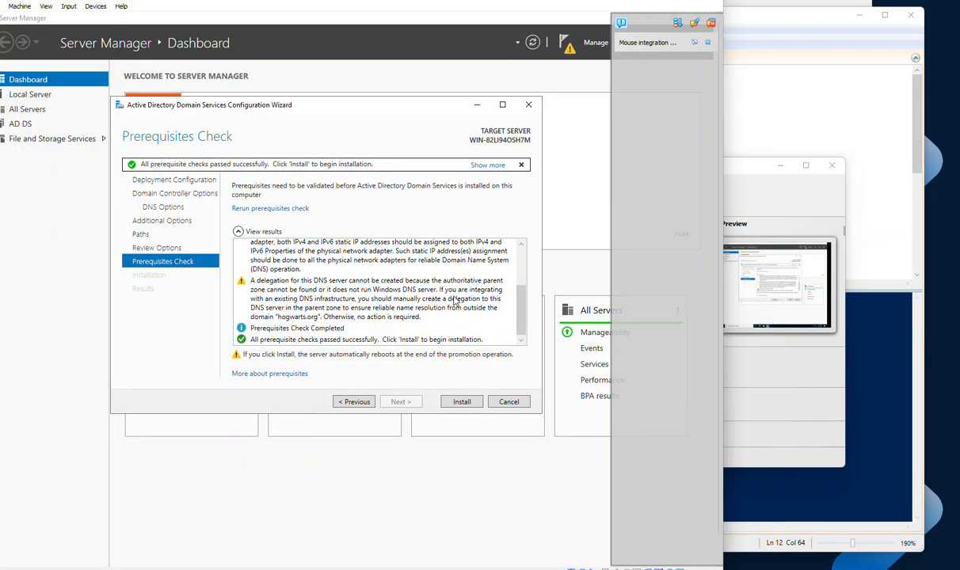
pyautogui.scroll(3)
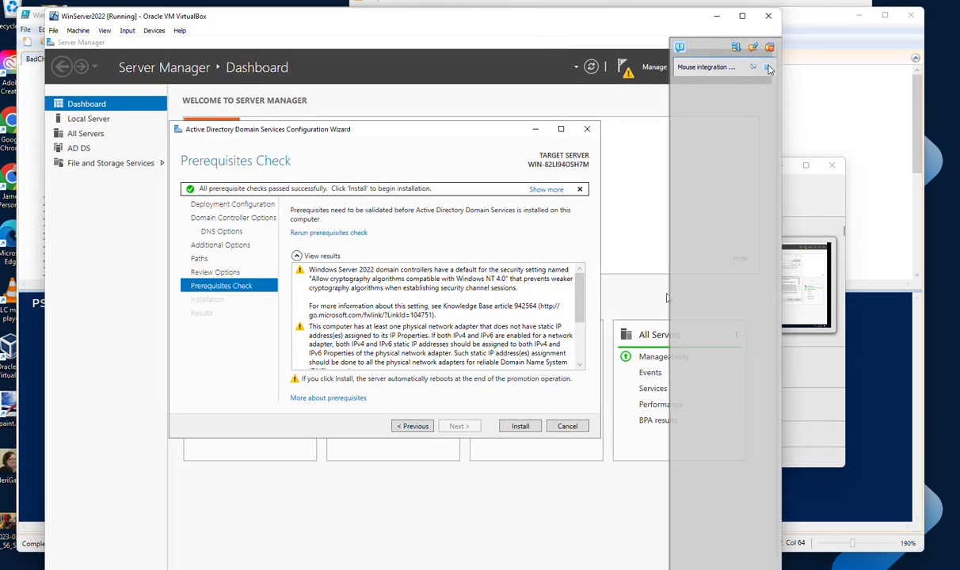
pyautogui.click(520, 426)
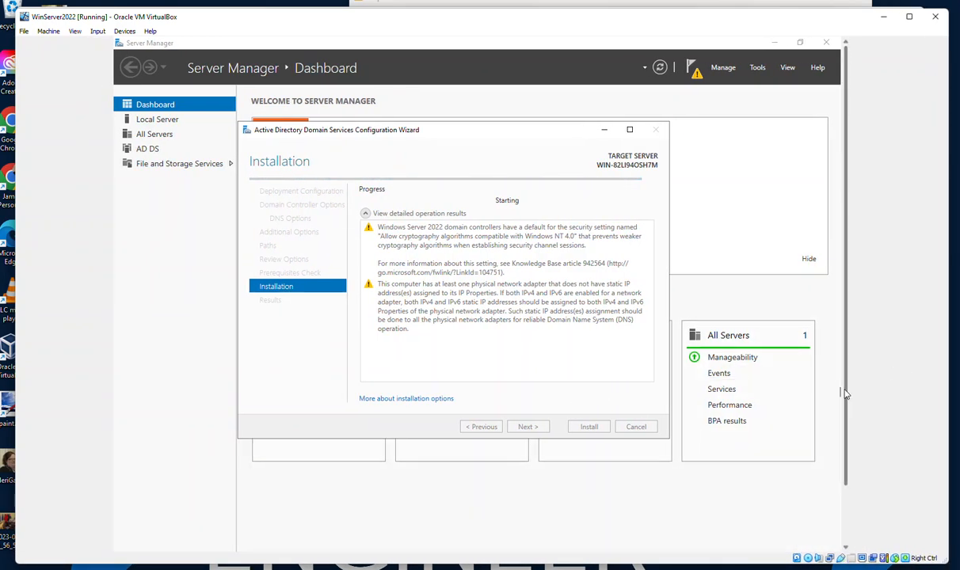
# Dismiss the sign-out notice and close the Results page so the server reboots as a domain controller.
pyautogui.scroll(-3)
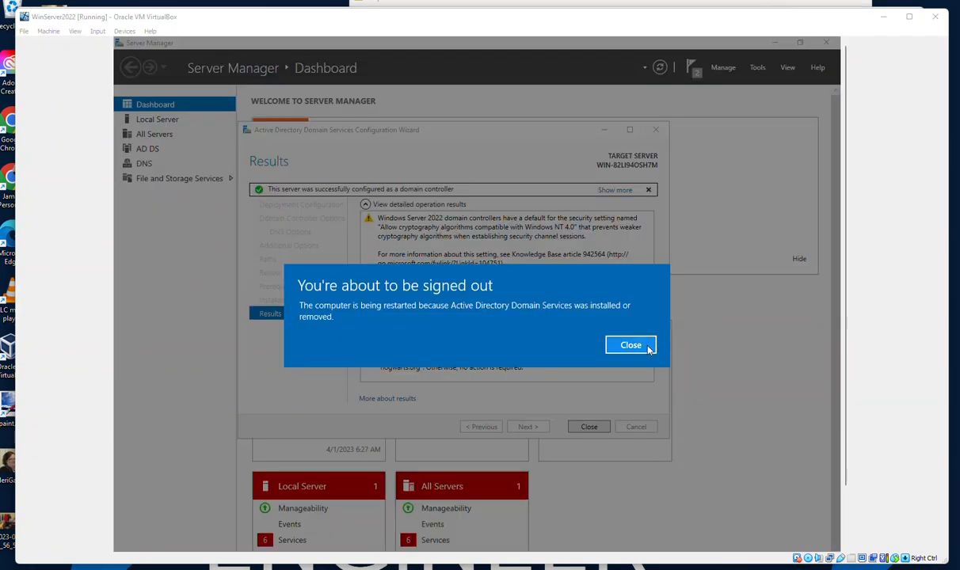
pyautogui.click(631, 345)
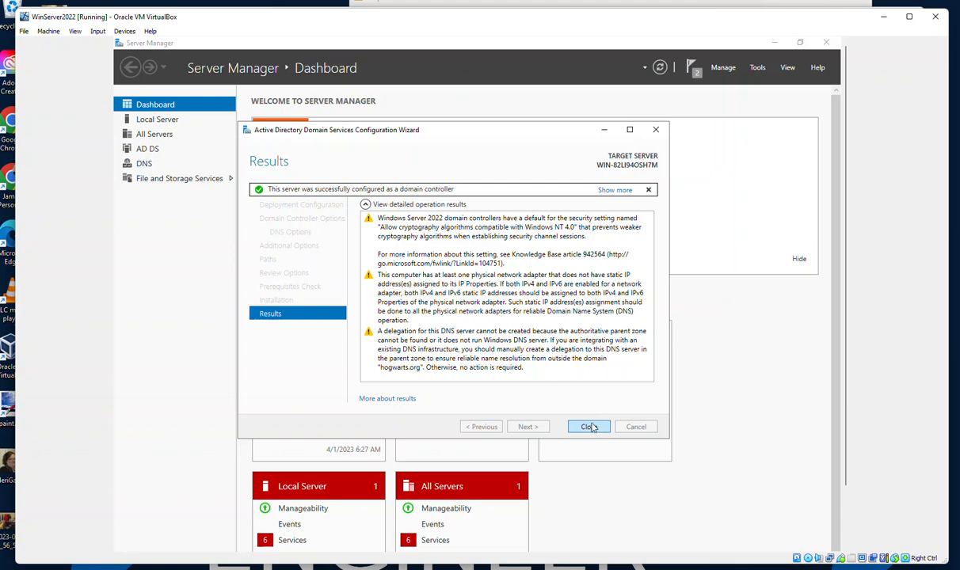
pyautogui.click(588, 427)
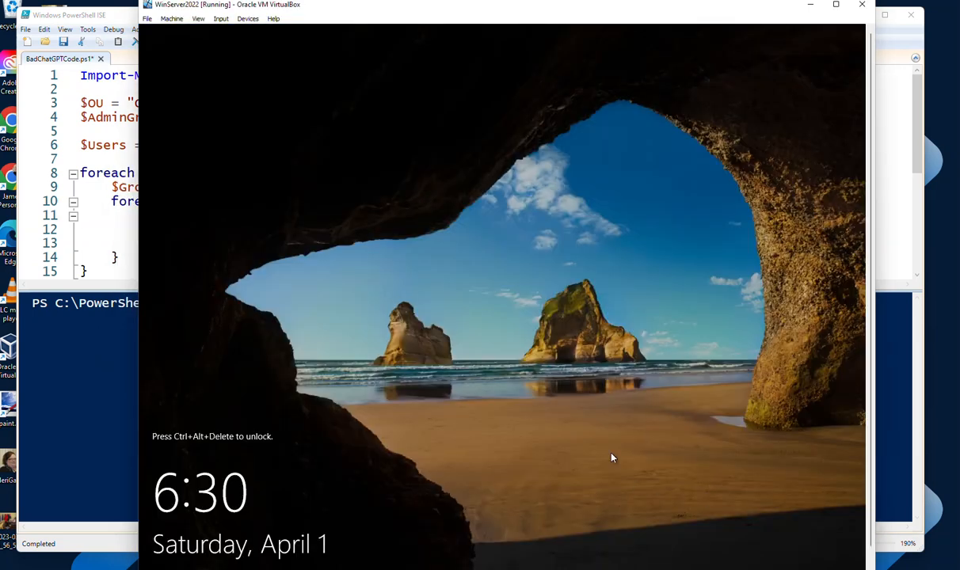
# Send Ctrl-Alt-Del via Input > Keyboard, enter the Administrator password and sign in.
pyautogui.click(220, 19)
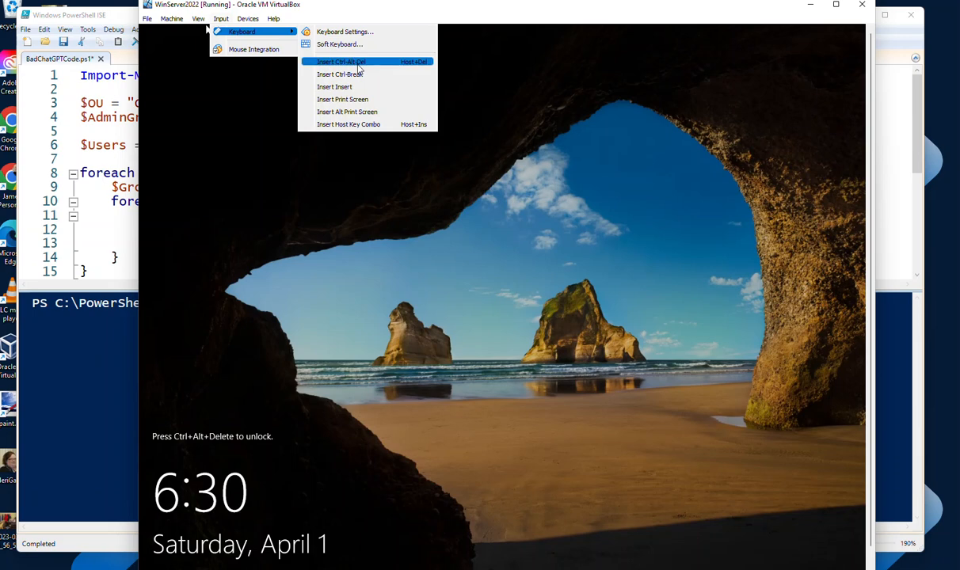
pyautogui.click(340, 62)
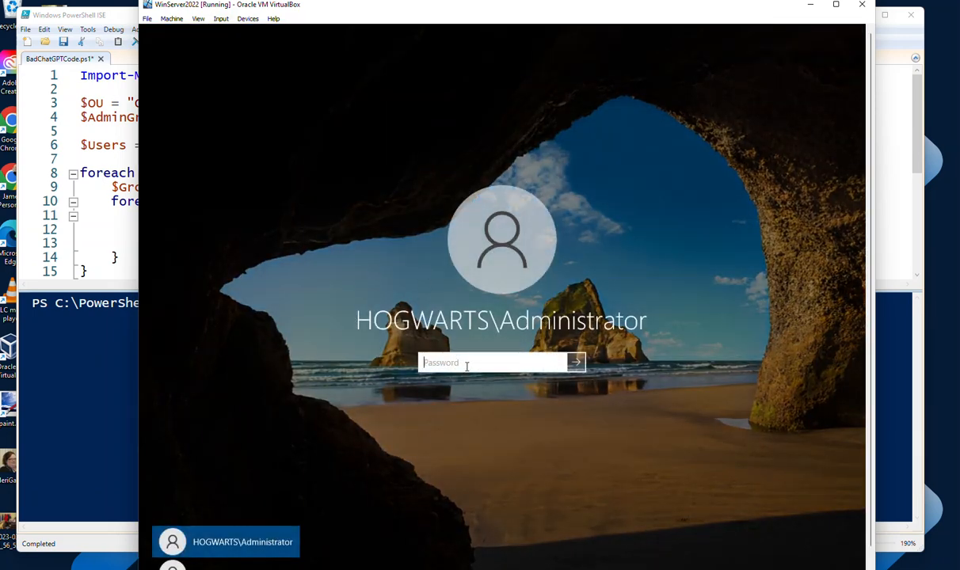
pyautogui.moveTo(466, 339)
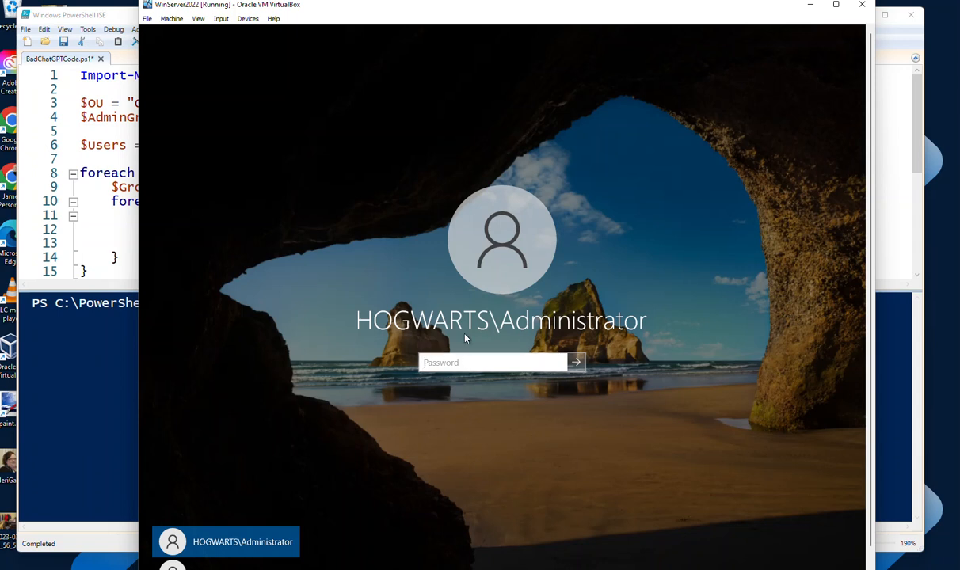
pyautogui.write('••')
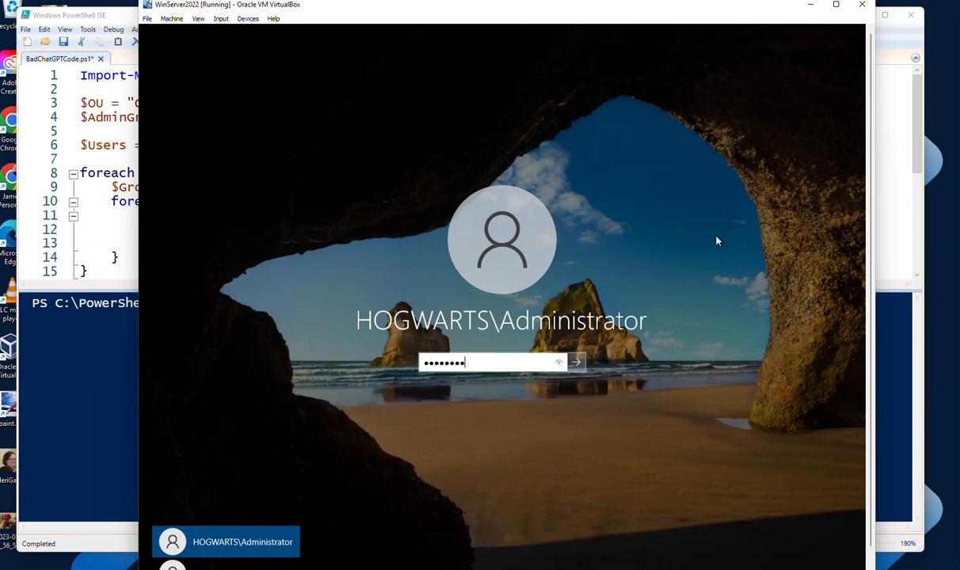
pyautogui.click(577, 361)
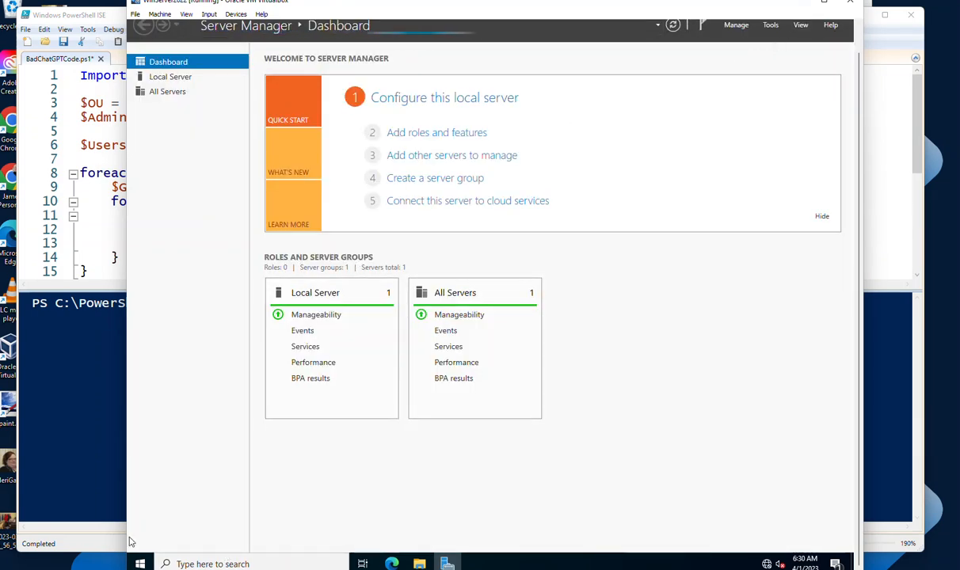
pyautogui.click(212, 564)
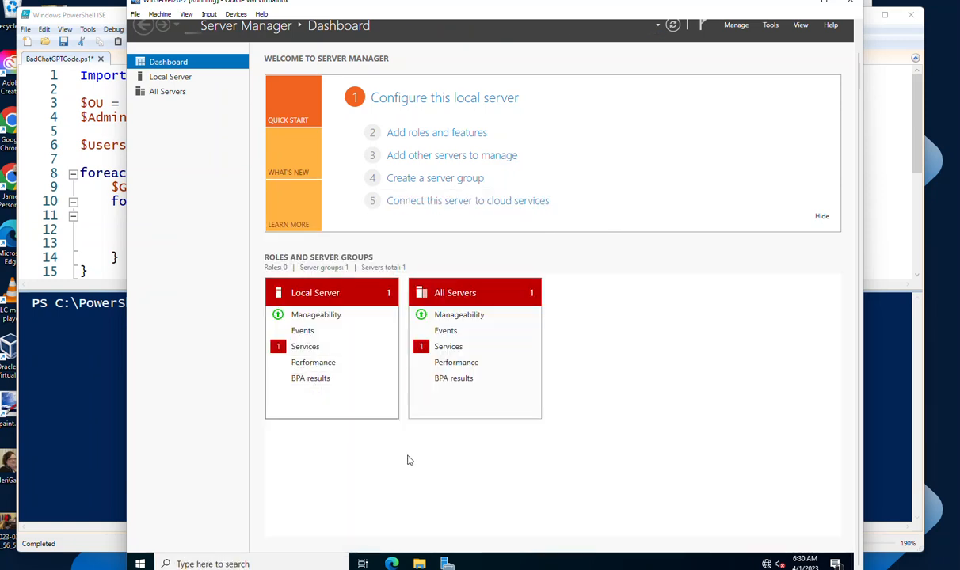
# Launch Active Directory Users and Computers from Tools, pin it to the taskbar, and expand hogwarts.org.
pyautogui.click(475, 564)
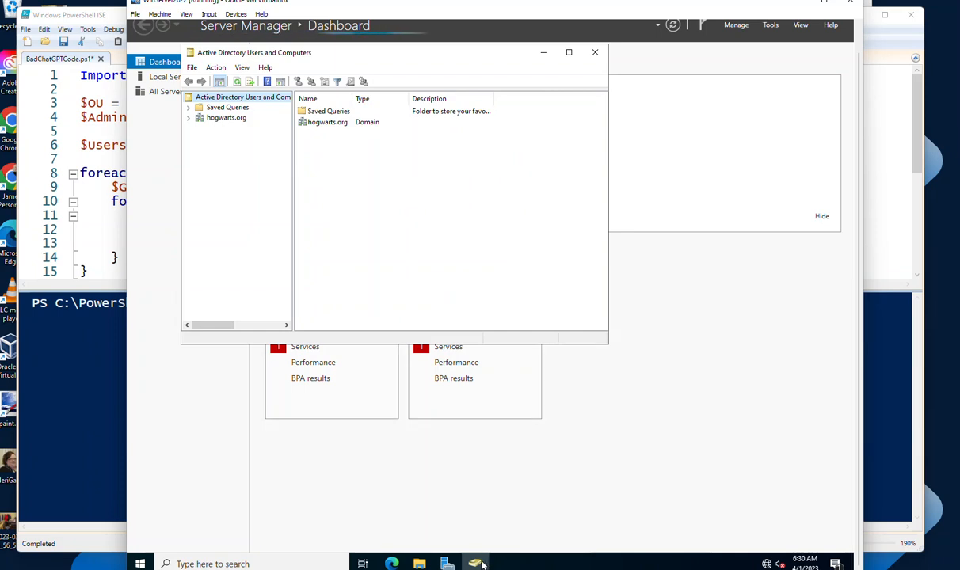
pyautogui.rightClick(475, 564)
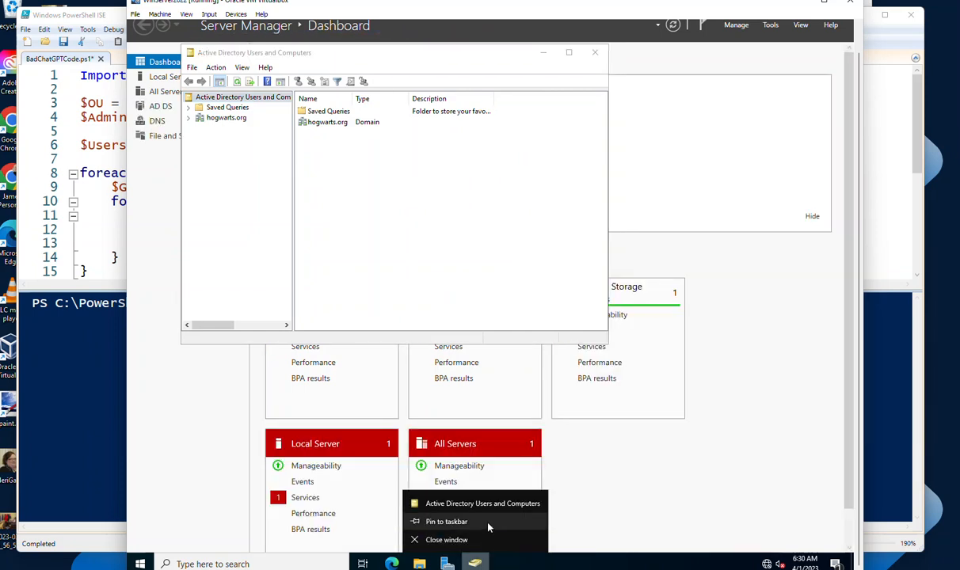
pyautogui.click(339, 272)
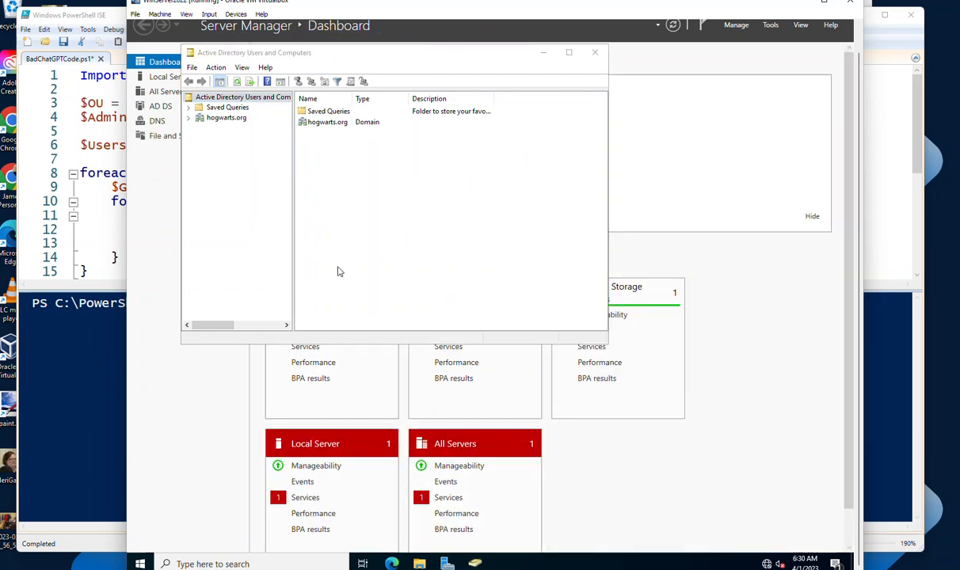
pyautogui.moveTo(266, 210)
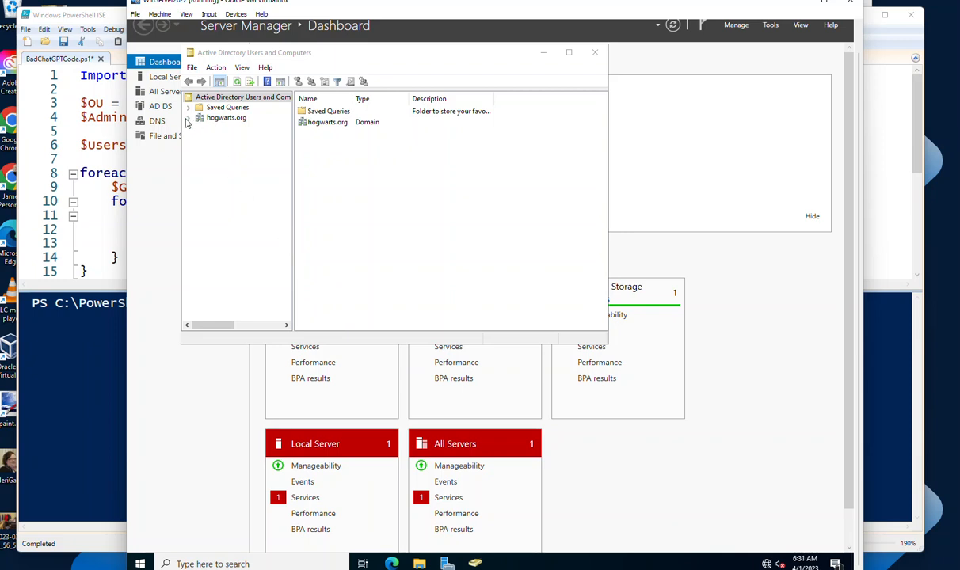
pyautogui.click(188, 117)
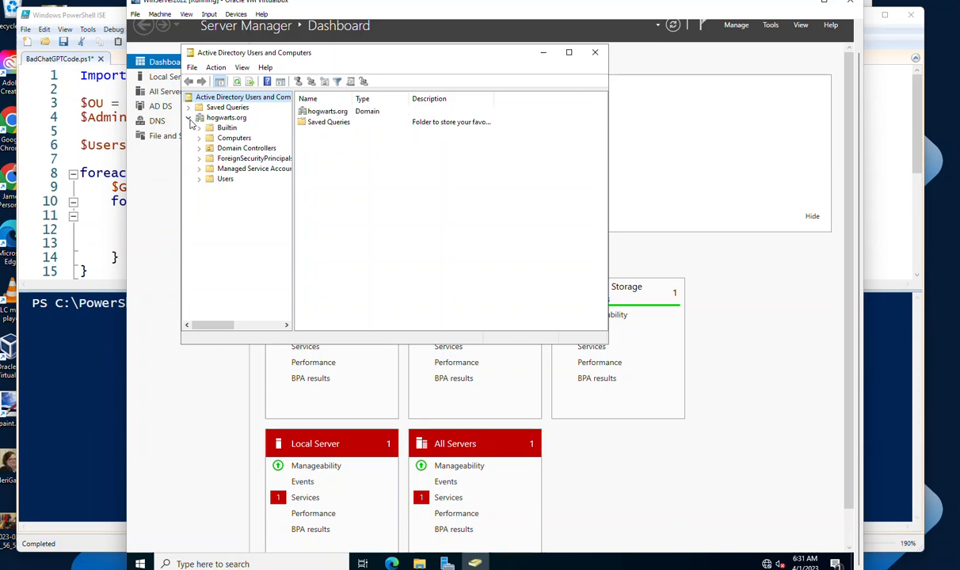
pyautogui.click(190, 117)
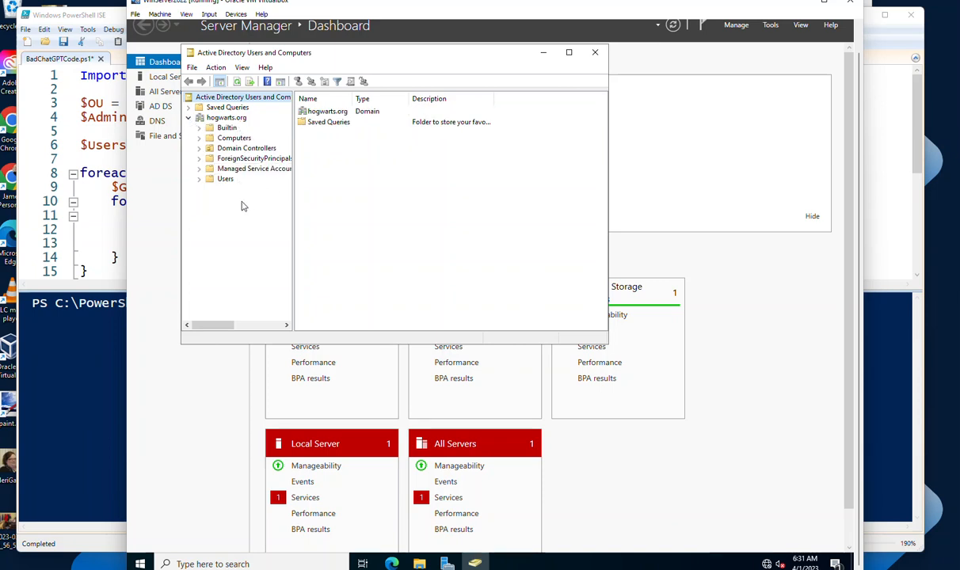
pyautogui.moveTo(272, 159)
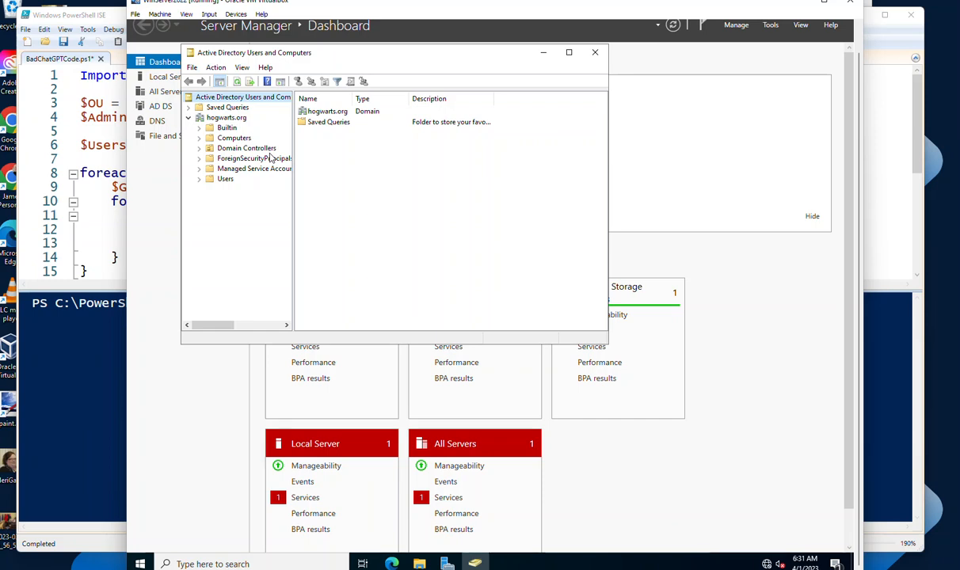
pyautogui.moveTo(846, 243)
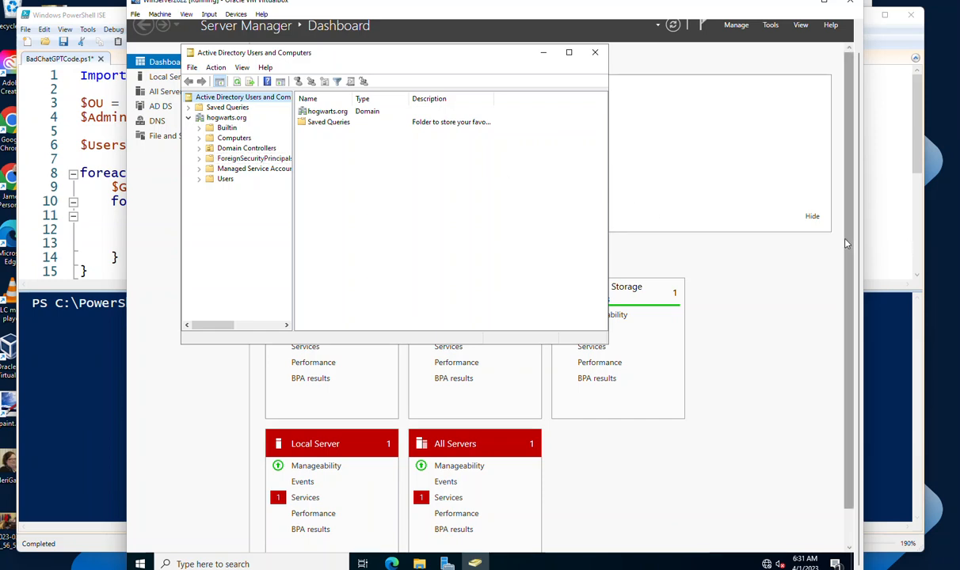